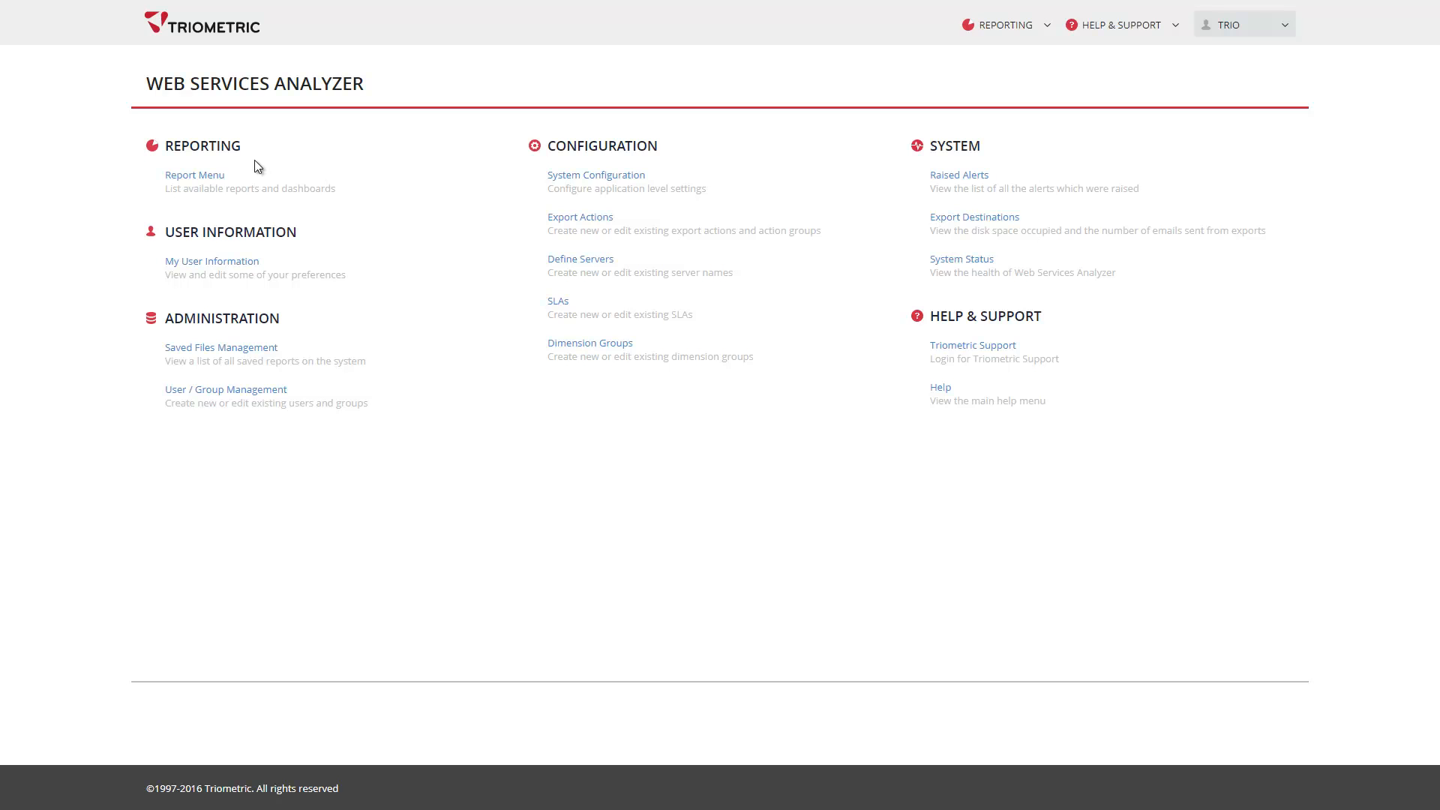
{"action": "mouse_move", "coordinate": [322, 205]}
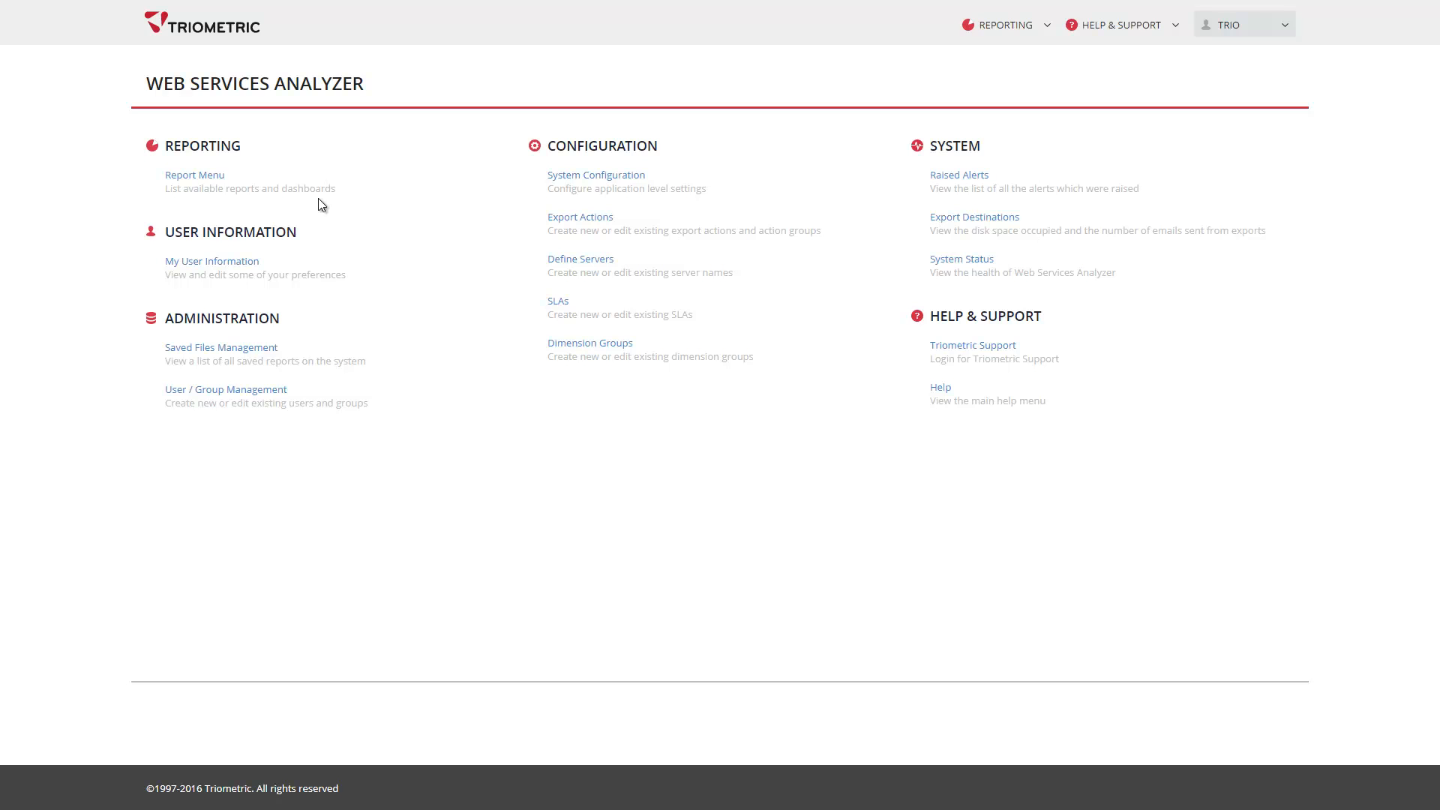
{"action": "mouse_move", "coordinate": [313, 205]}
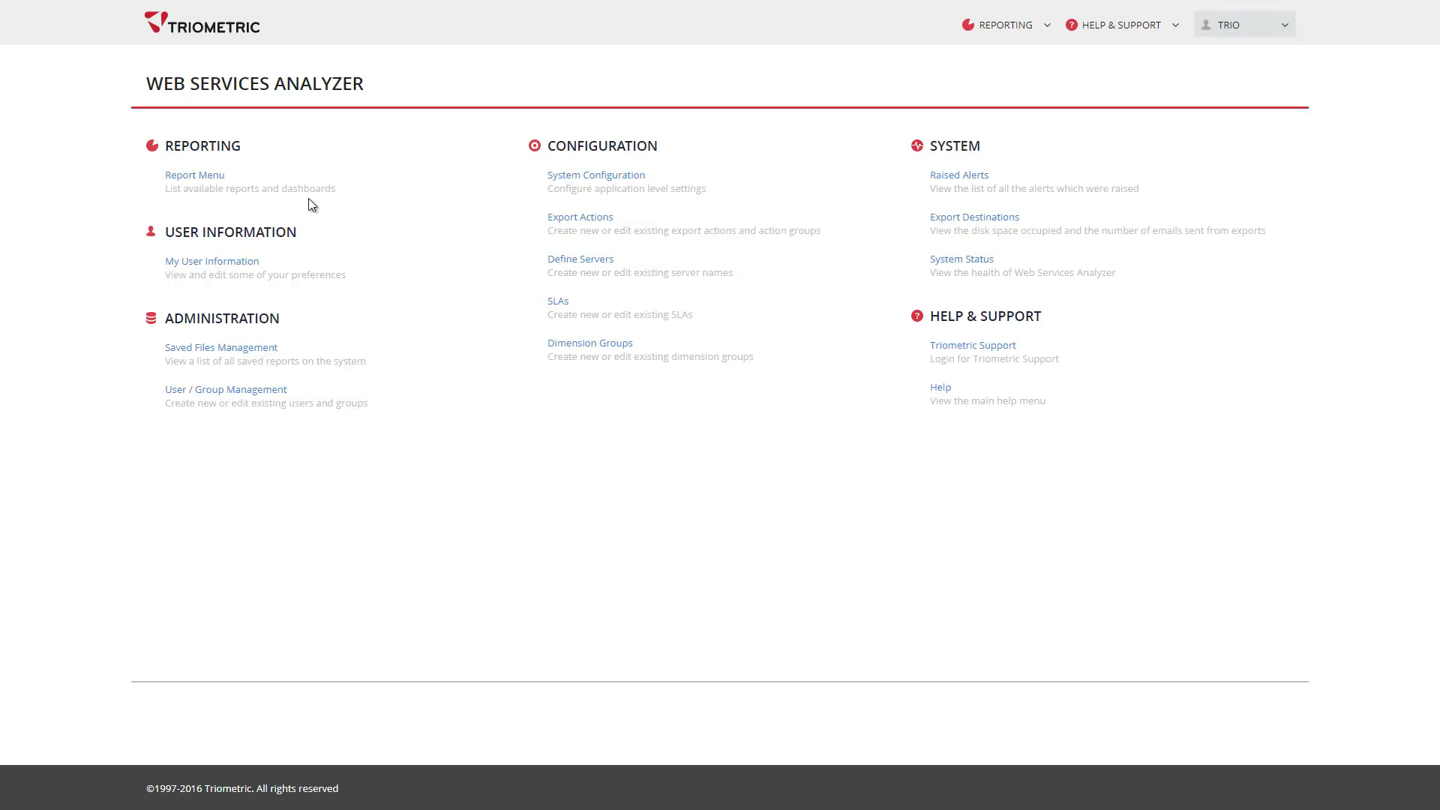
- Filter the Report Menu by 'v7' to list the nine V7 Examples reports
{"action": "left_click", "coordinate": [213, 261]}
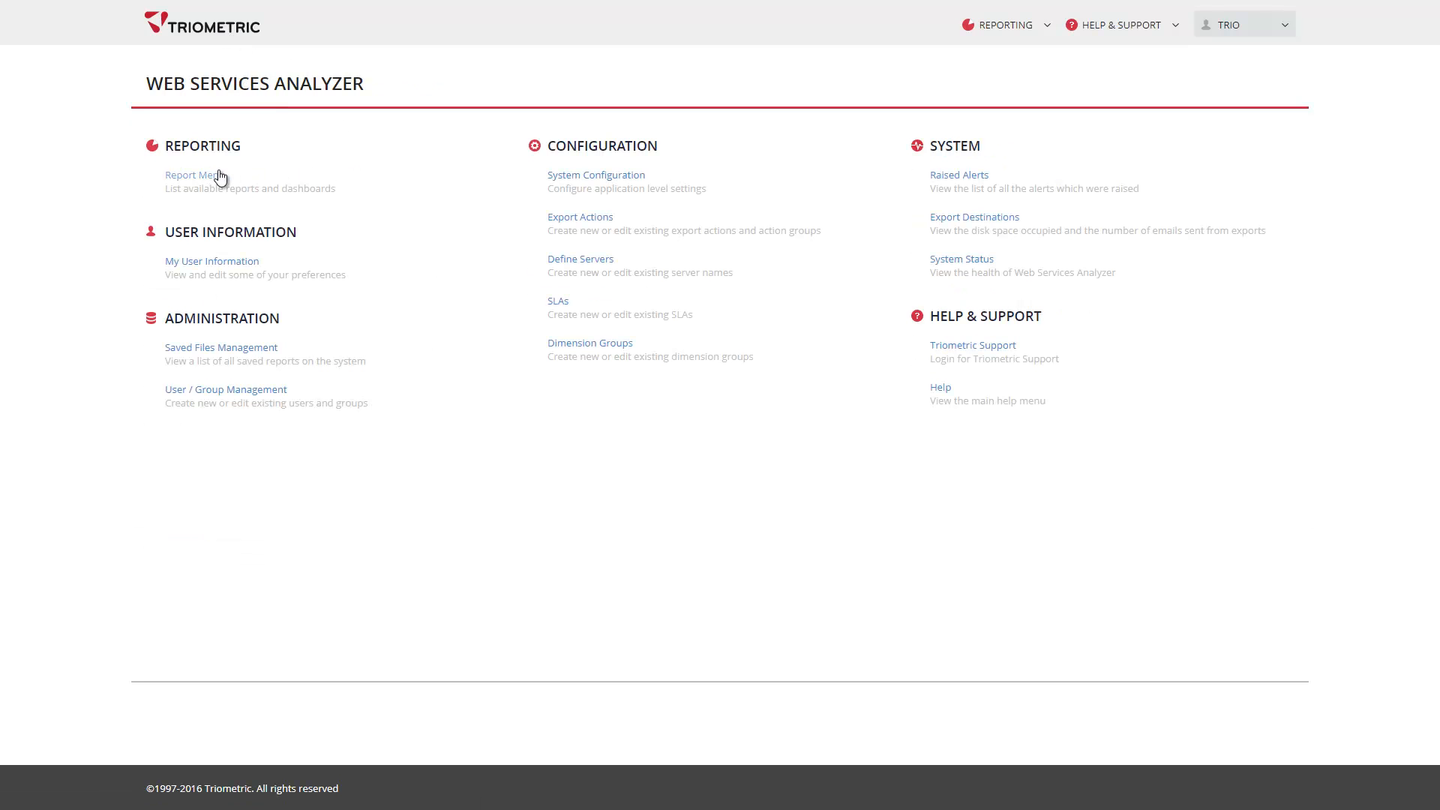
{"action": "left_click", "coordinate": [189, 175]}
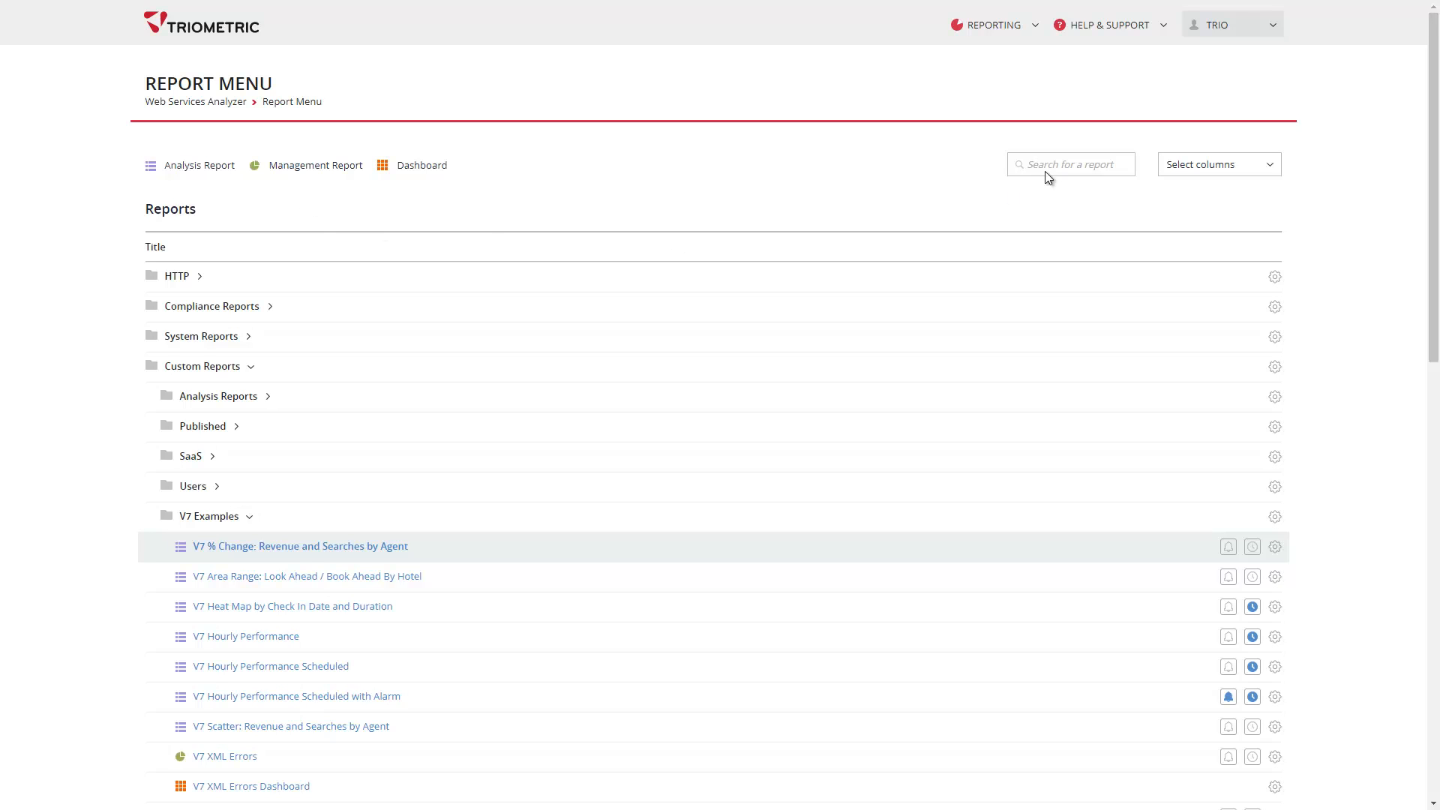
{"action": "type", "text": "v"}
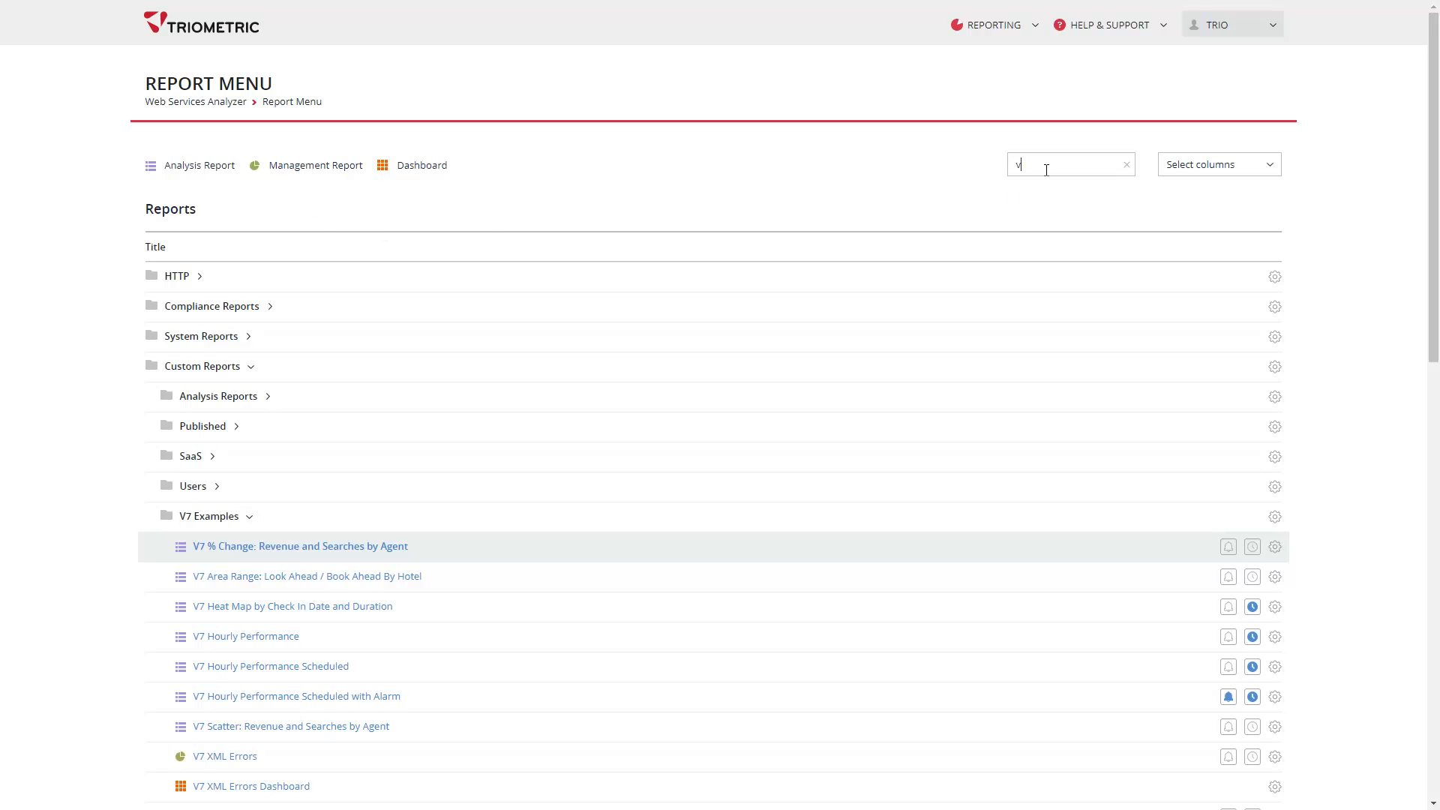
{"action": "type", "text": "7"}
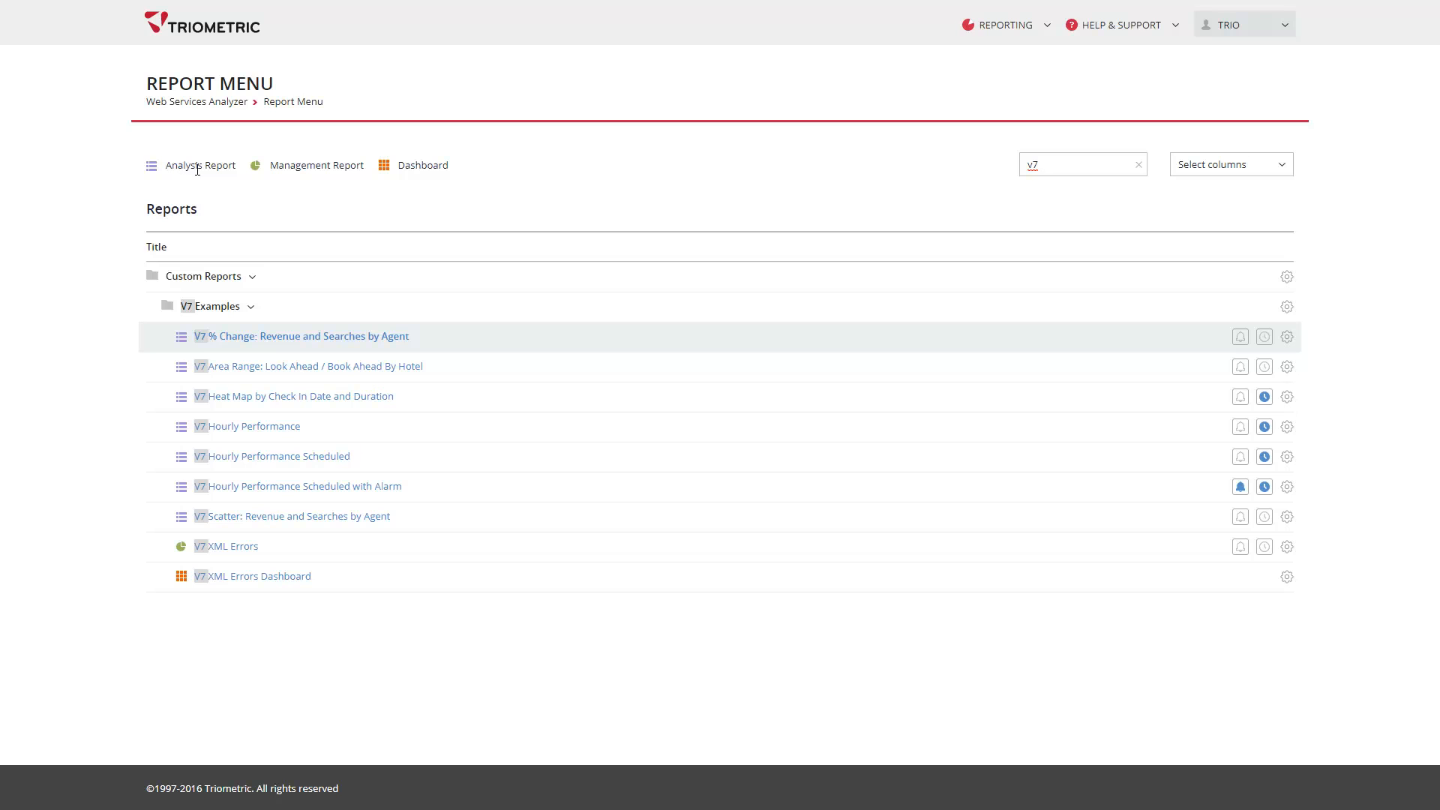
{"action": "mouse_move", "coordinate": [270, 168]}
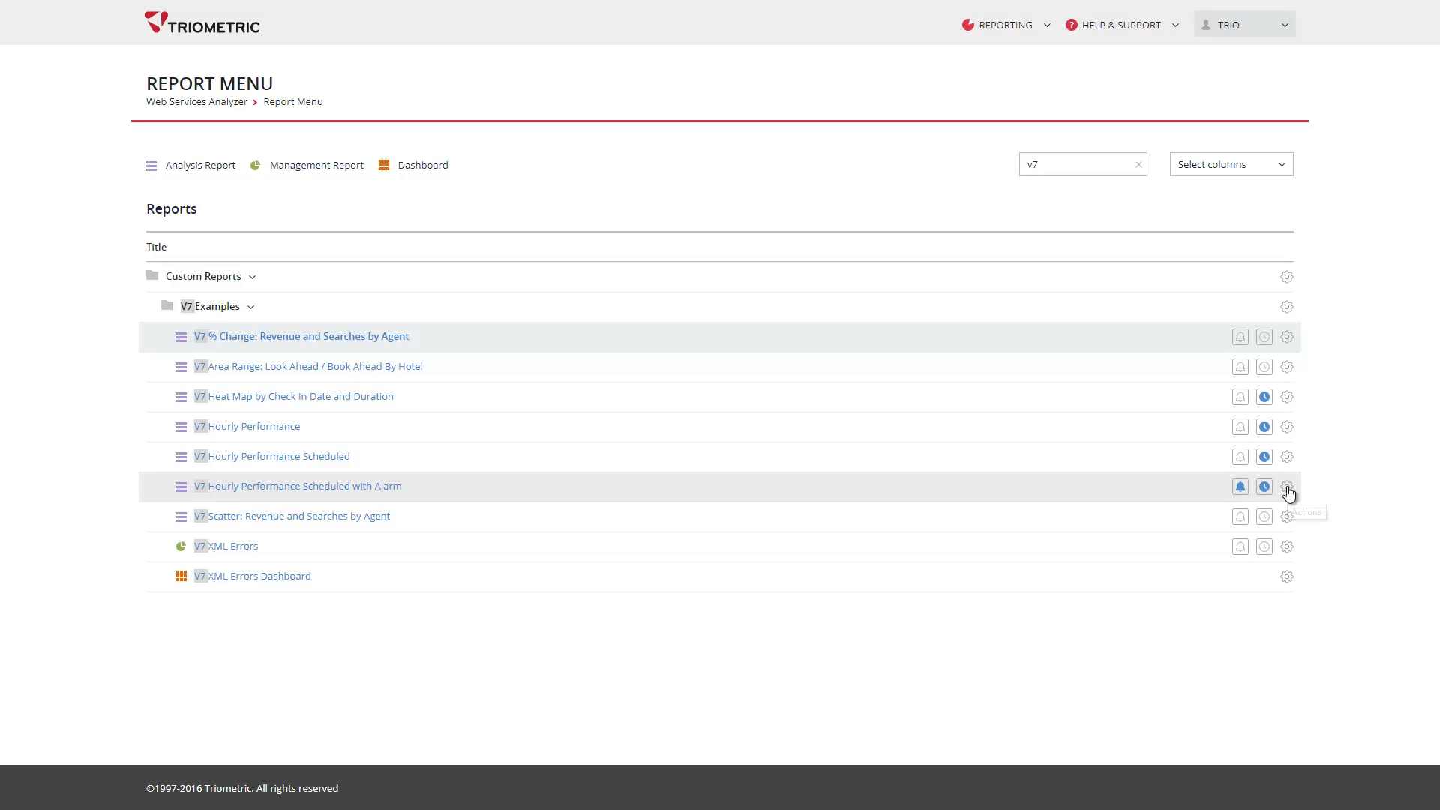
- Show the rename, move, copy, permissions and delete options for V7 Hourly Performance Scheduled with Alarm
{"action": "left_click", "coordinate": [1287, 487]}
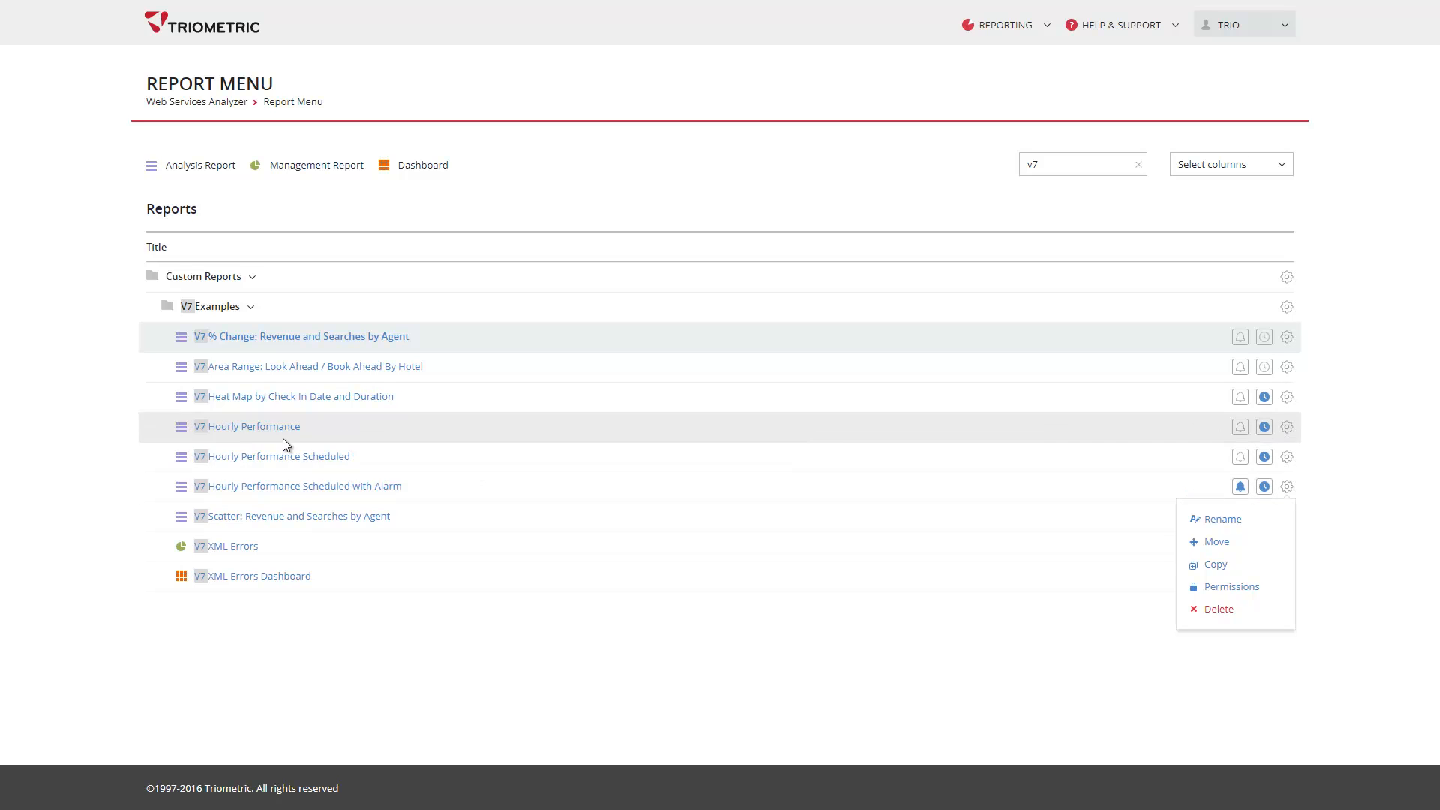
- Open V7 Hourly Performance and draw its hourly requests chart and table for 6 Feb 2017
{"action": "left_click", "coordinate": [253, 425]}
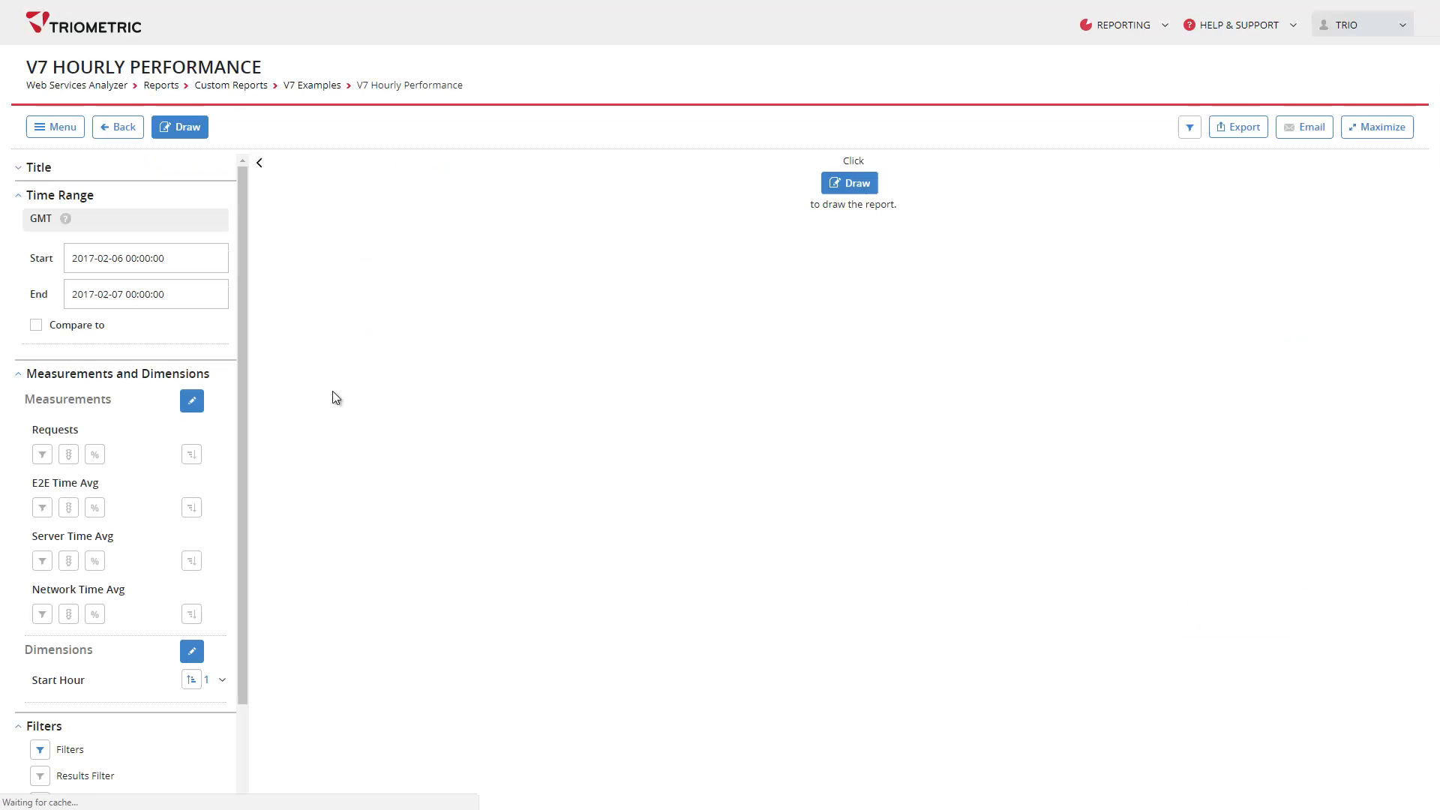
{"action": "left_click", "coordinate": [179, 127]}
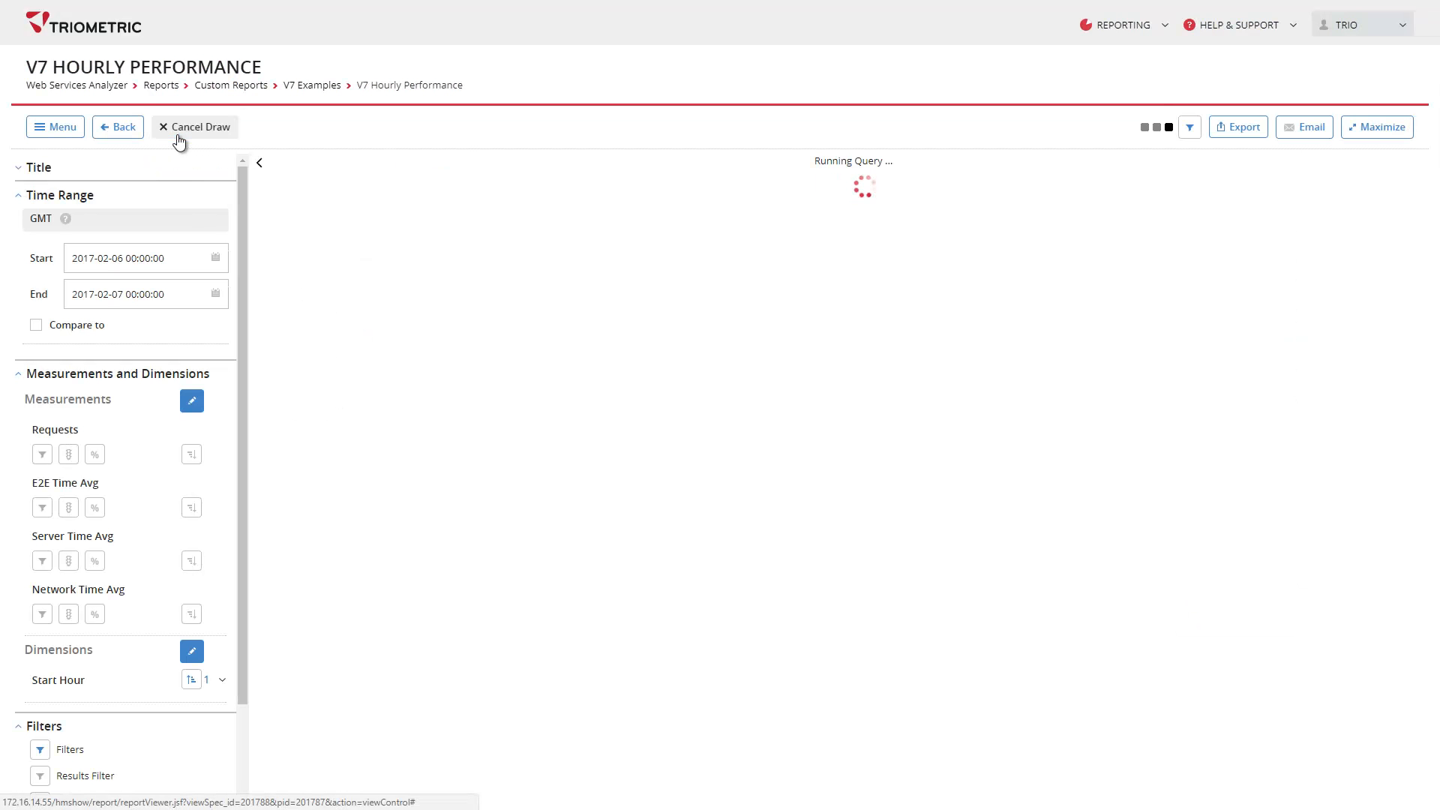
{"action": "left_click", "coordinate": [194, 127]}
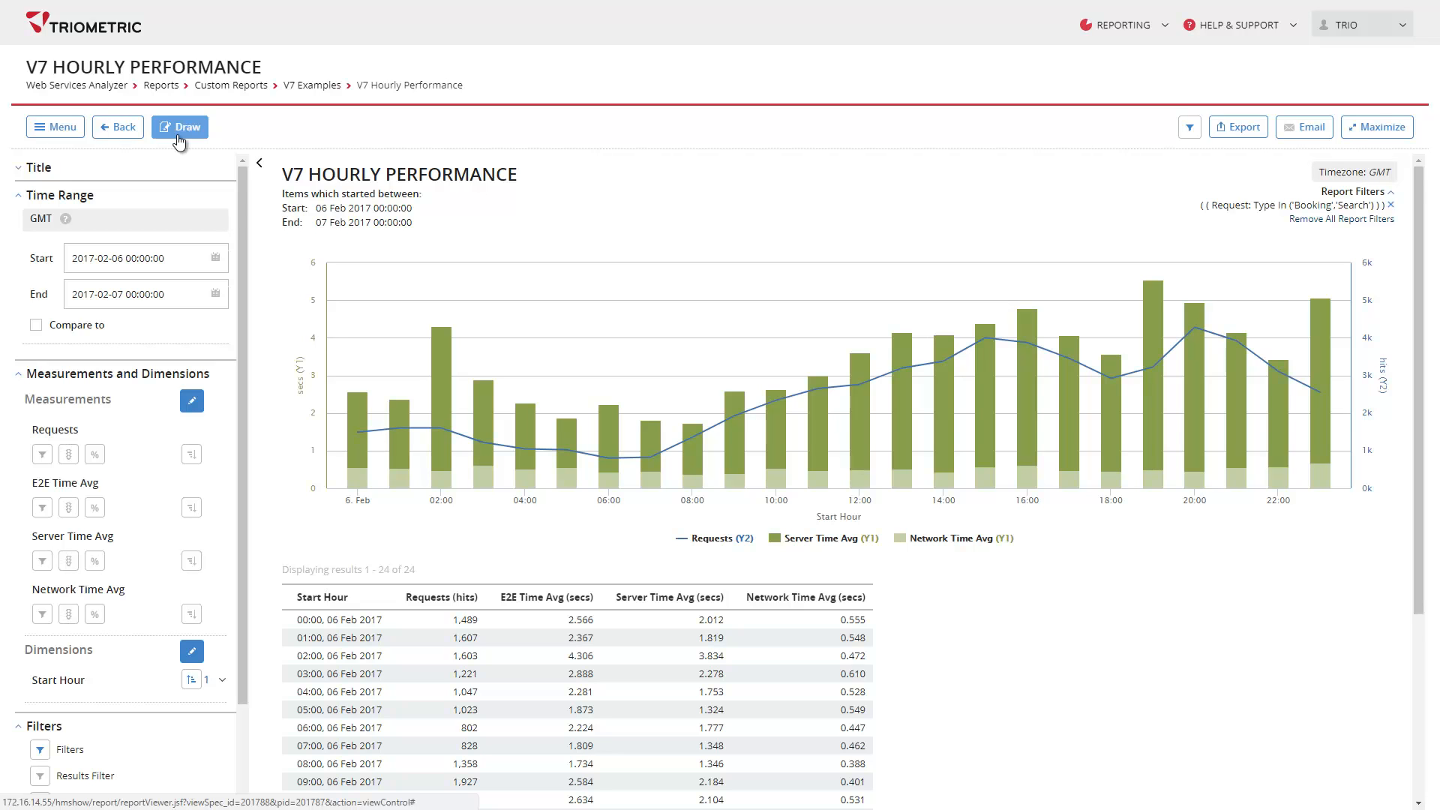
{"action": "mouse_move", "coordinate": [450, 397]}
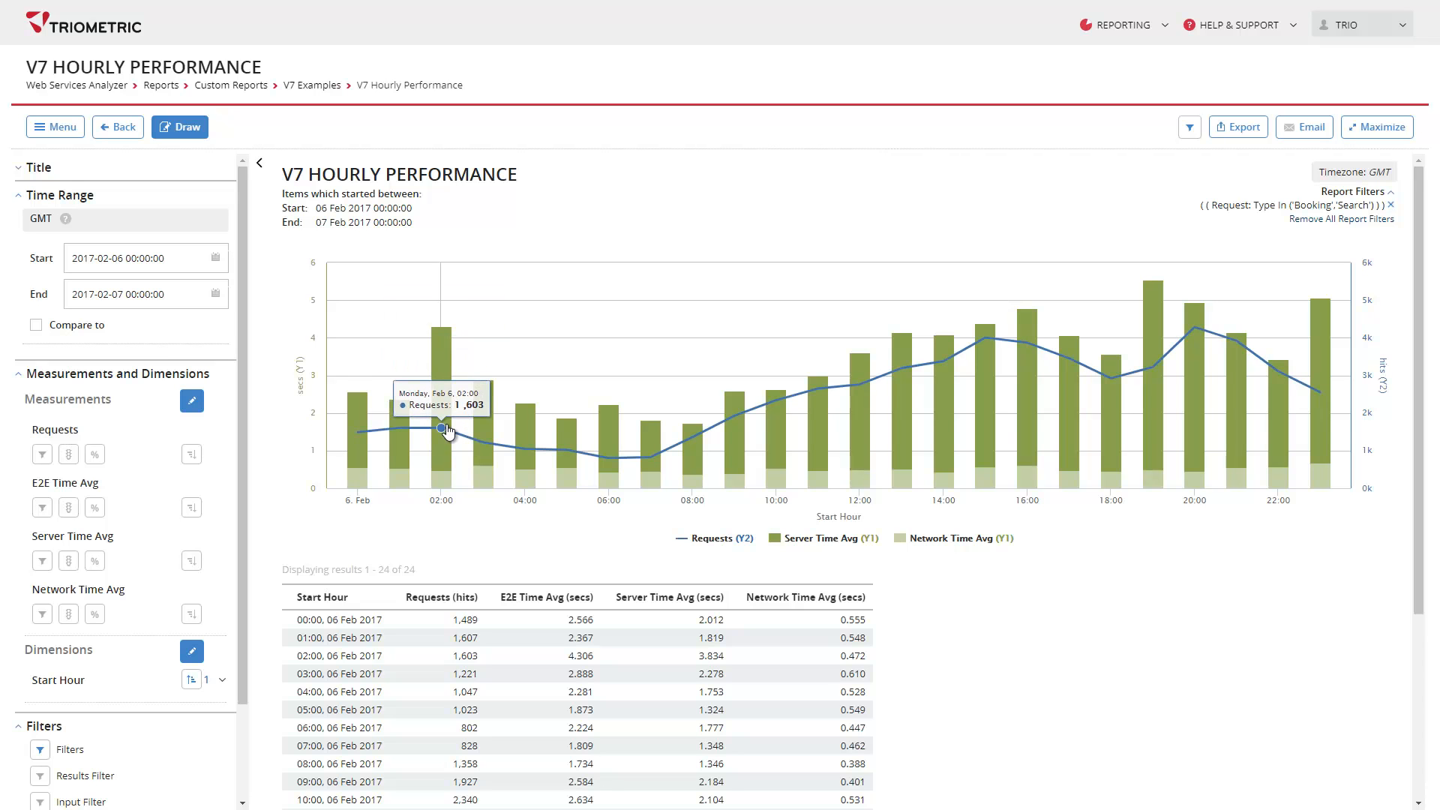
{"action": "mouse_move", "coordinate": [483, 444]}
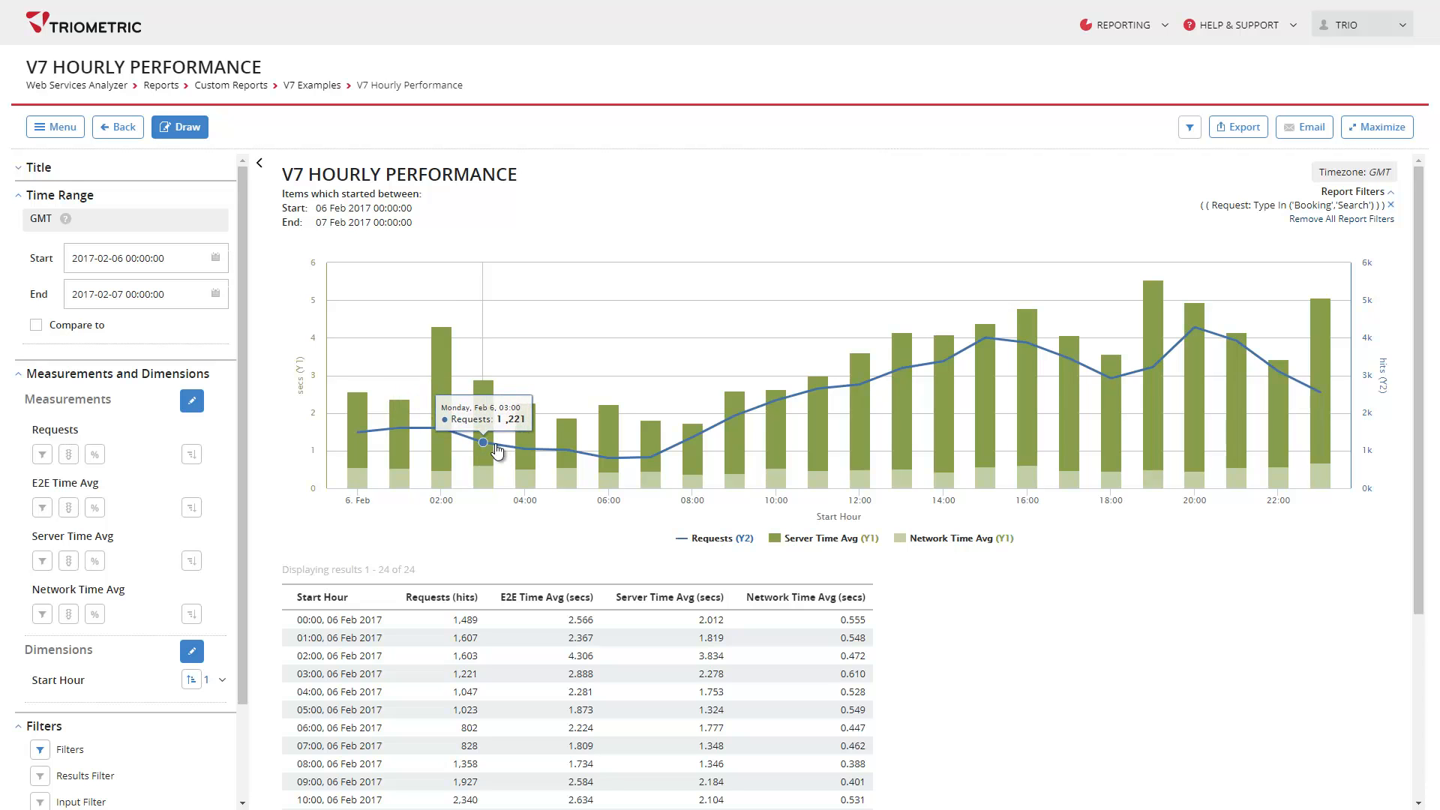
{"action": "mouse_move", "coordinate": [494, 452]}
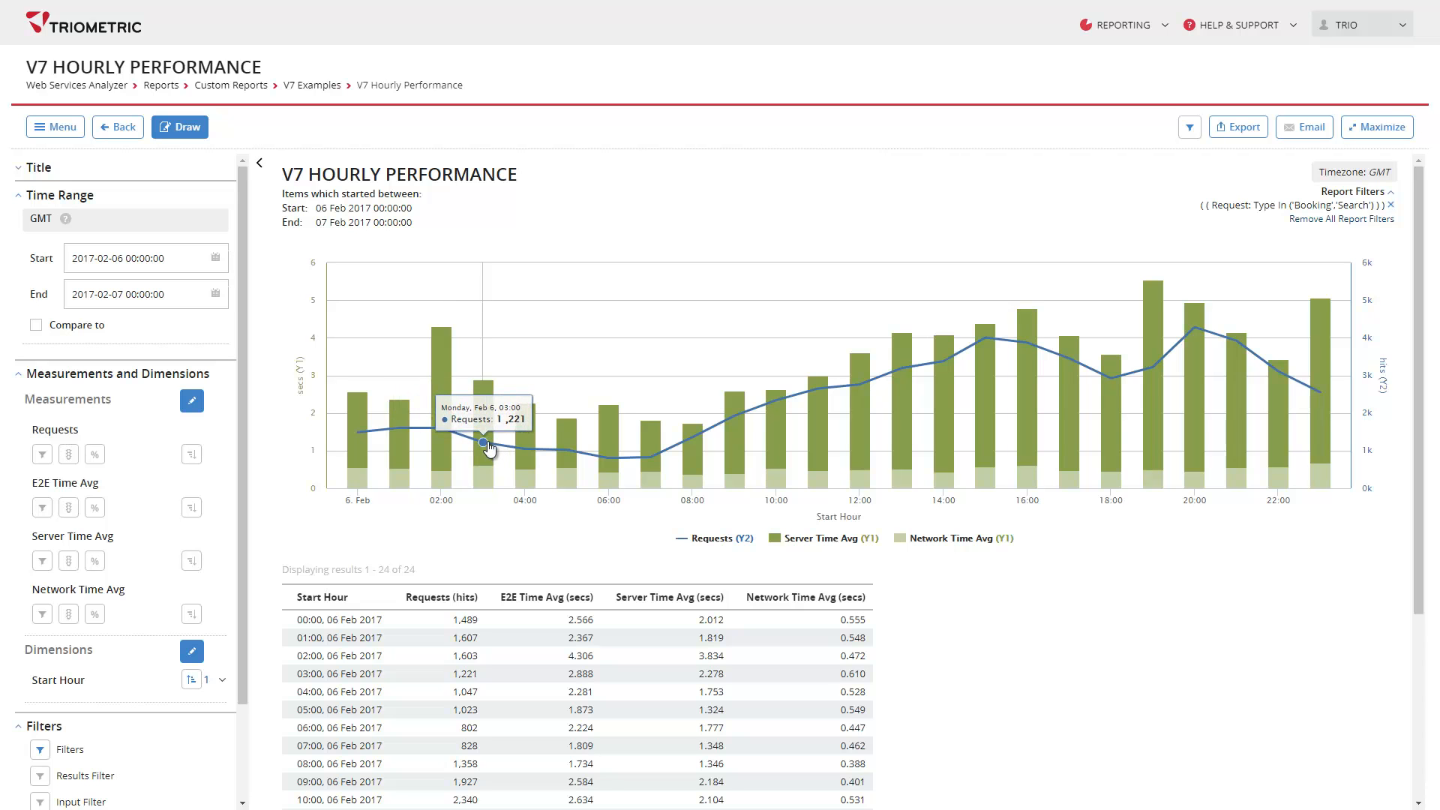
- Open the V7 Scatter: Revenue and Searches by Agent report from Menu > Open
{"action": "left_click", "coordinate": [54, 127]}
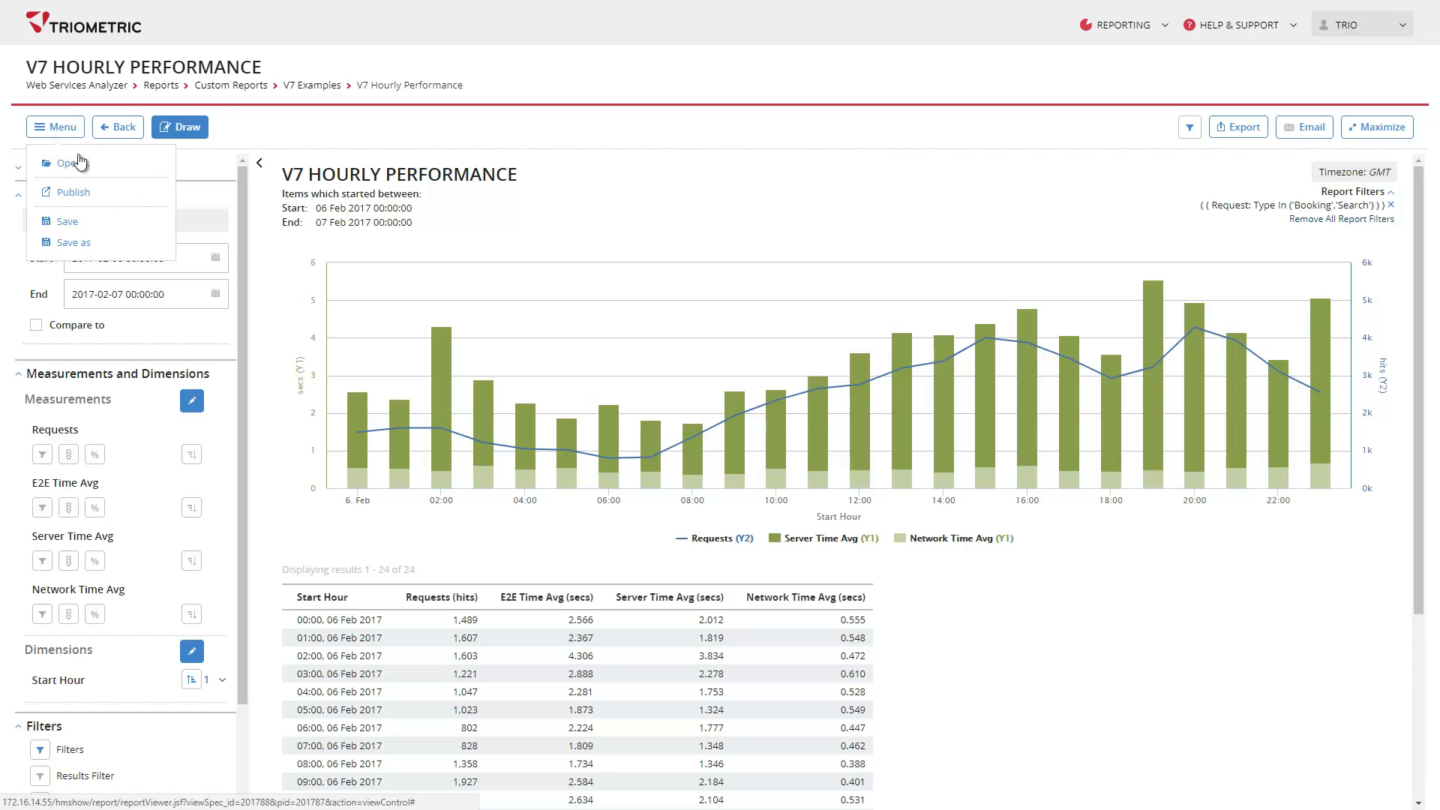
{"action": "left_click", "coordinate": [66, 162]}
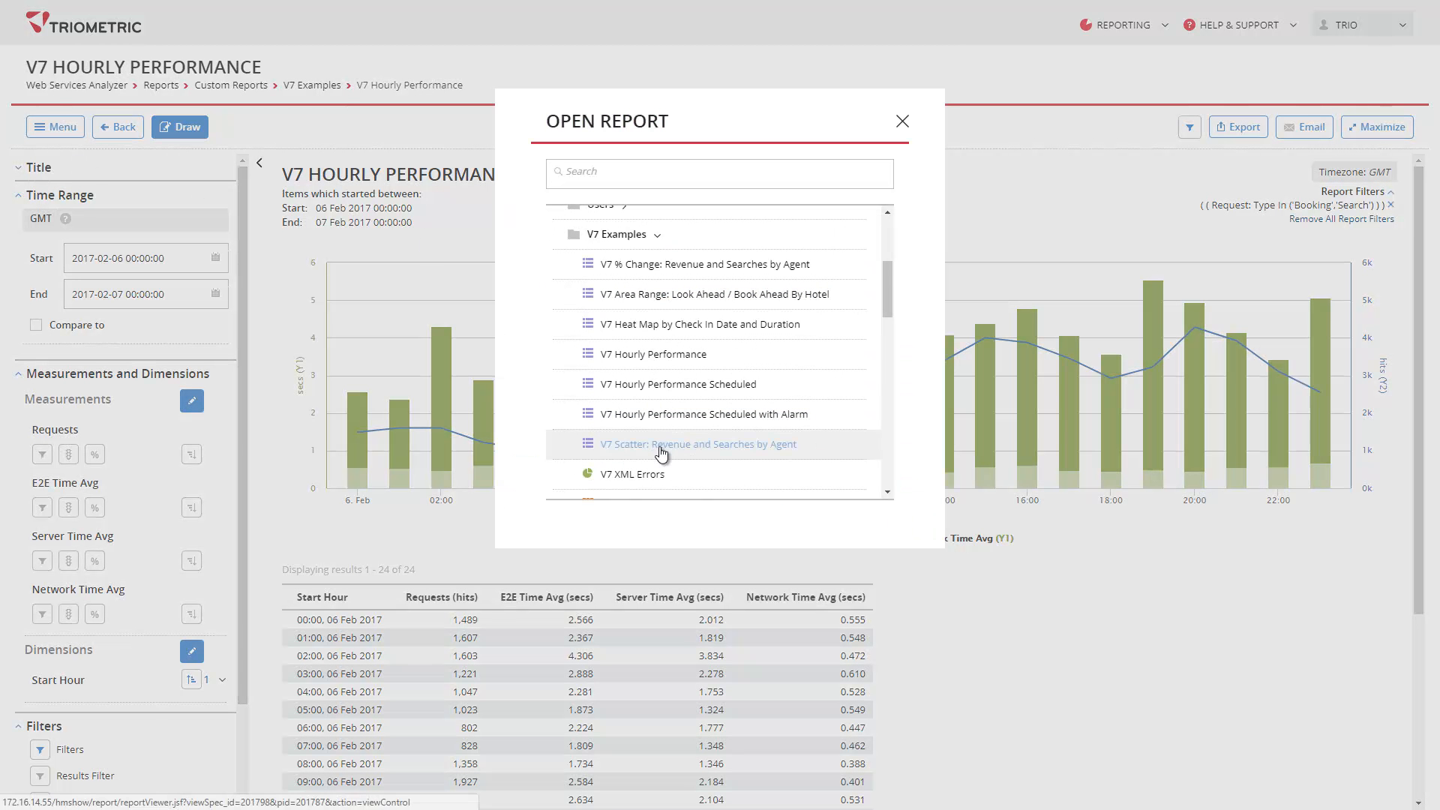
{"action": "left_click", "coordinate": [696, 443]}
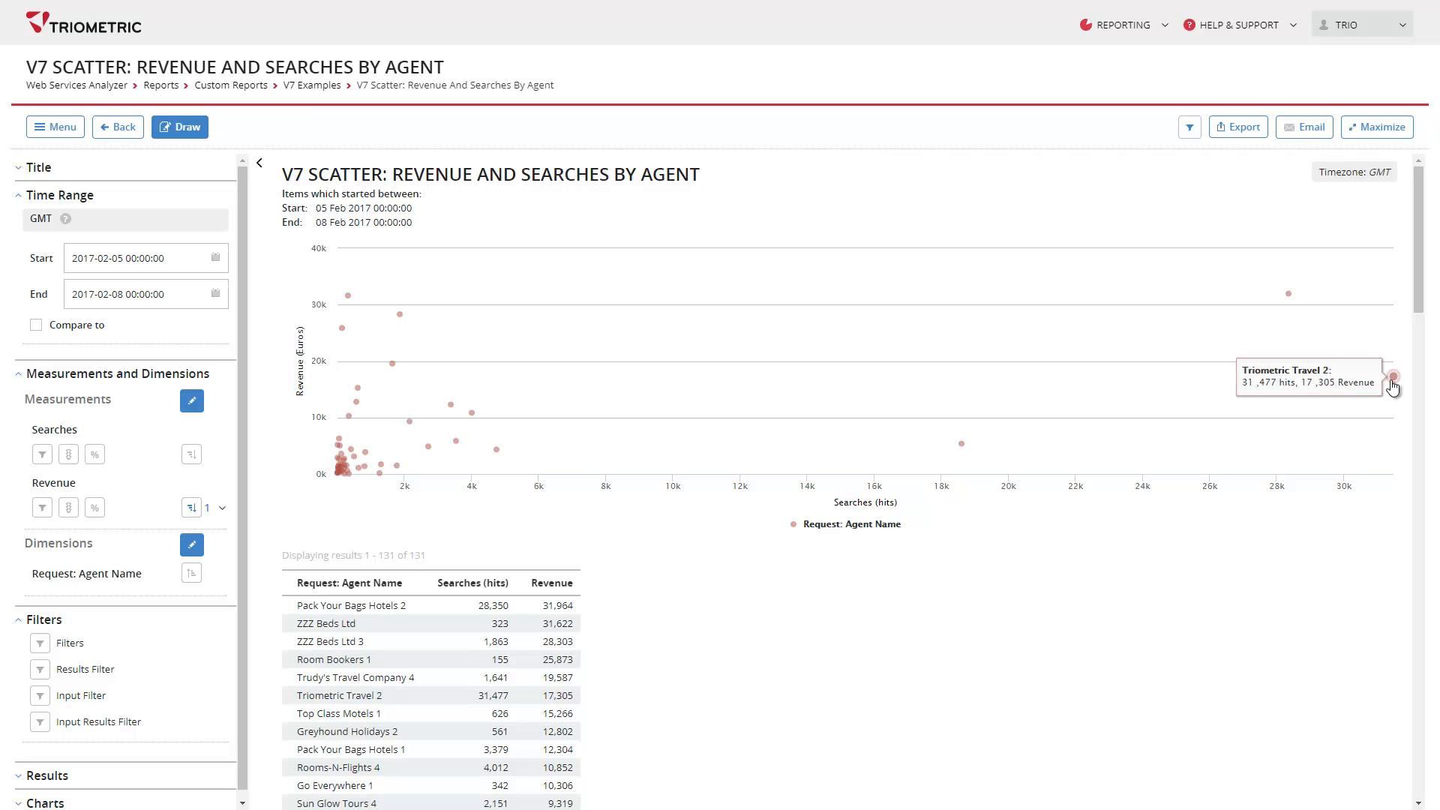
{"action": "mouse_move", "coordinate": [487, 240]}
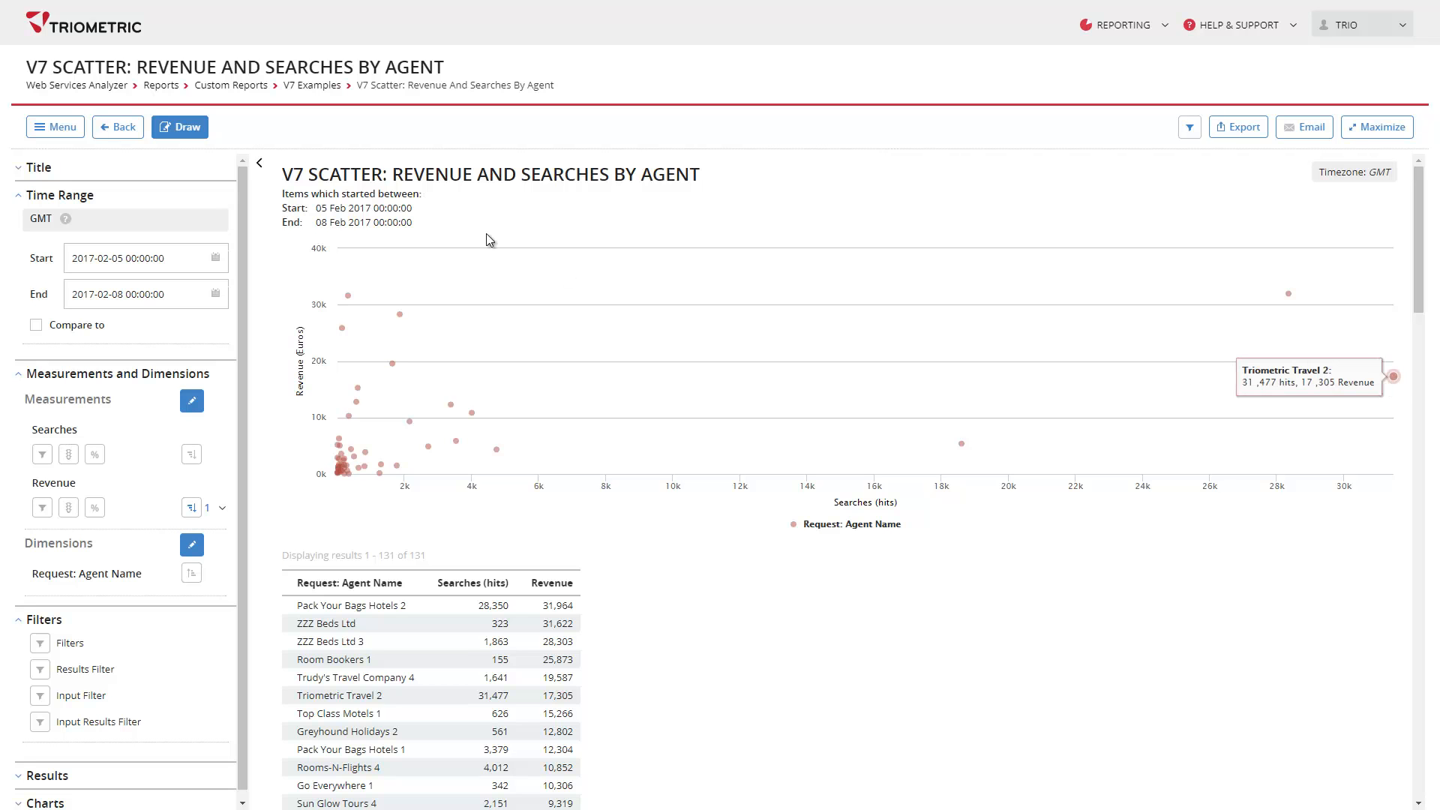
- Open the V7 Area Range: Look Ahead / Book Ahead By Hotel report
{"action": "left_click", "coordinate": [54, 127]}
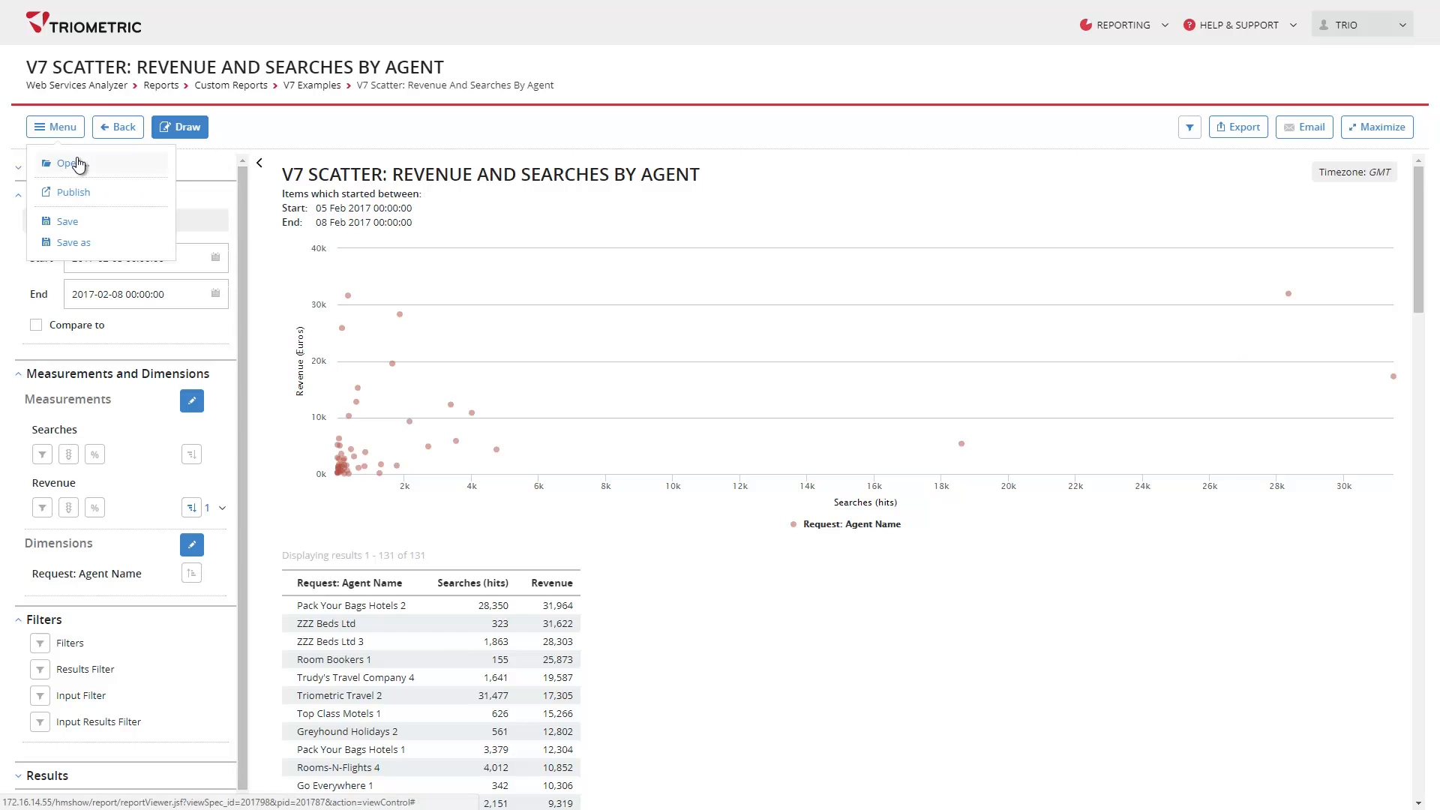
{"action": "left_click", "coordinate": [70, 163]}
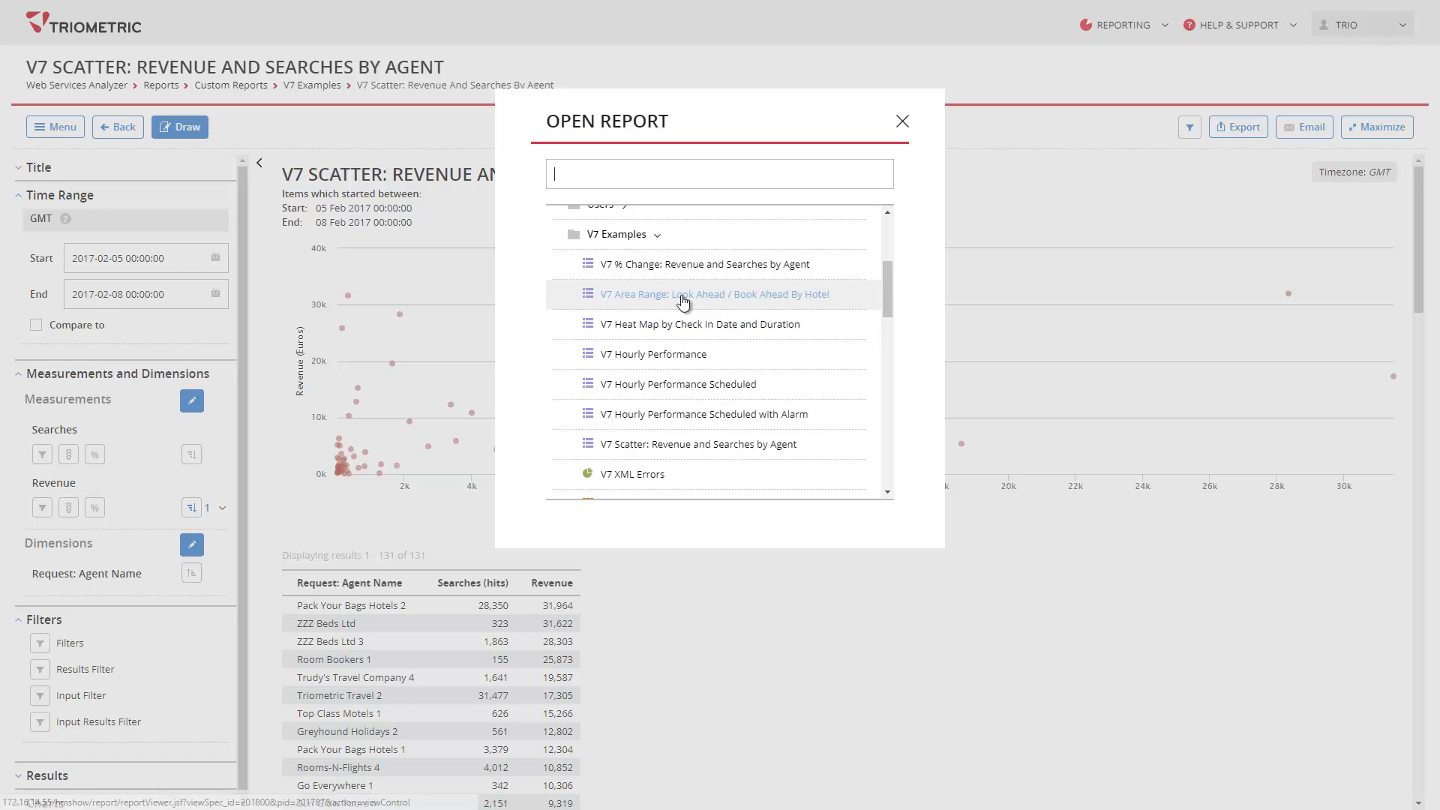
{"action": "left_click", "coordinate": [713, 294]}
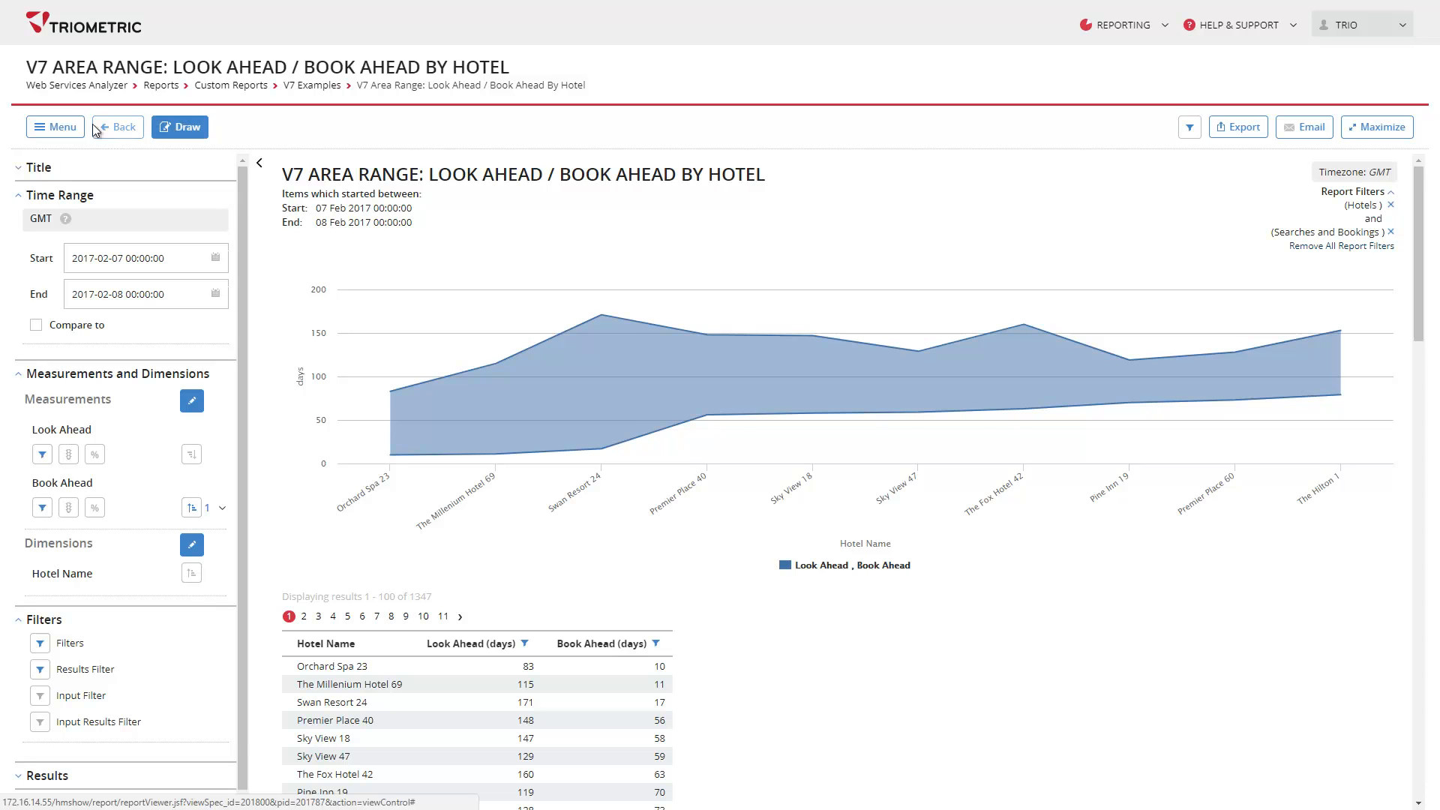
{"action": "left_click", "coordinate": [54, 127]}
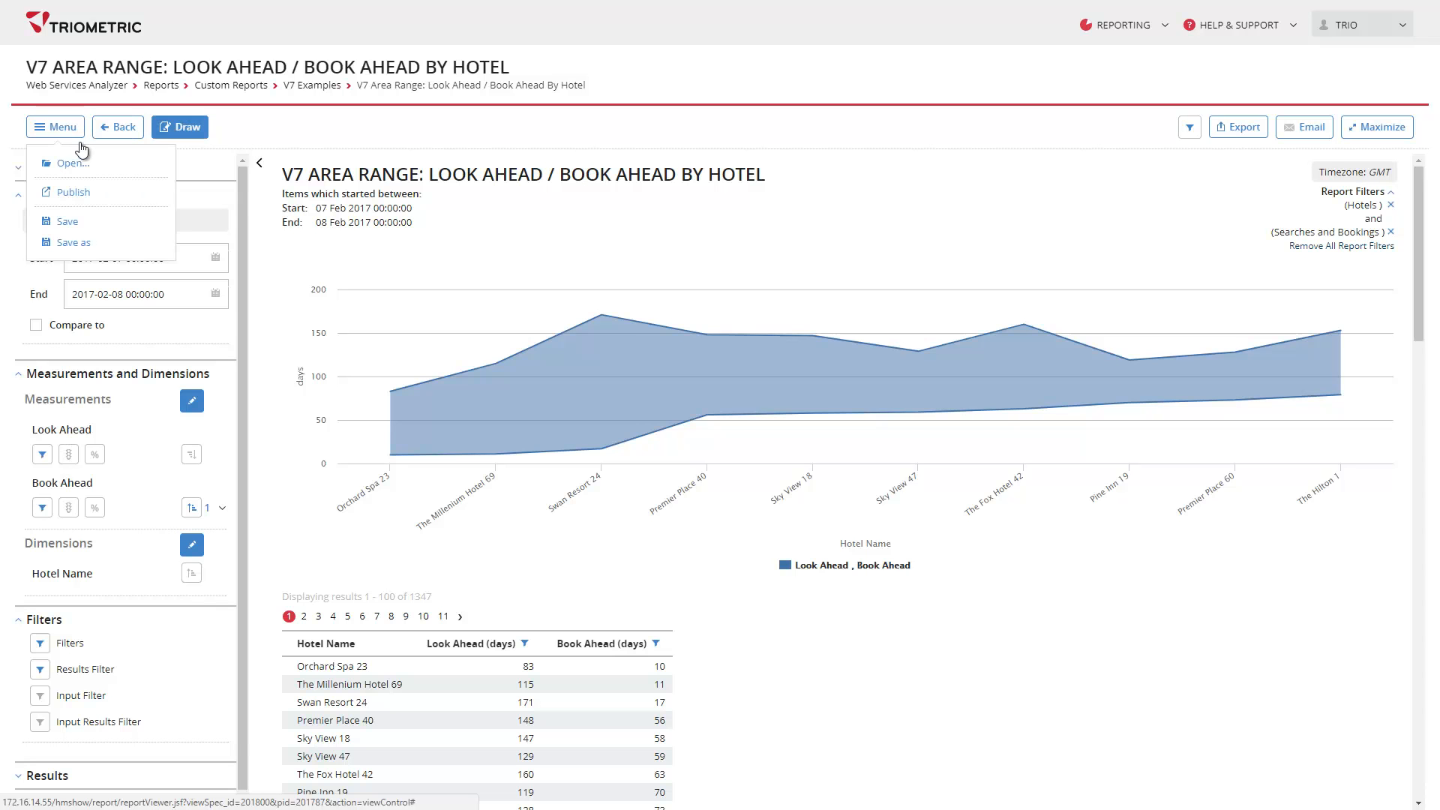
- Open and draw the V7 % Change: Revenue and Searches by Agent report
{"action": "left_click", "coordinate": [70, 162]}
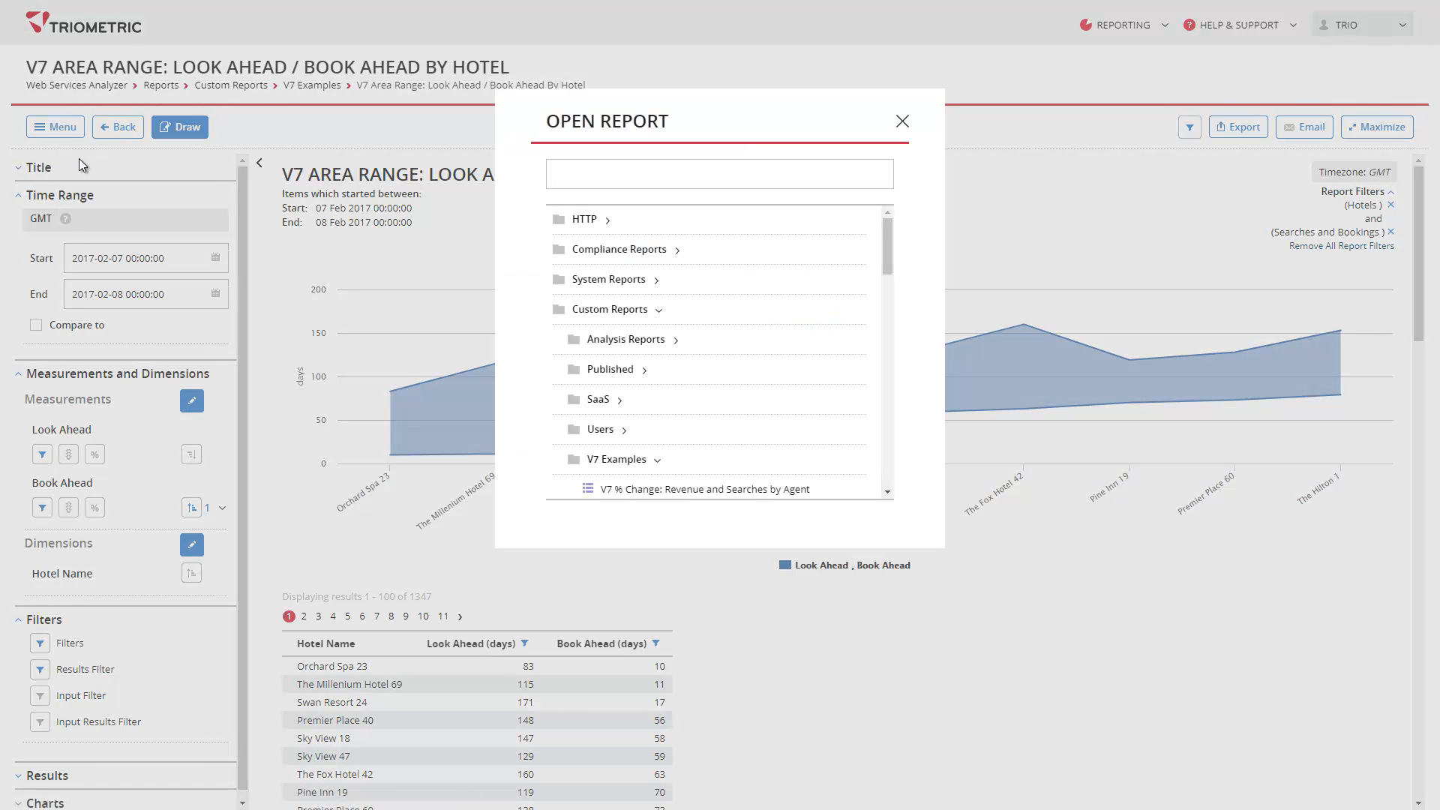
{"action": "mouse_move", "coordinate": [194, 168]}
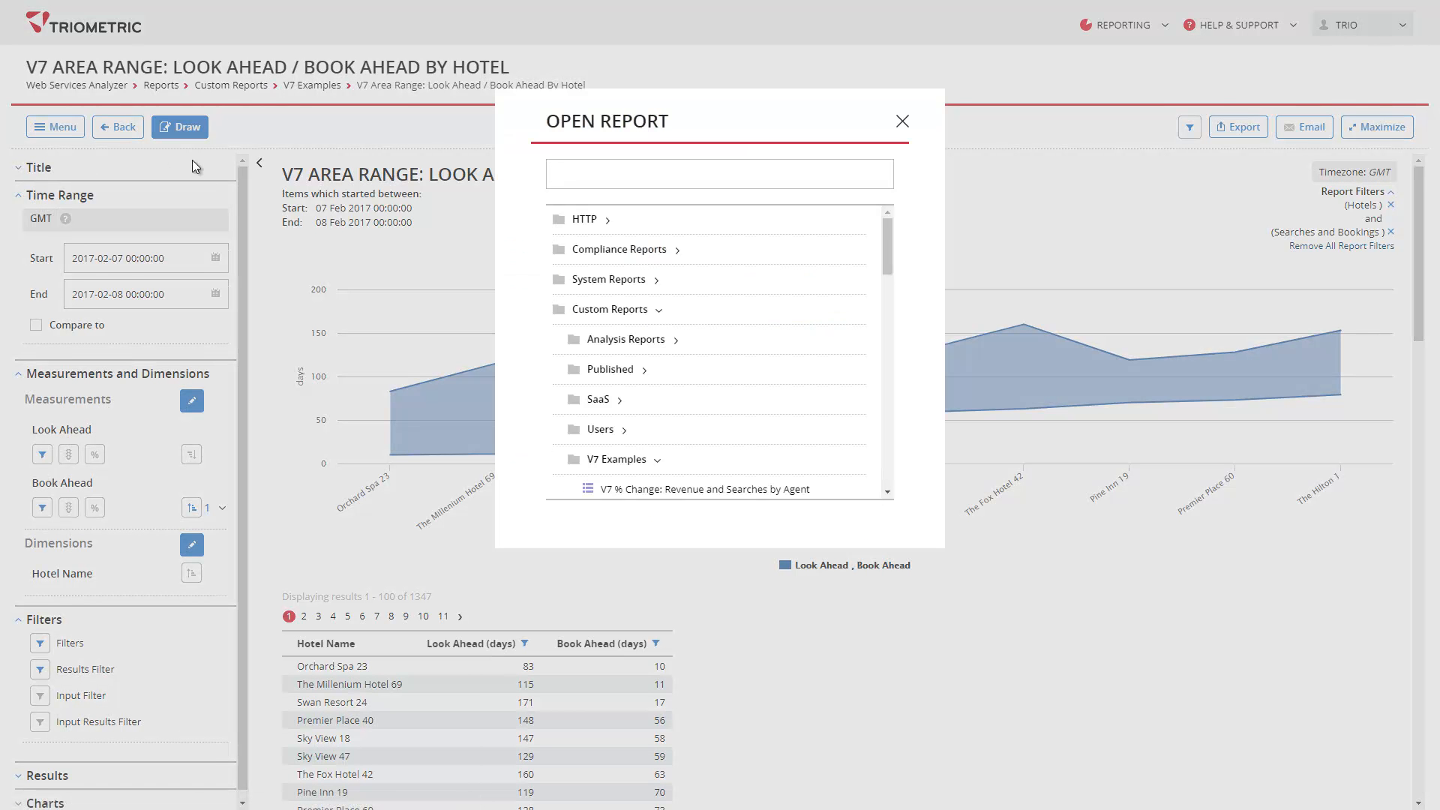
{"action": "scroll", "scroll_direction": "down", "scroll_amount": 3}
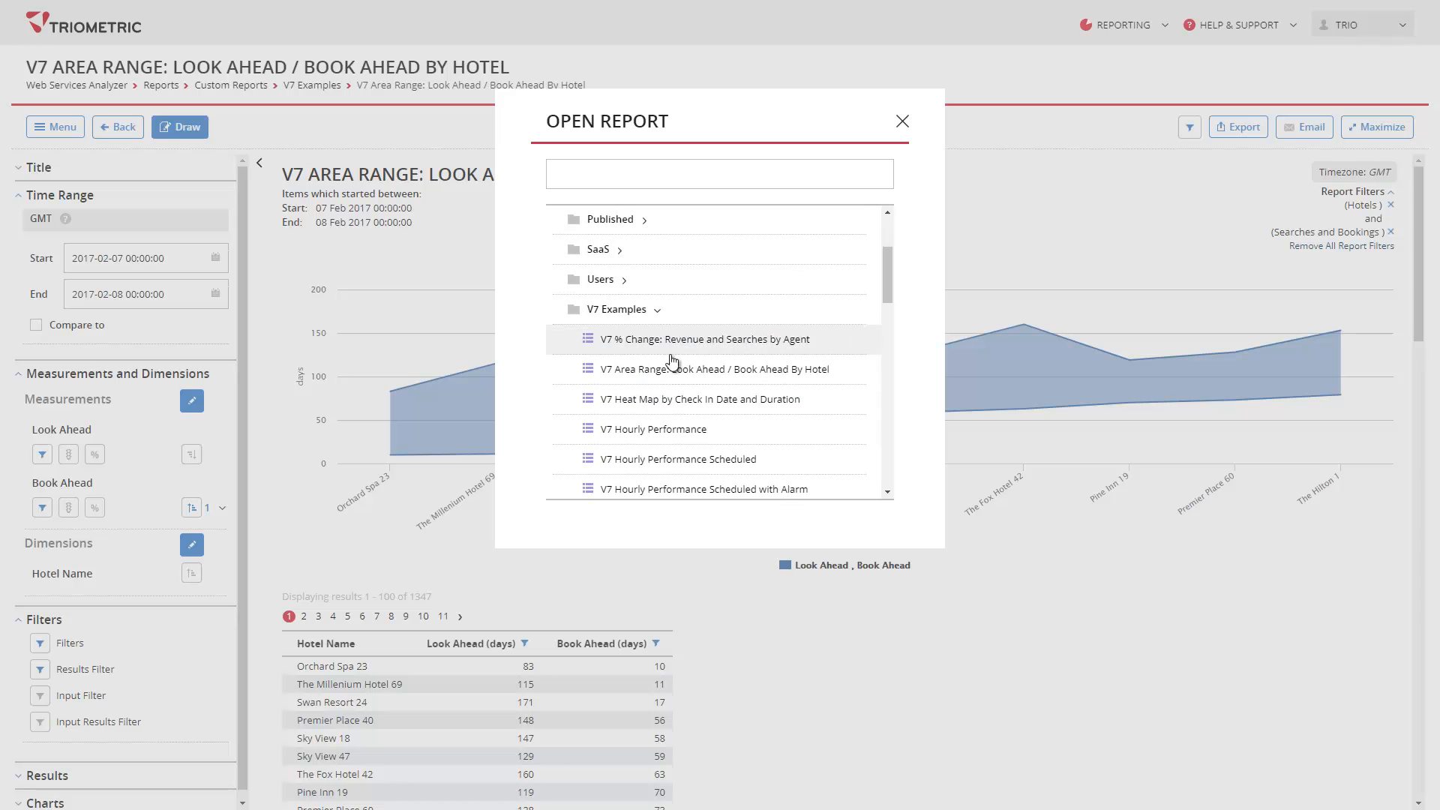
{"action": "left_click", "coordinate": [703, 339]}
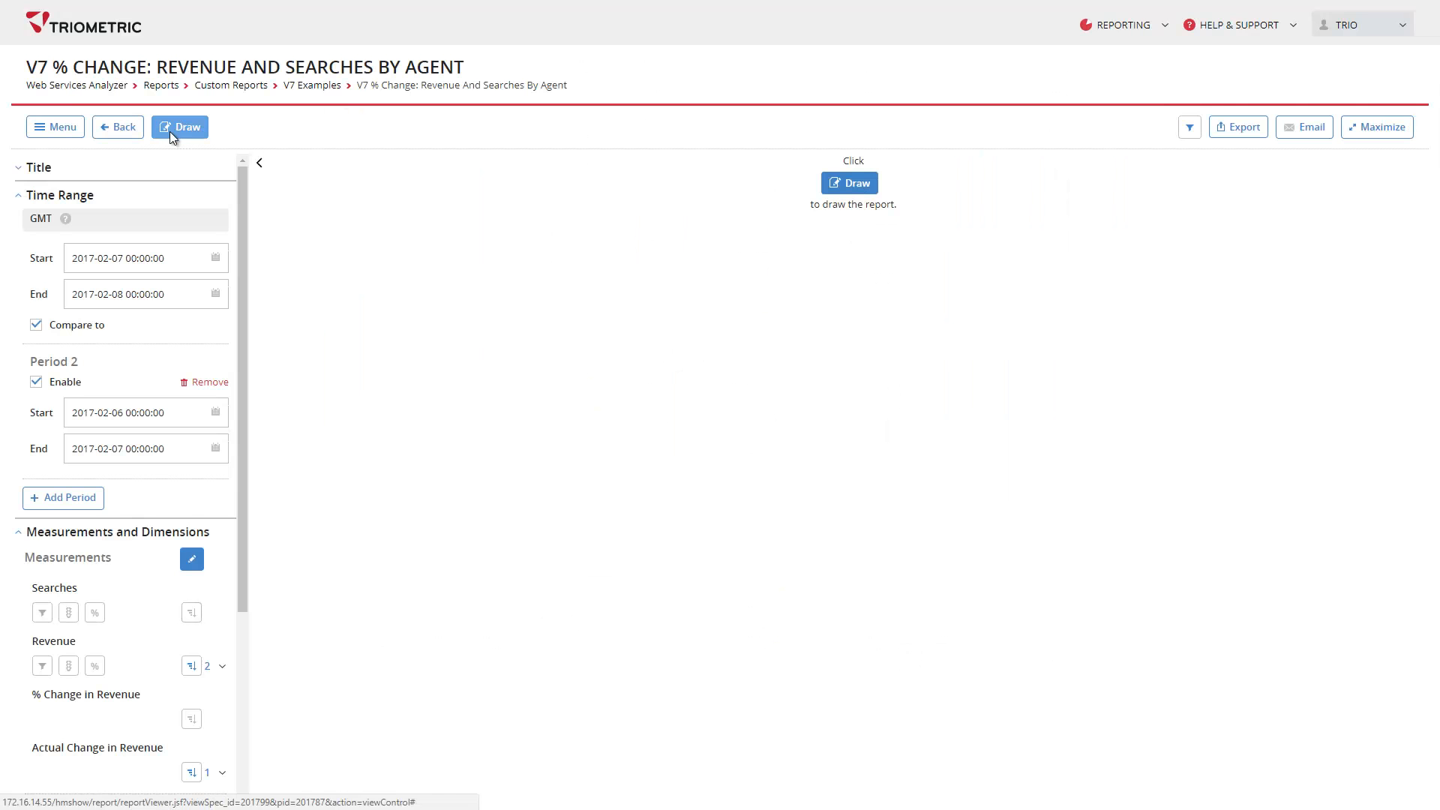
{"action": "left_click", "coordinate": [180, 127]}
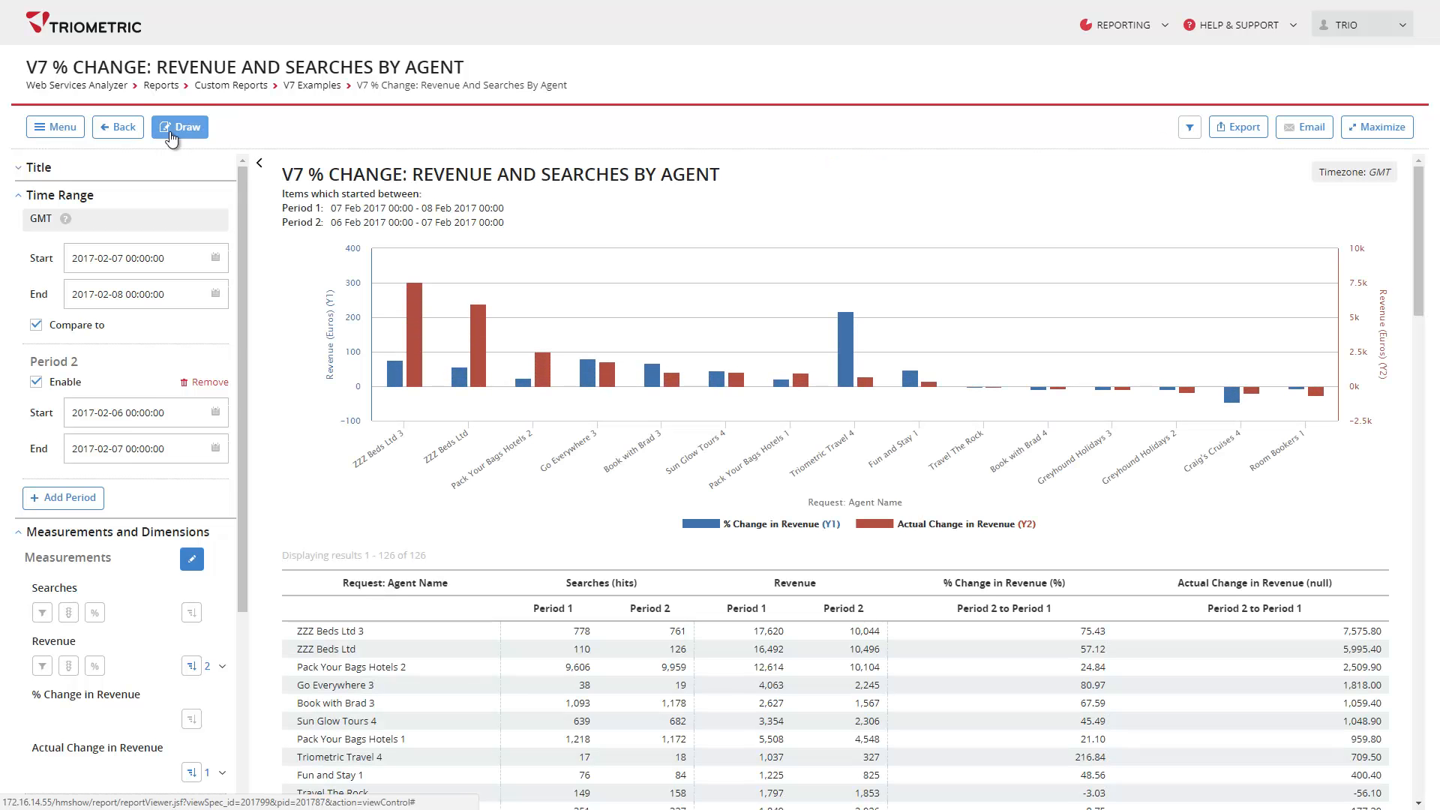
{"action": "mouse_move", "coordinate": [395, 372]}
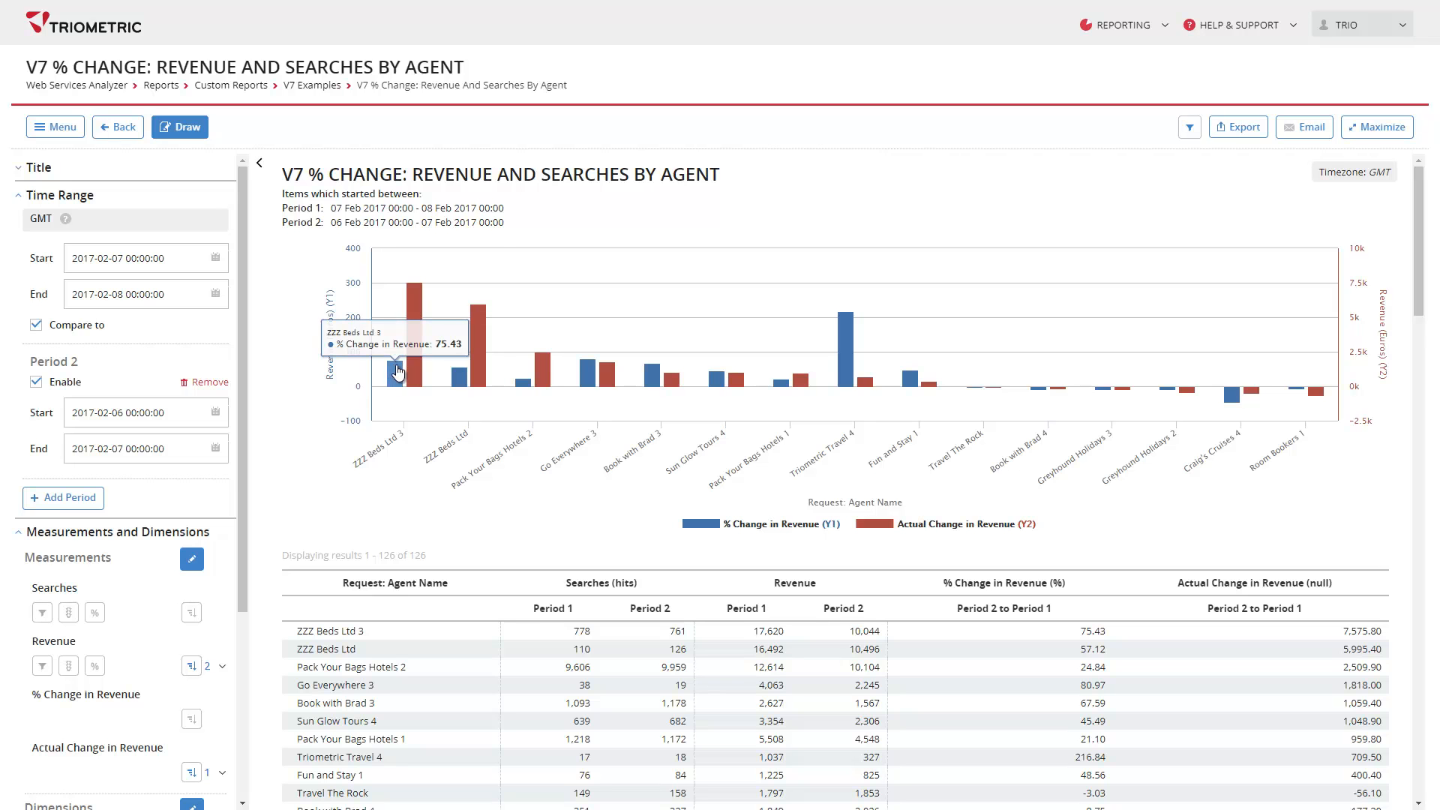
{"action": "mouse_move", "coordinate": [423, 380]}
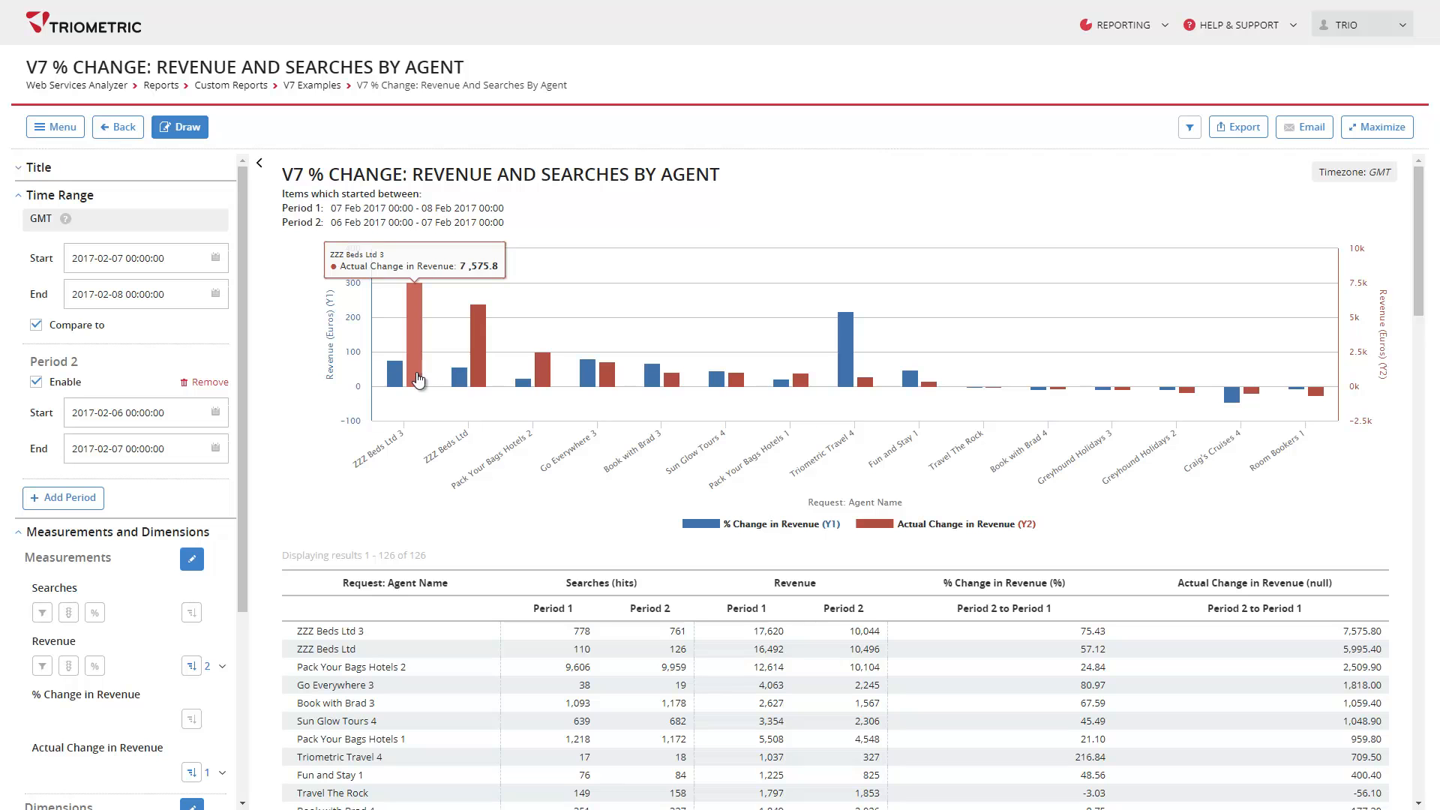
{"action": "mouse_move", "coordinate": [119, 624]}
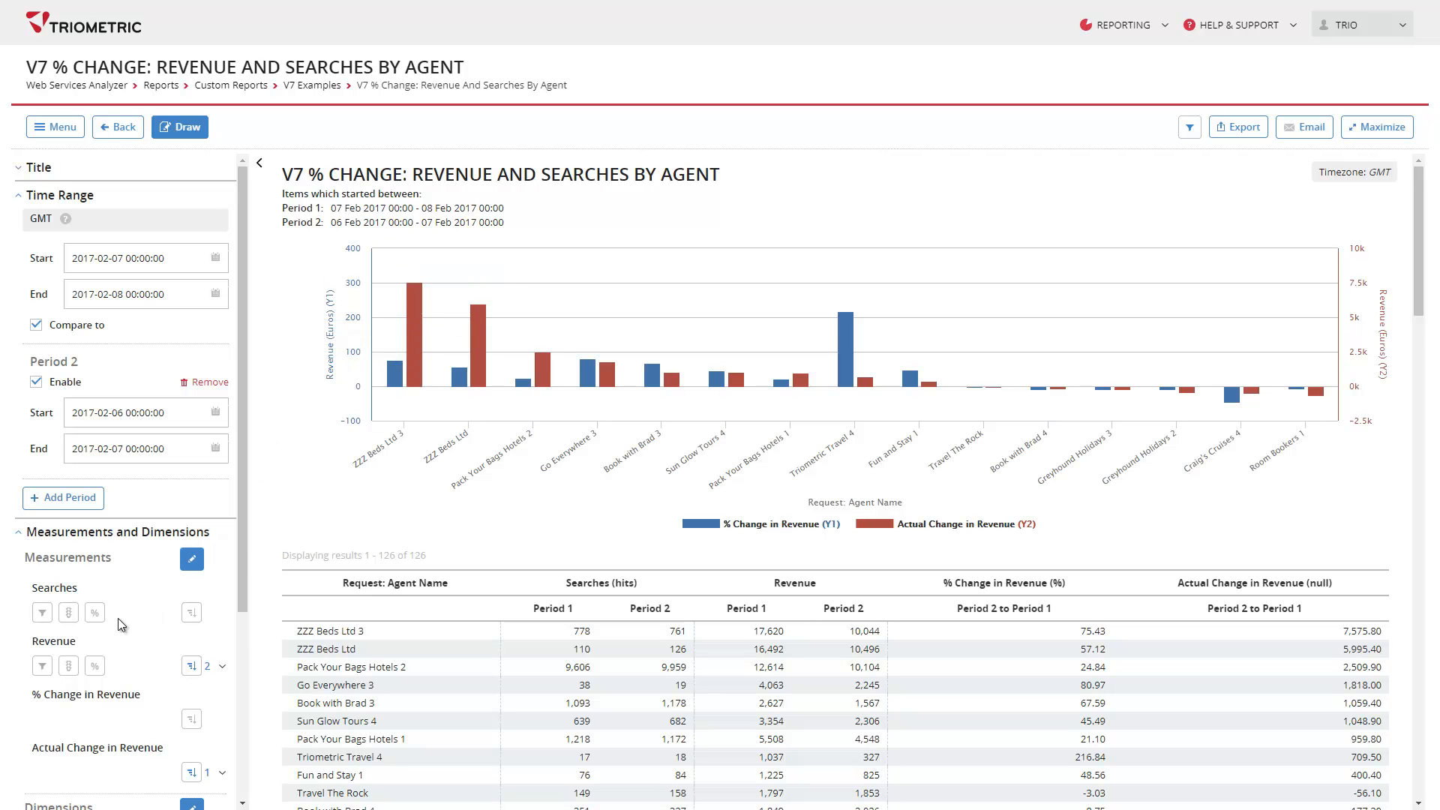
{"action": "mouse_move", "coordinate": [94, 613]}
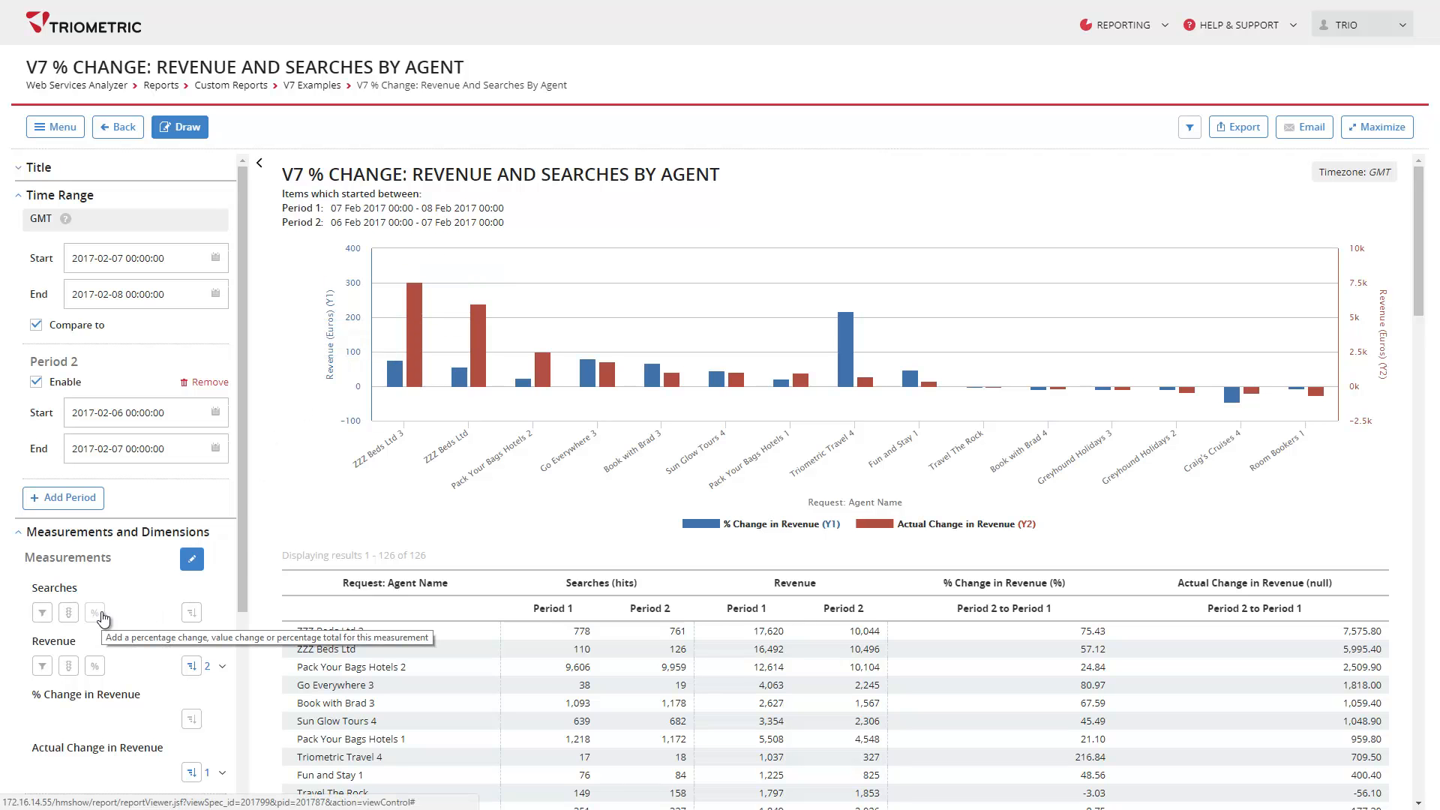
- Show the % Change, % Total and Change options for the Searches measurement
{"action": "left_click", "coordinate": [94, 613]}
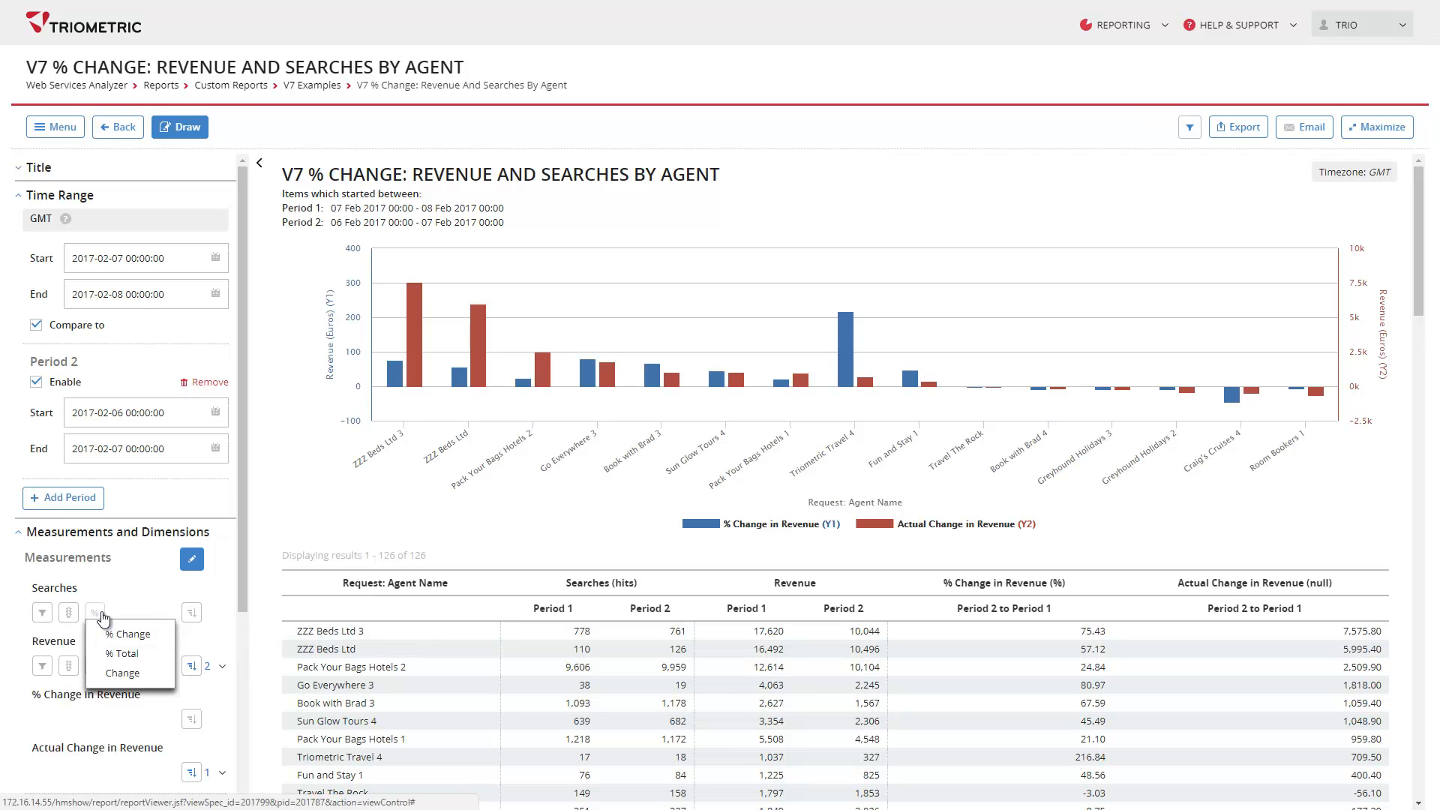
{"action": "mouse_move", "coordinate": [145, 673]}
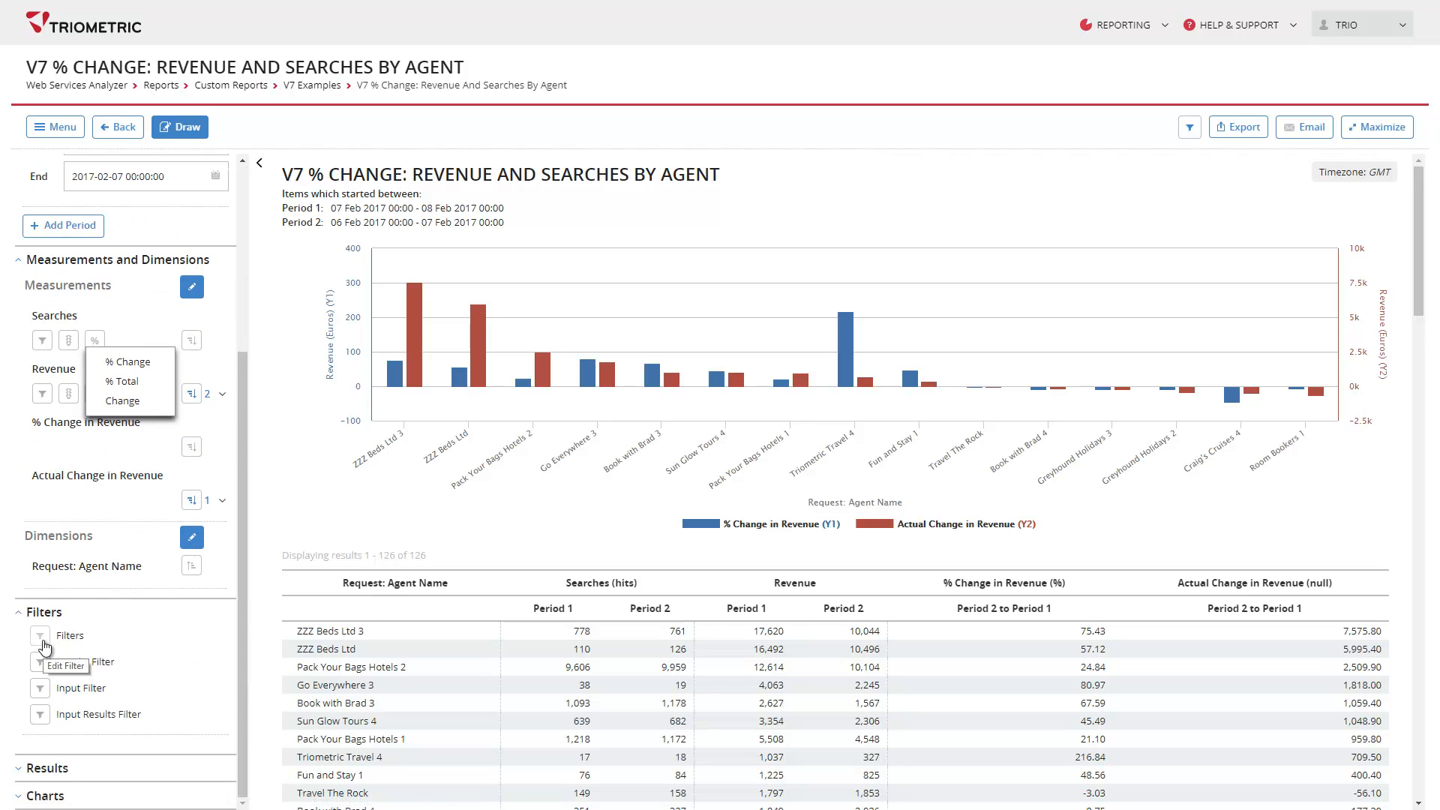
- Add a report filter condition URL = index.html
{"action": "left_click", "coordinate": [65, 666]}
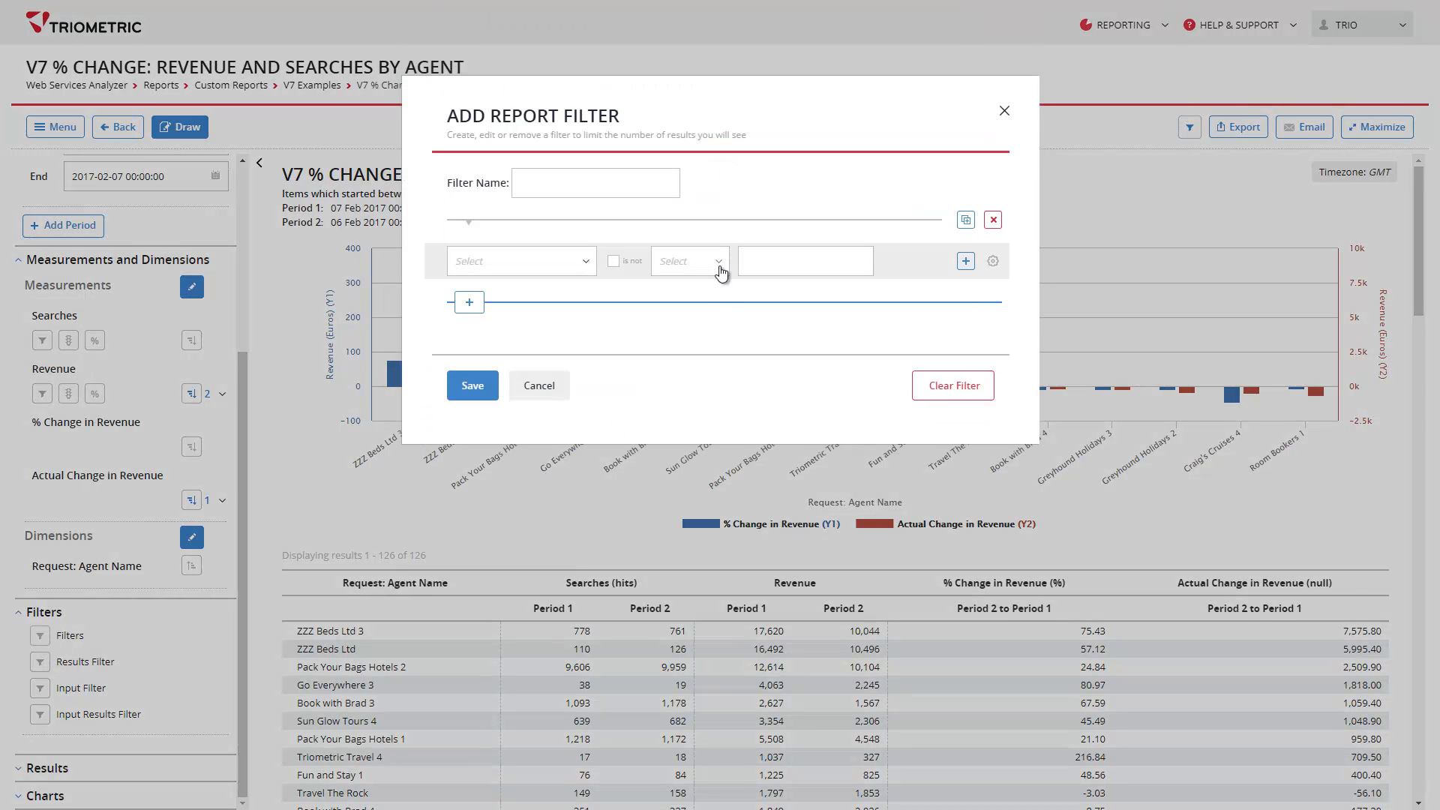
{"action": "left_click", "coordinate": [722, 261]}
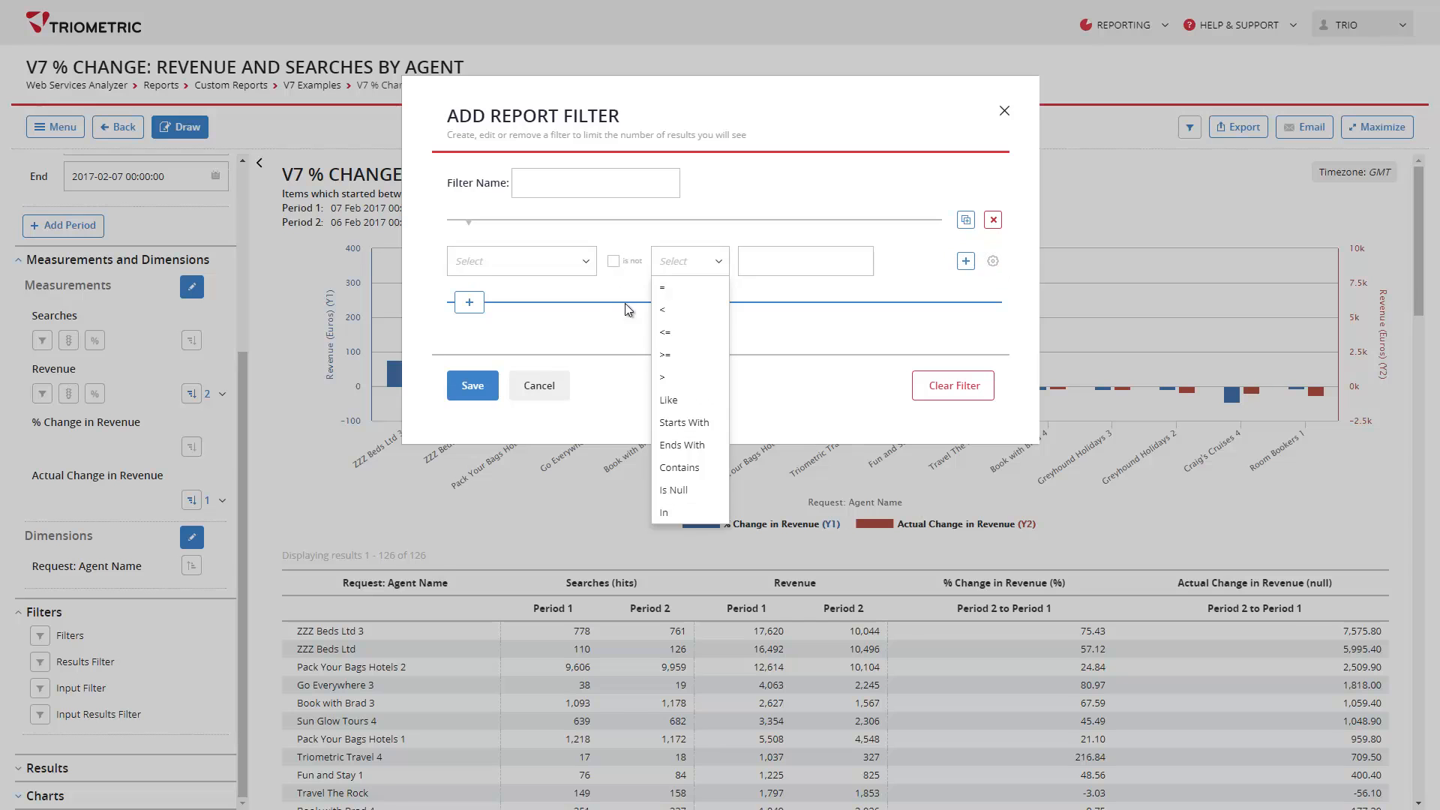
{"action": "left_click", "coordinate": [519, 261]}
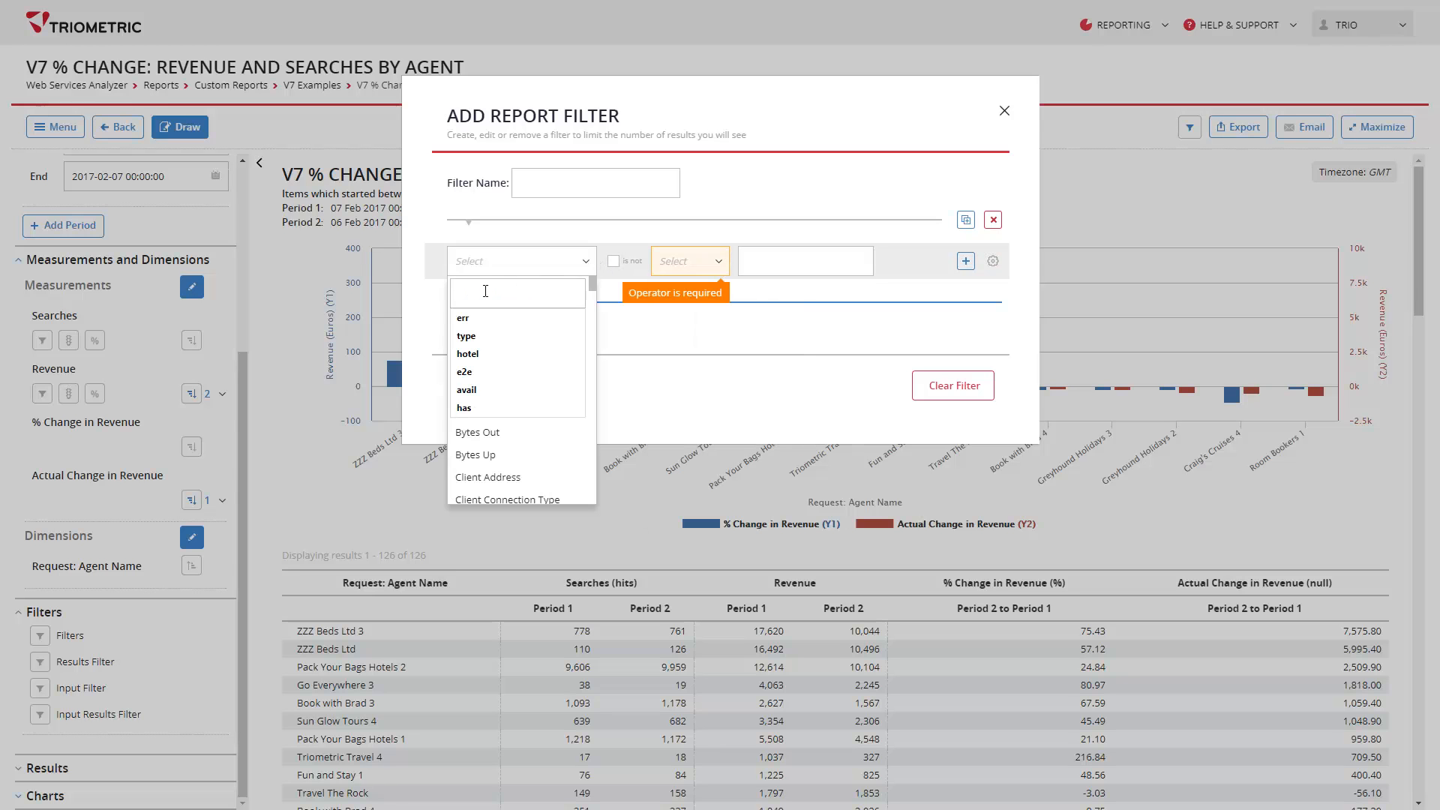
{"action": "type", "text": "url"}
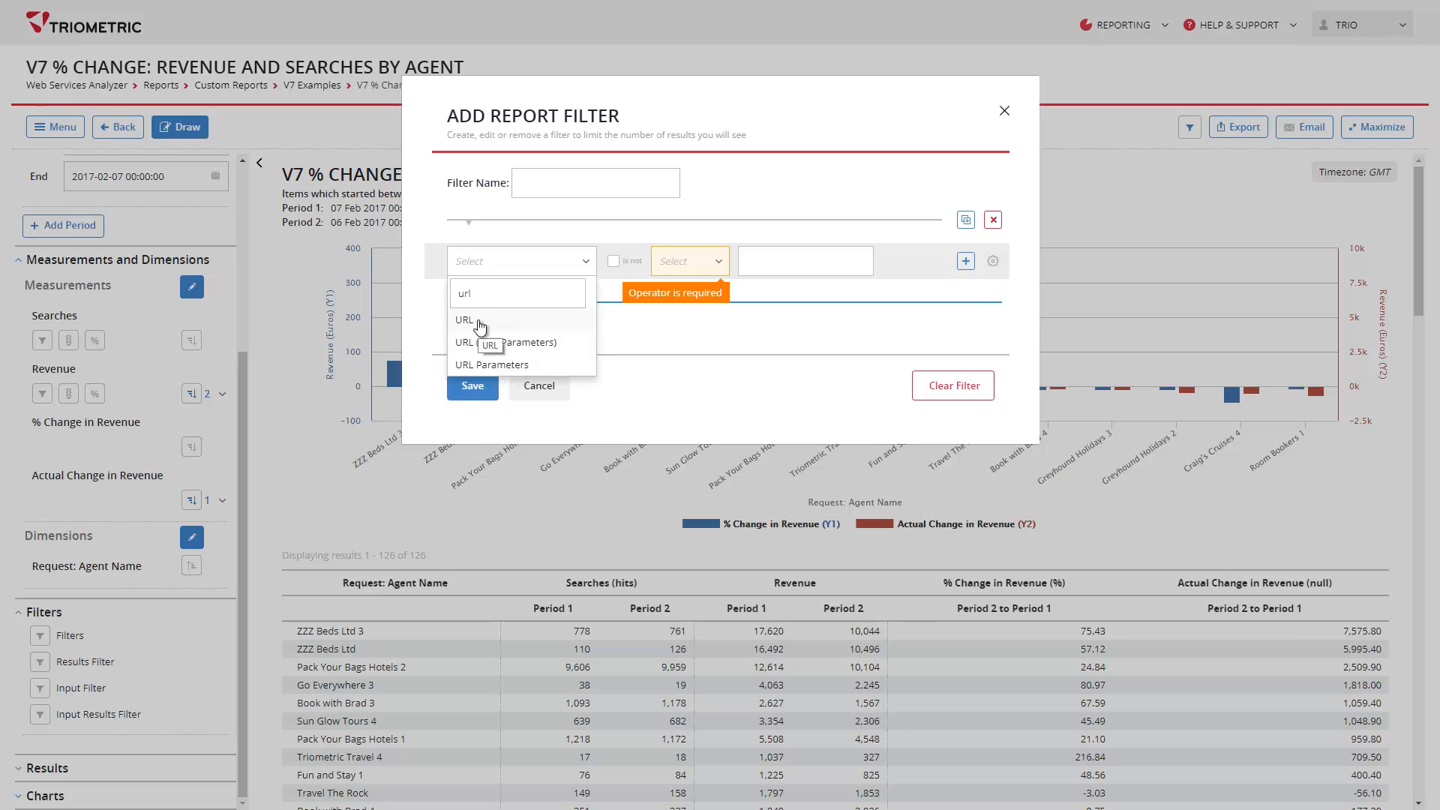
{"action": "left_click", "coordinate": [465, 320]}
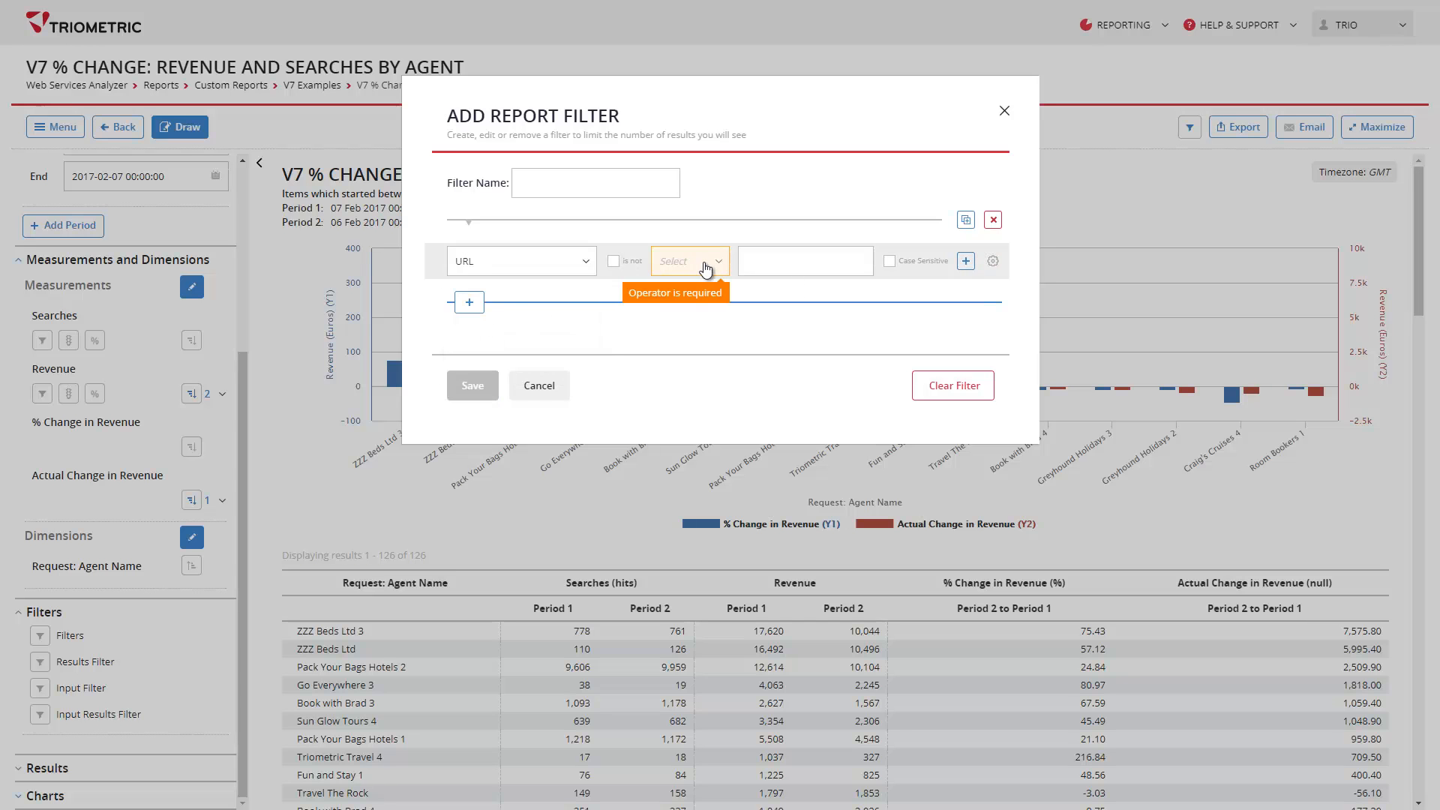
{"action": "left_click", "coordinate": [689, 261]}
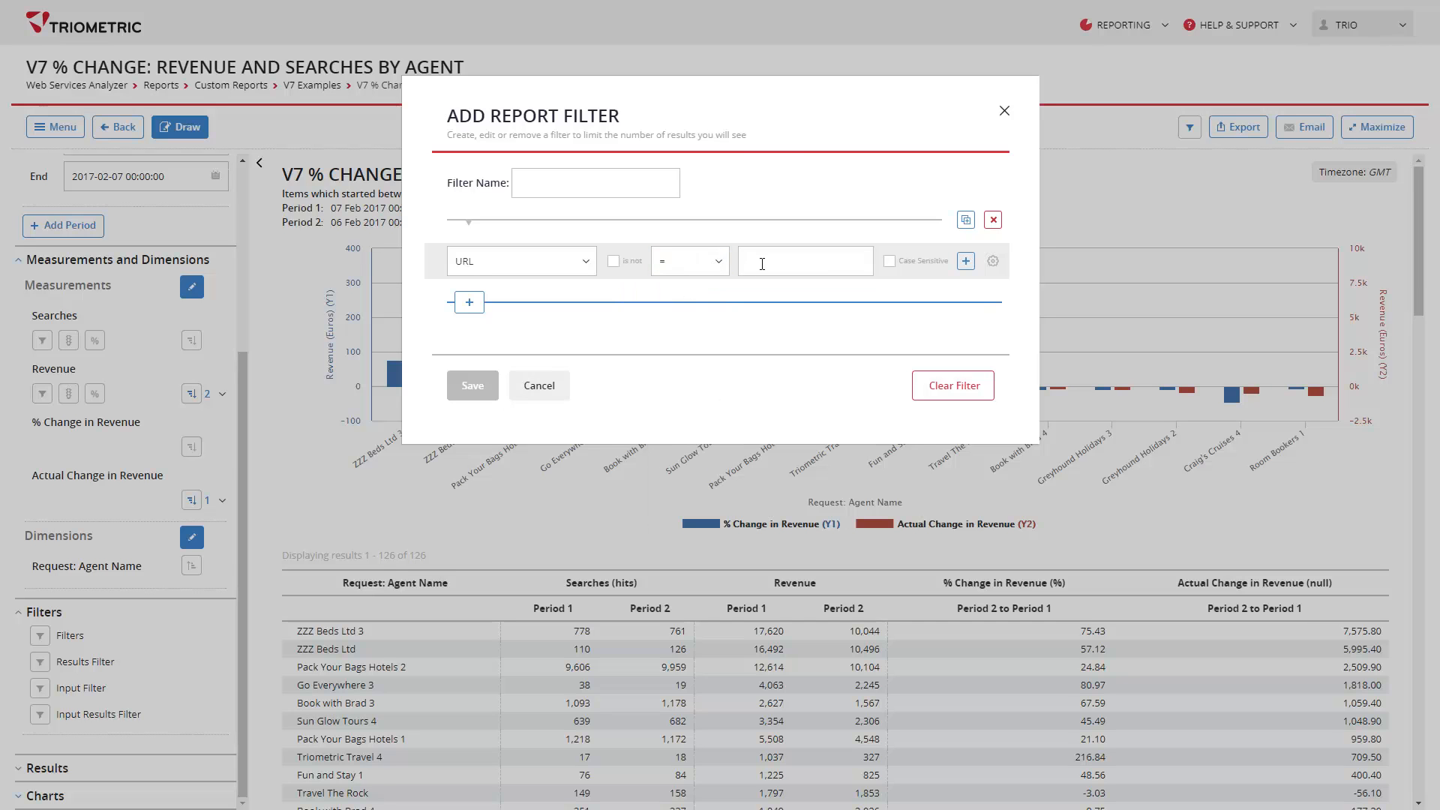
{"action": "type", "text": "index"}
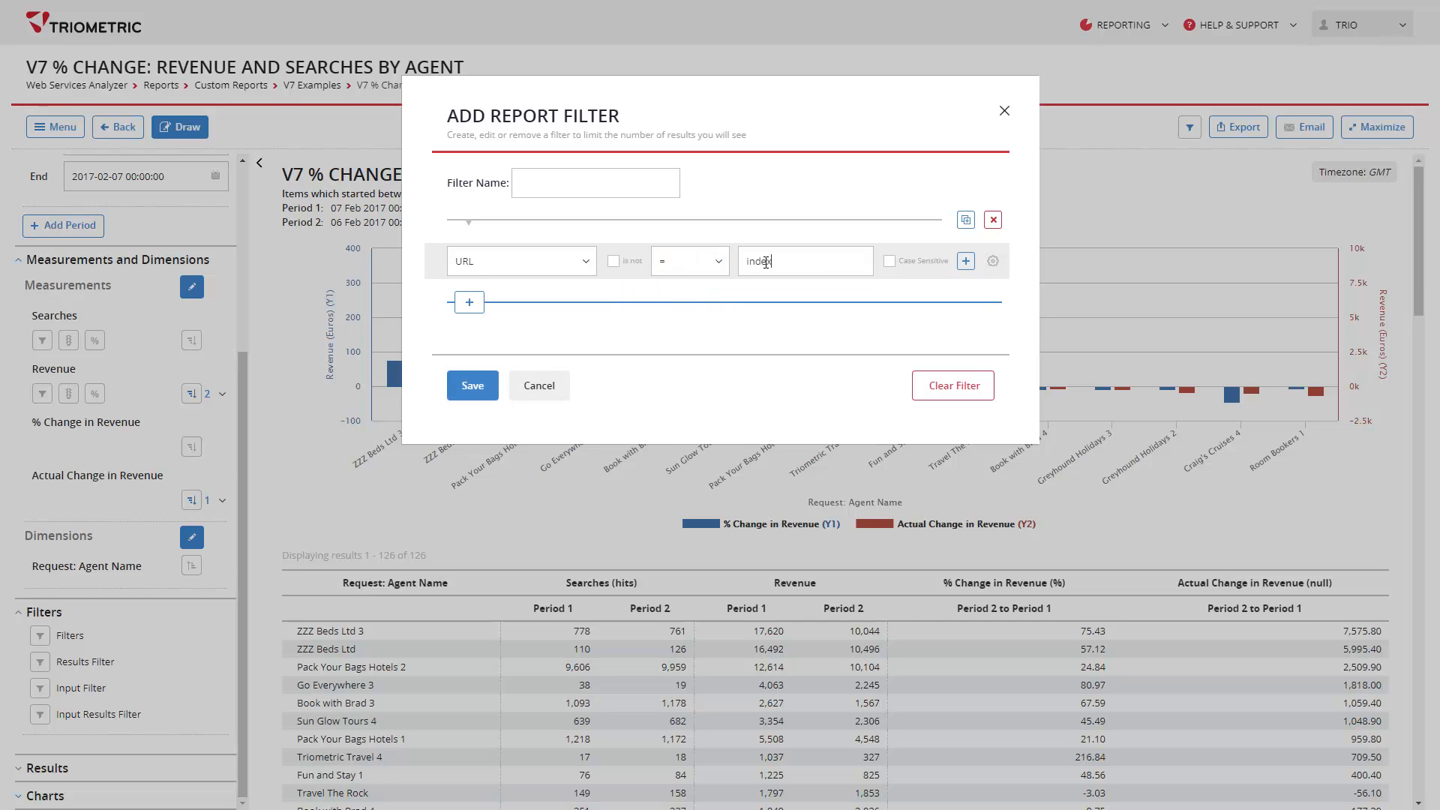
{"action": "type", "text": ".html"}
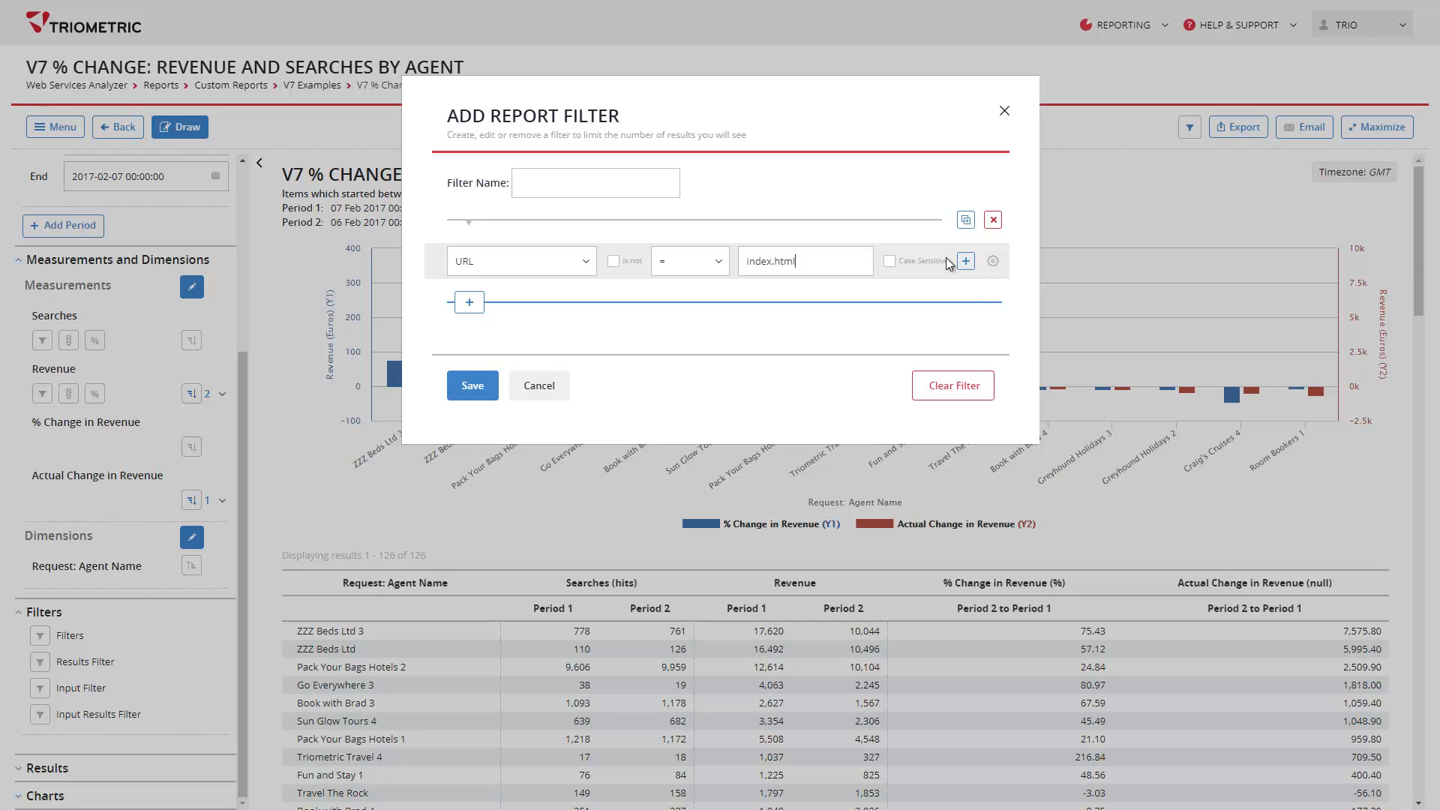
{"action": "left_click", "coordinate": [965, 261]}
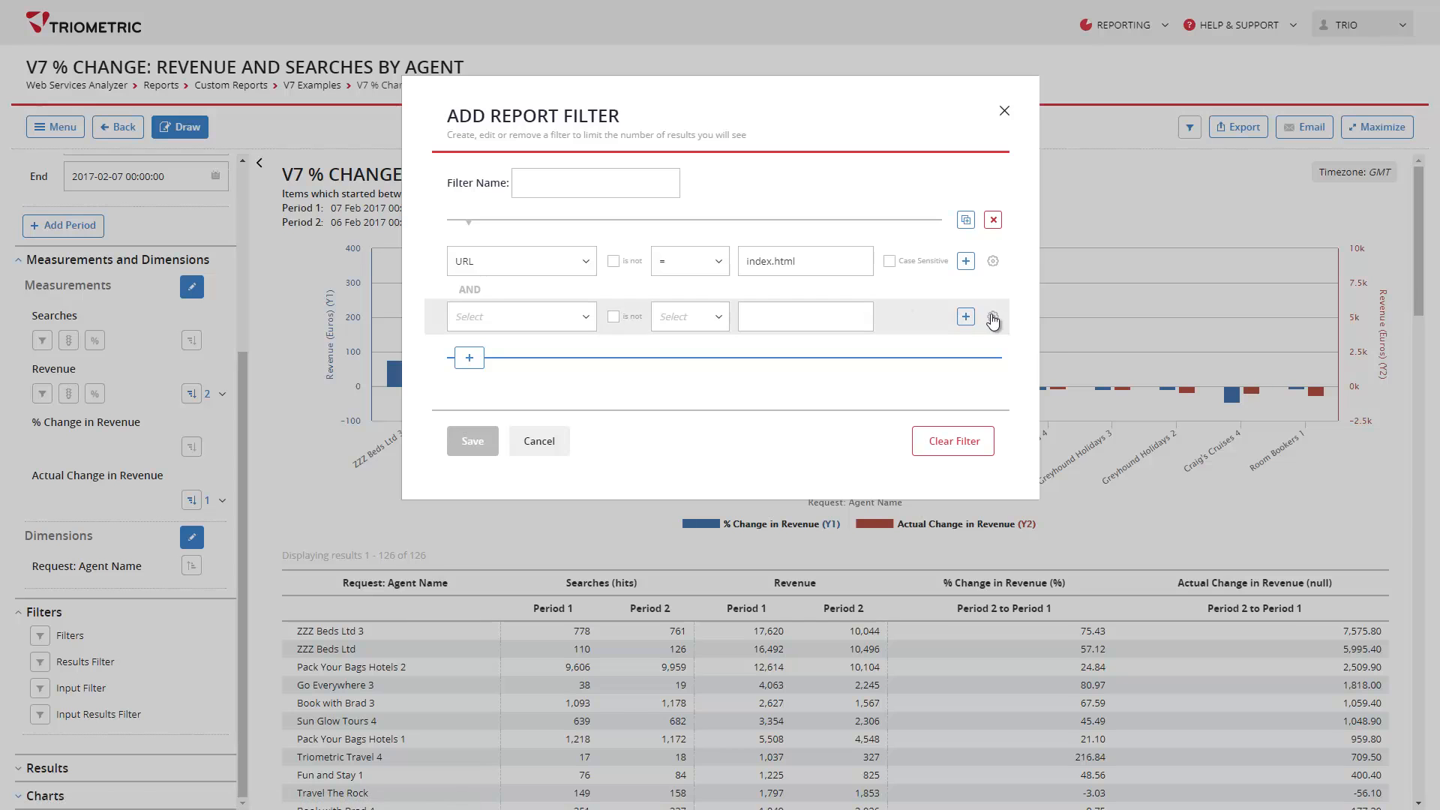
{"action": "left_click", "coordinate": [992, 316]}
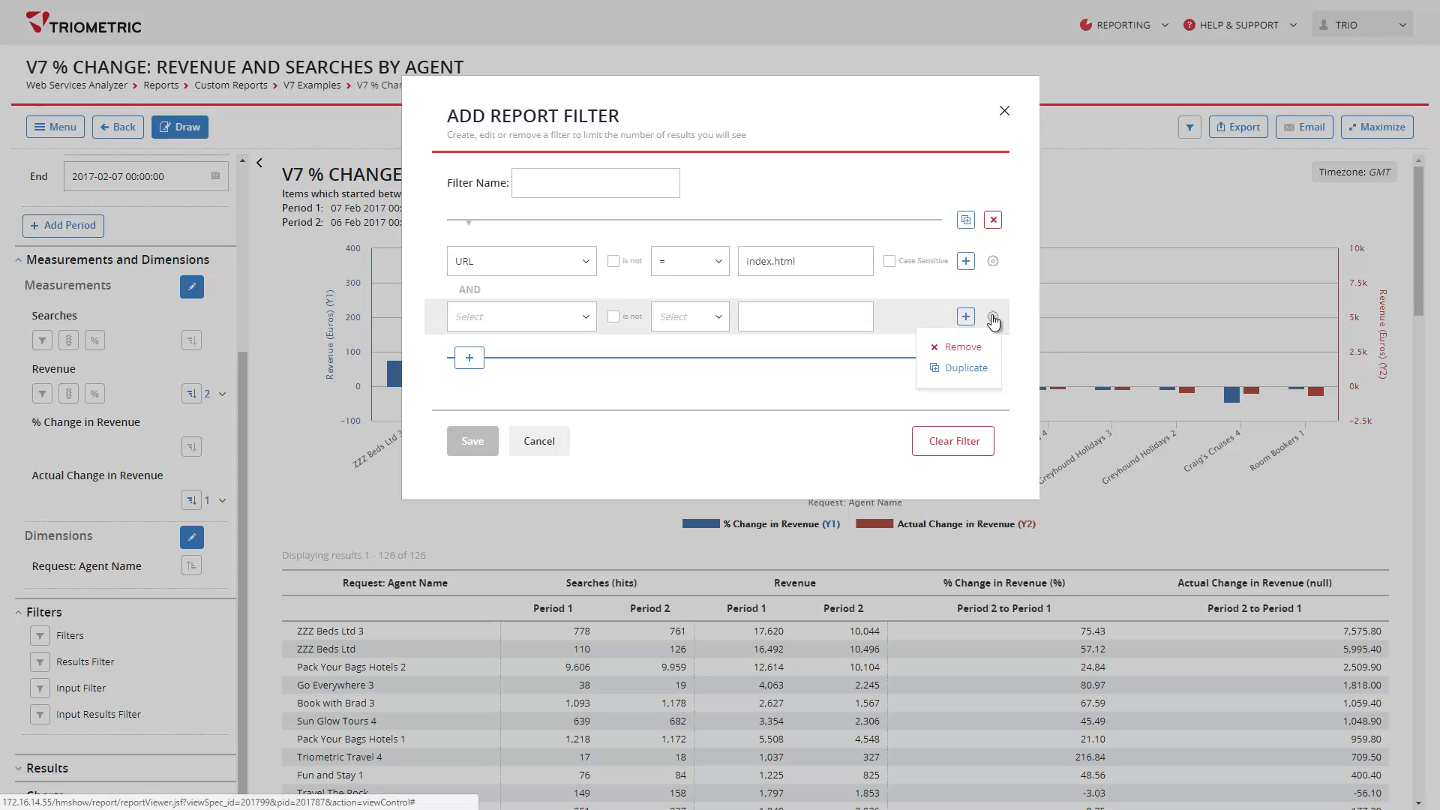
{"action": "mouse_move", "coordinate": [965, 347]}
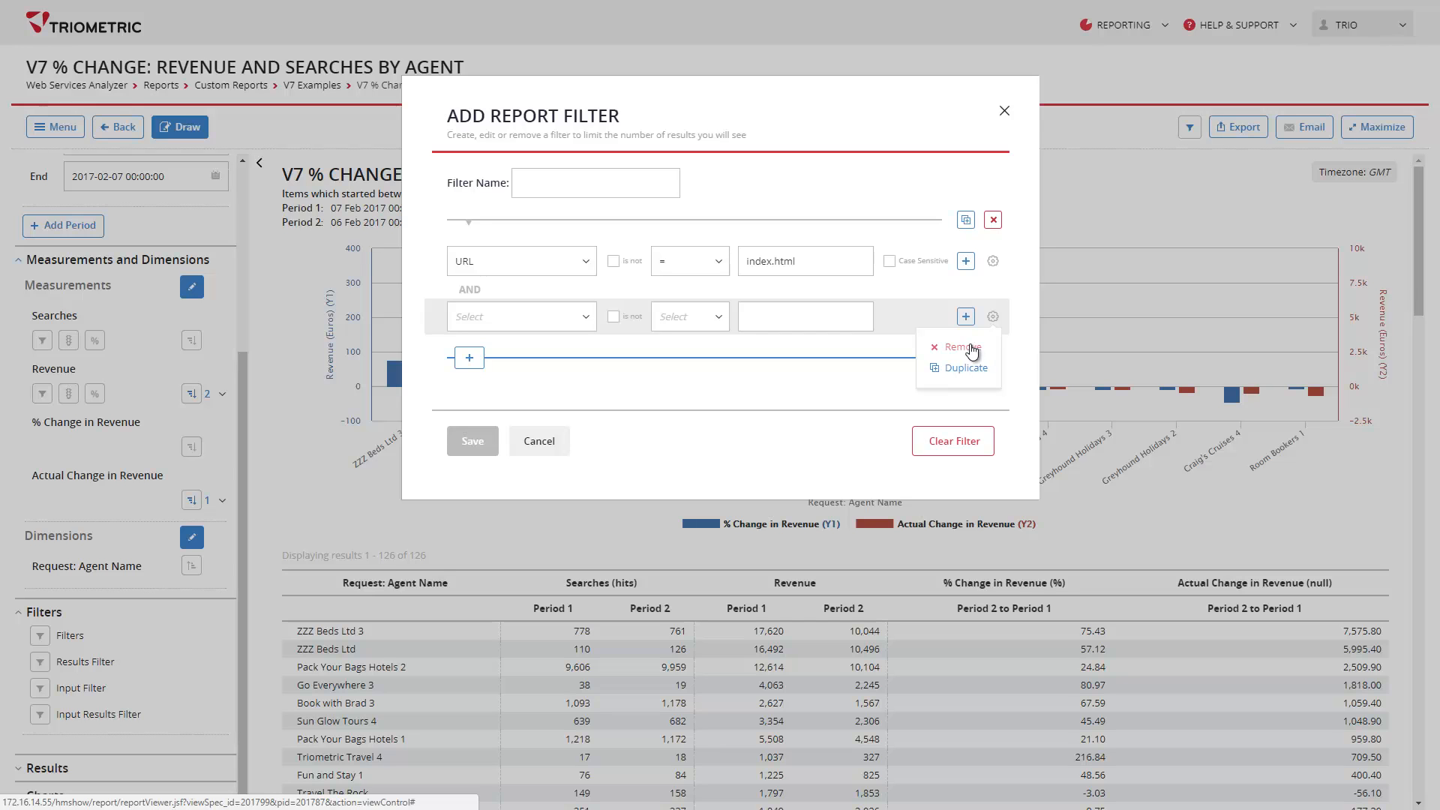
{"action": "left_click", "coordinate": [962, 347]}
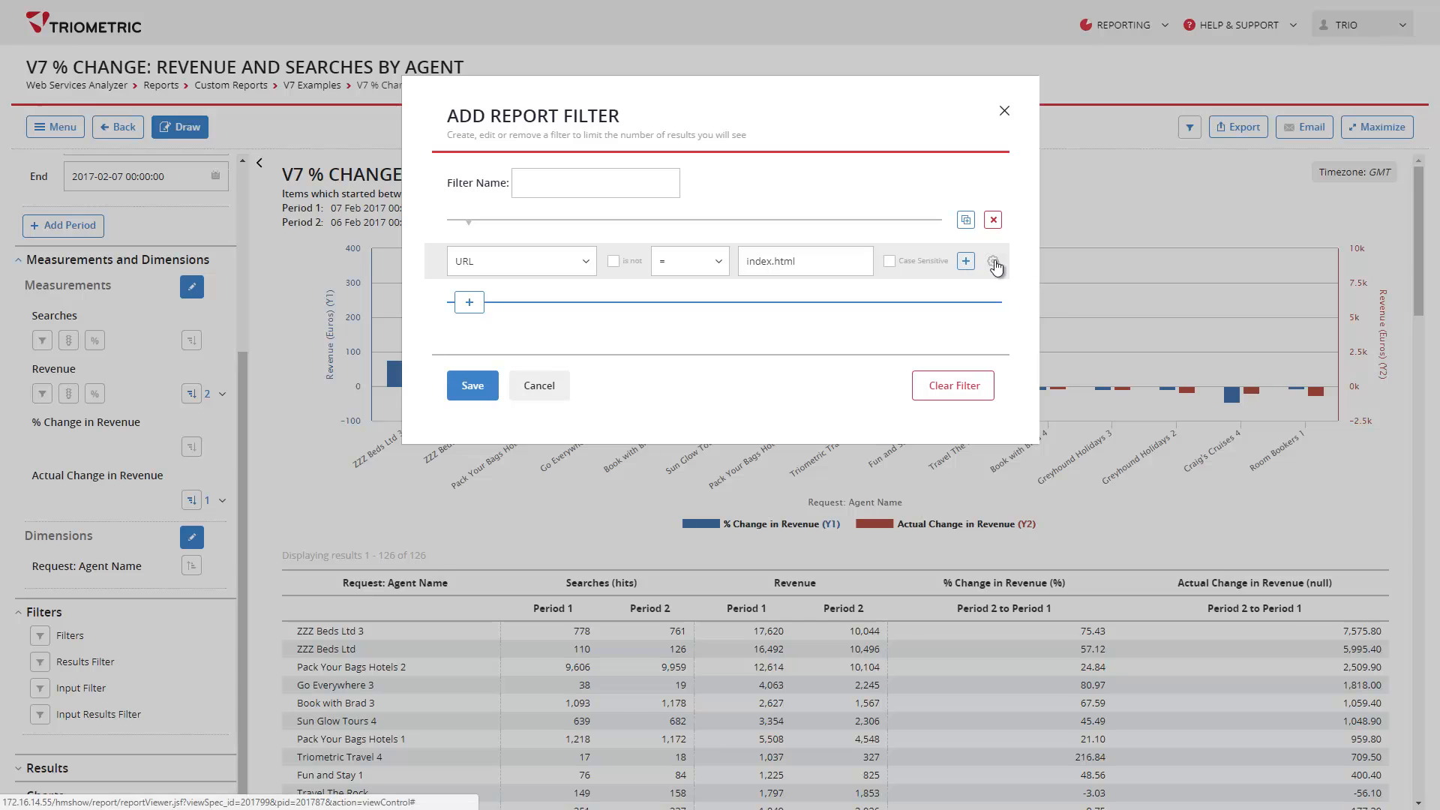
{"action": "mouse_move", "coordinate": [995, 263]}
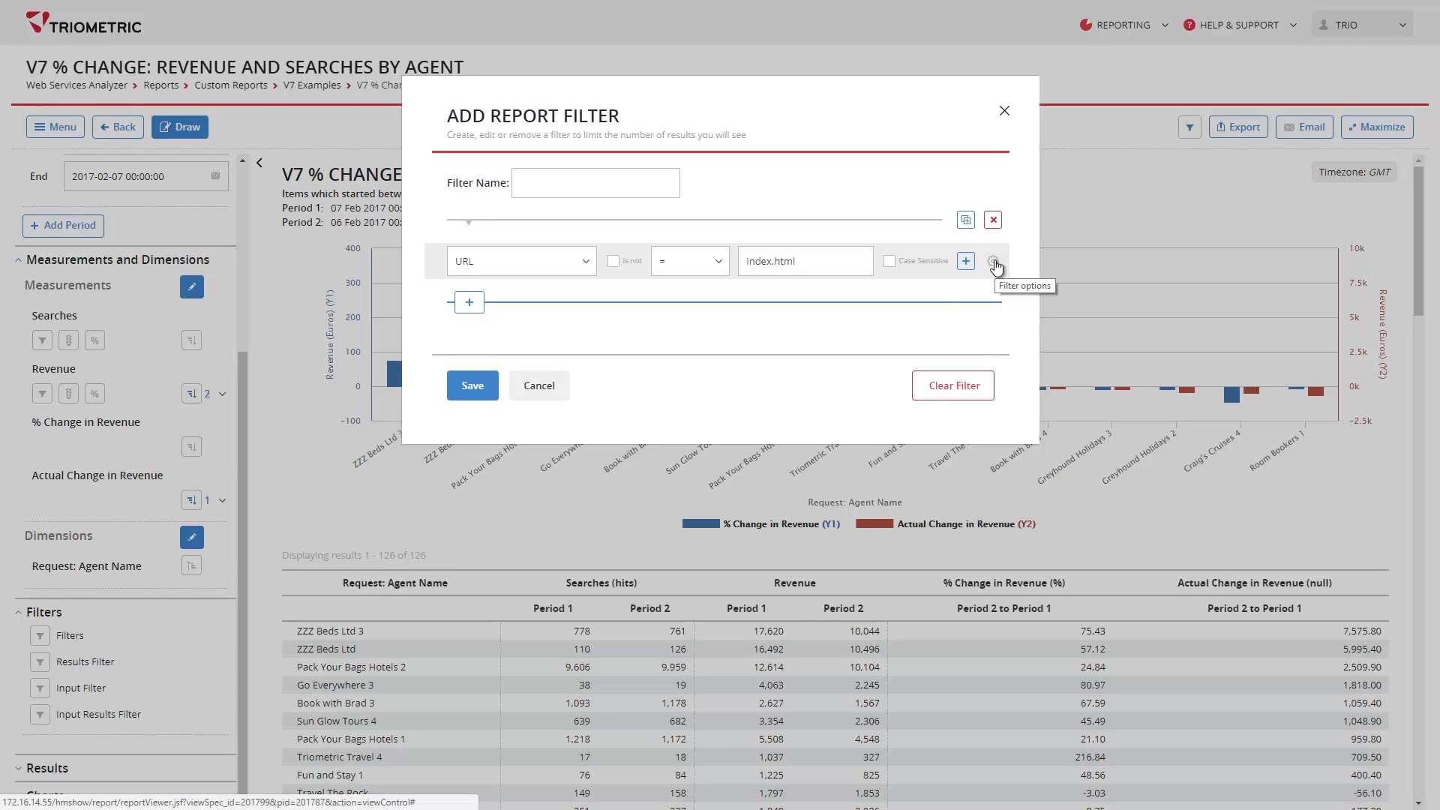
- Duplicate the URL = index.html condition and change the copy's value to css.css
{"action": "left_click", "coordinate": [992, 261]}
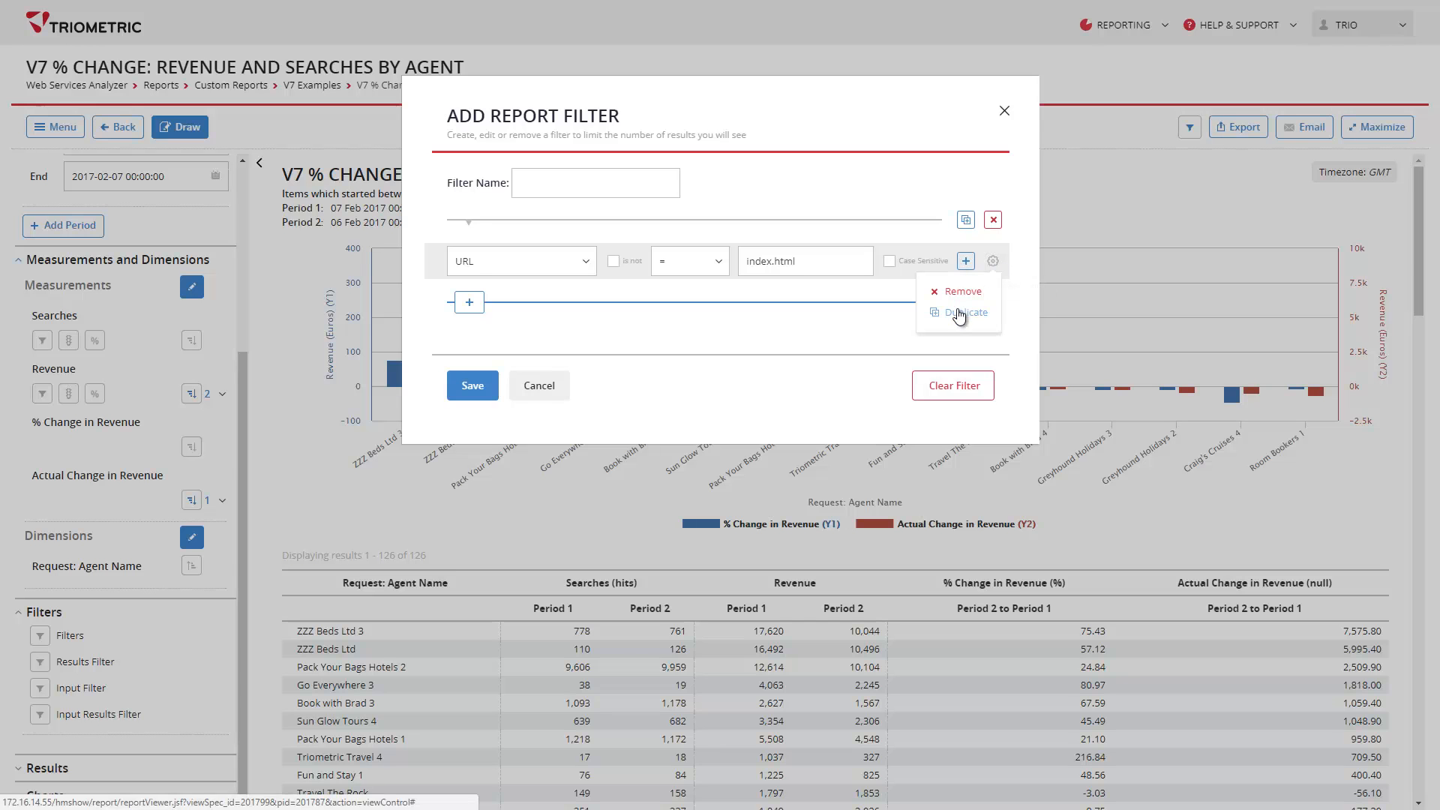
{"action": "left_click", "coordinate": [962, 312]}
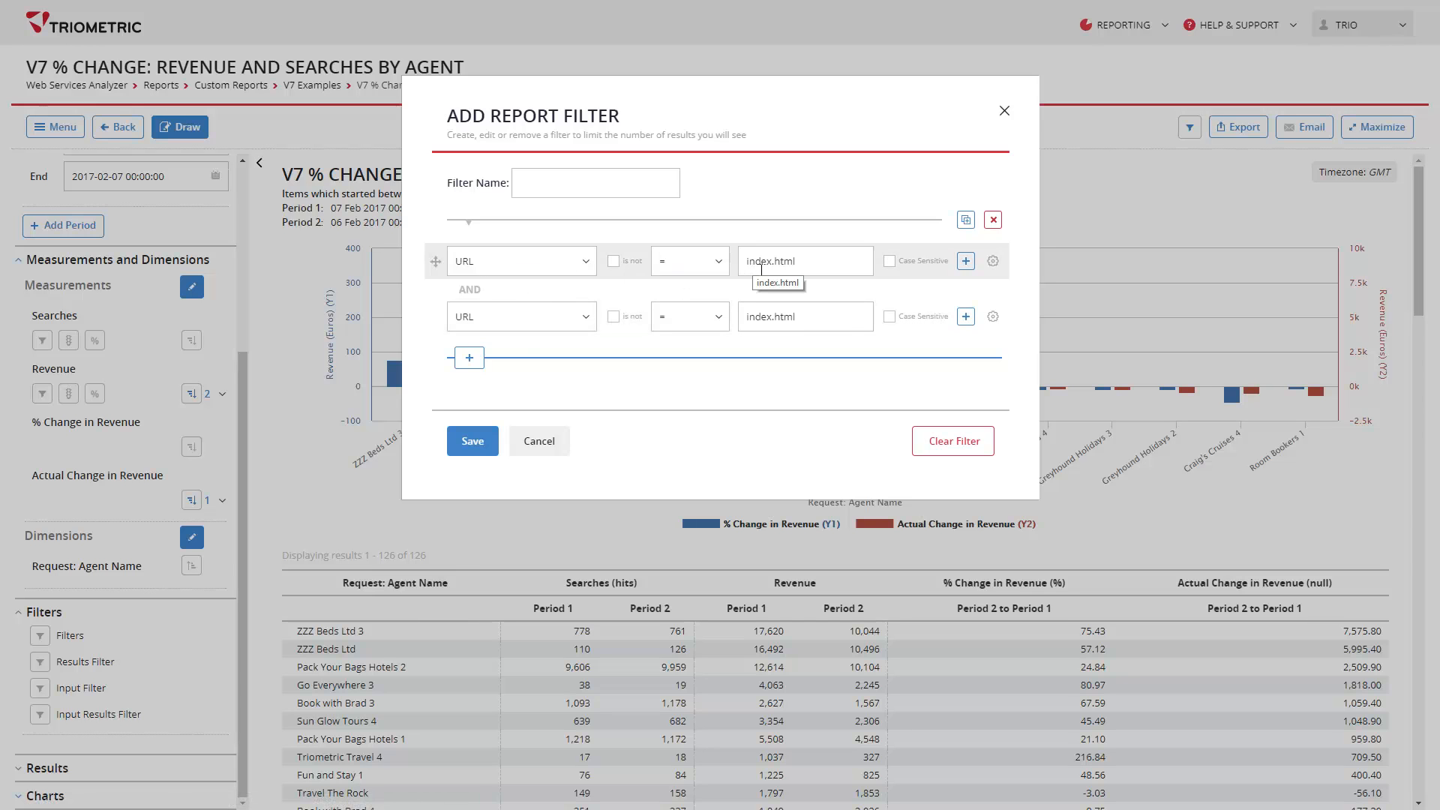
{"action": "mouse_move", "coordinate": [497, 285]}
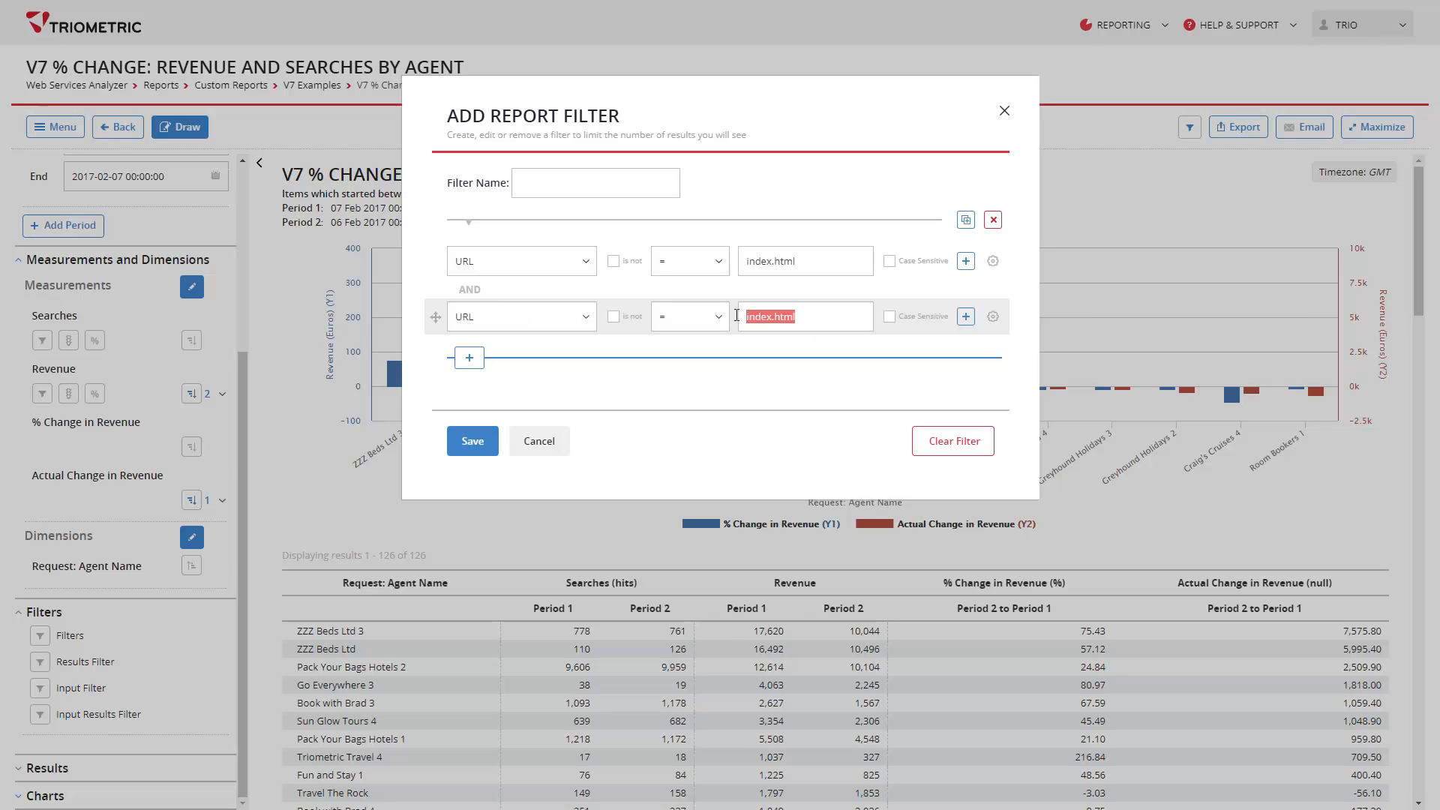
{"action": "type", "text": "cdo"}
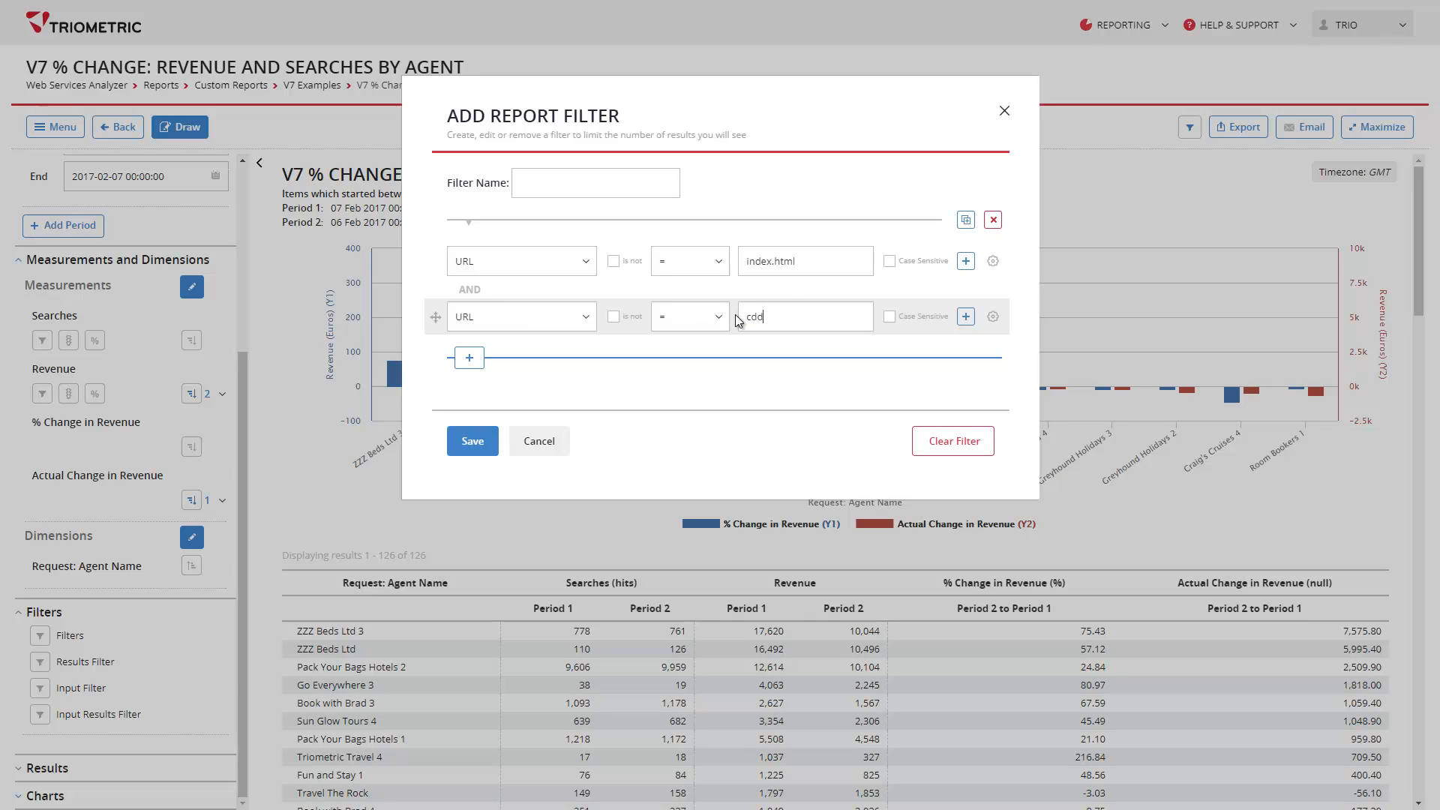
{"action": "type", "text": "css.css"}
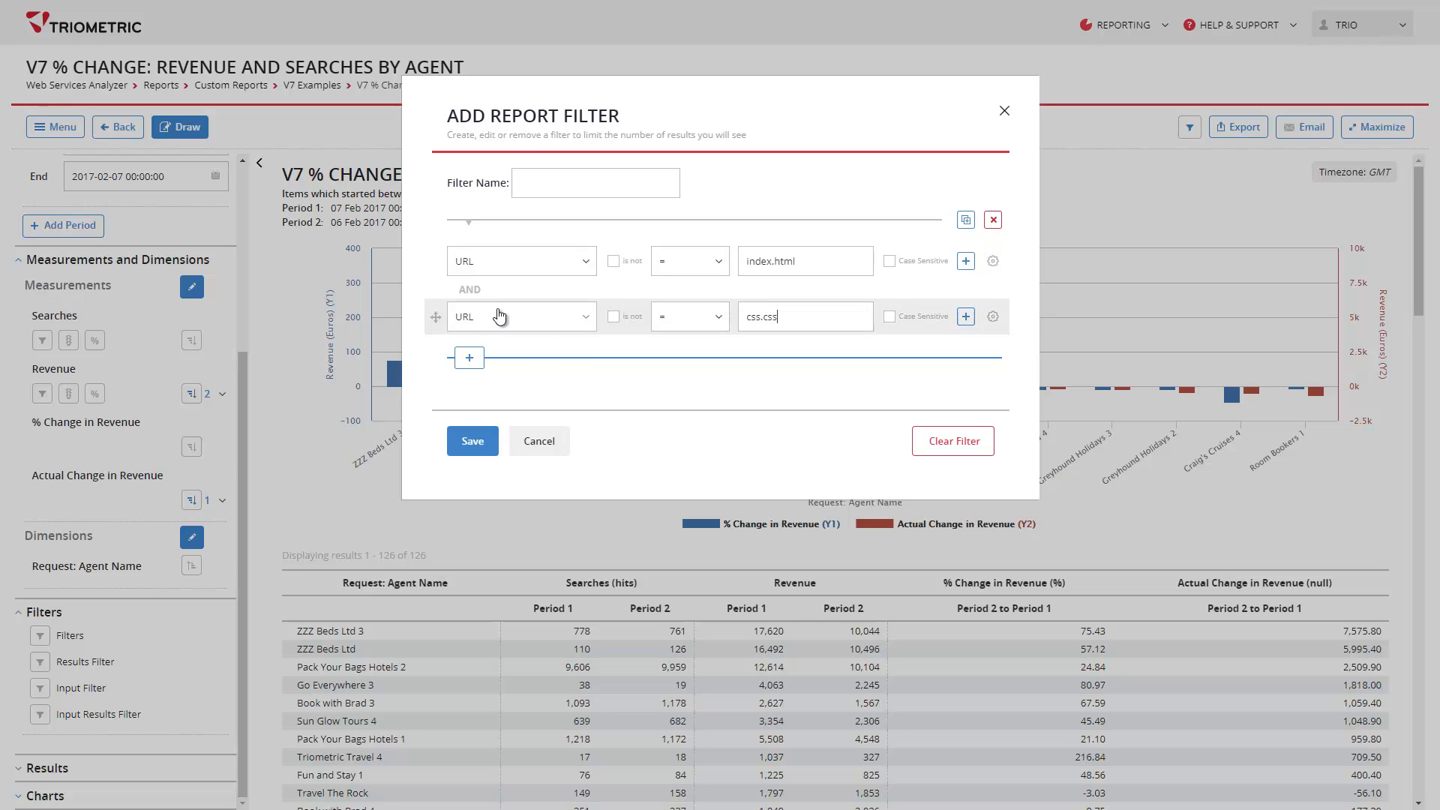
{"action": "mouse_move", "coordinate": [437, 324]}
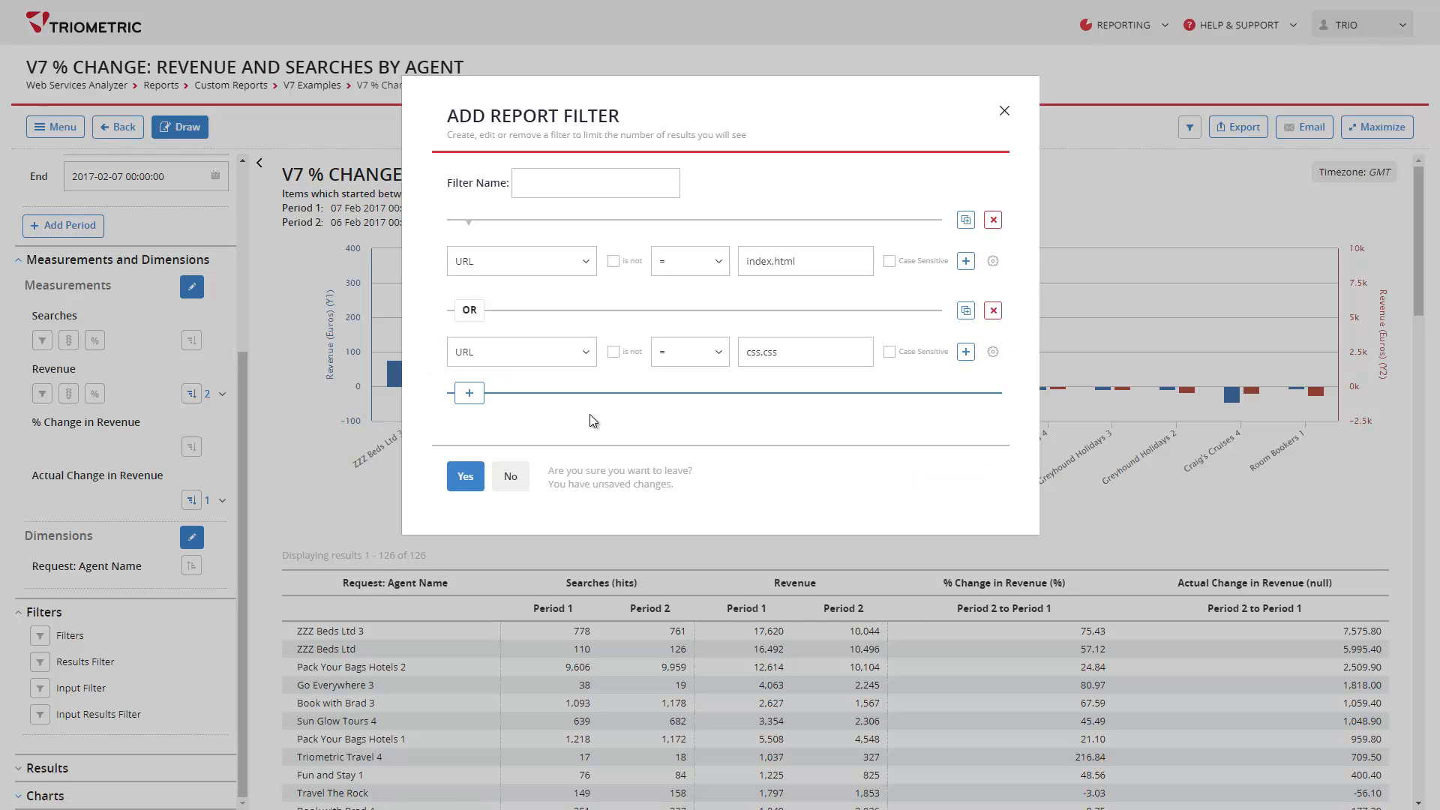
- Discard the unsaved URL filter and report, returning to the V7 Examples report list
{"action": "left_click", "coordinate": [465, 476]}
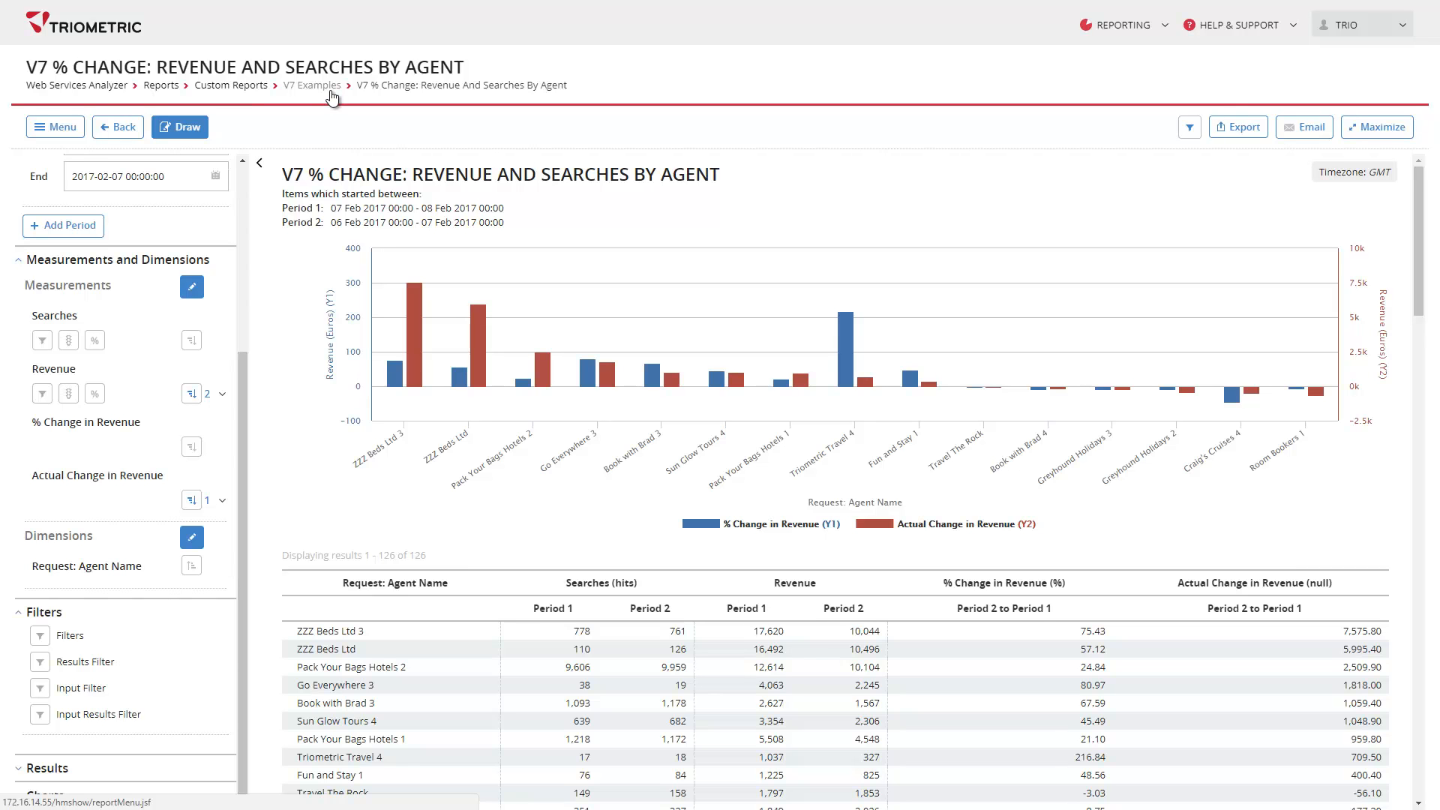
{"action": "mouse_move", "coordinate": [163, 85]}
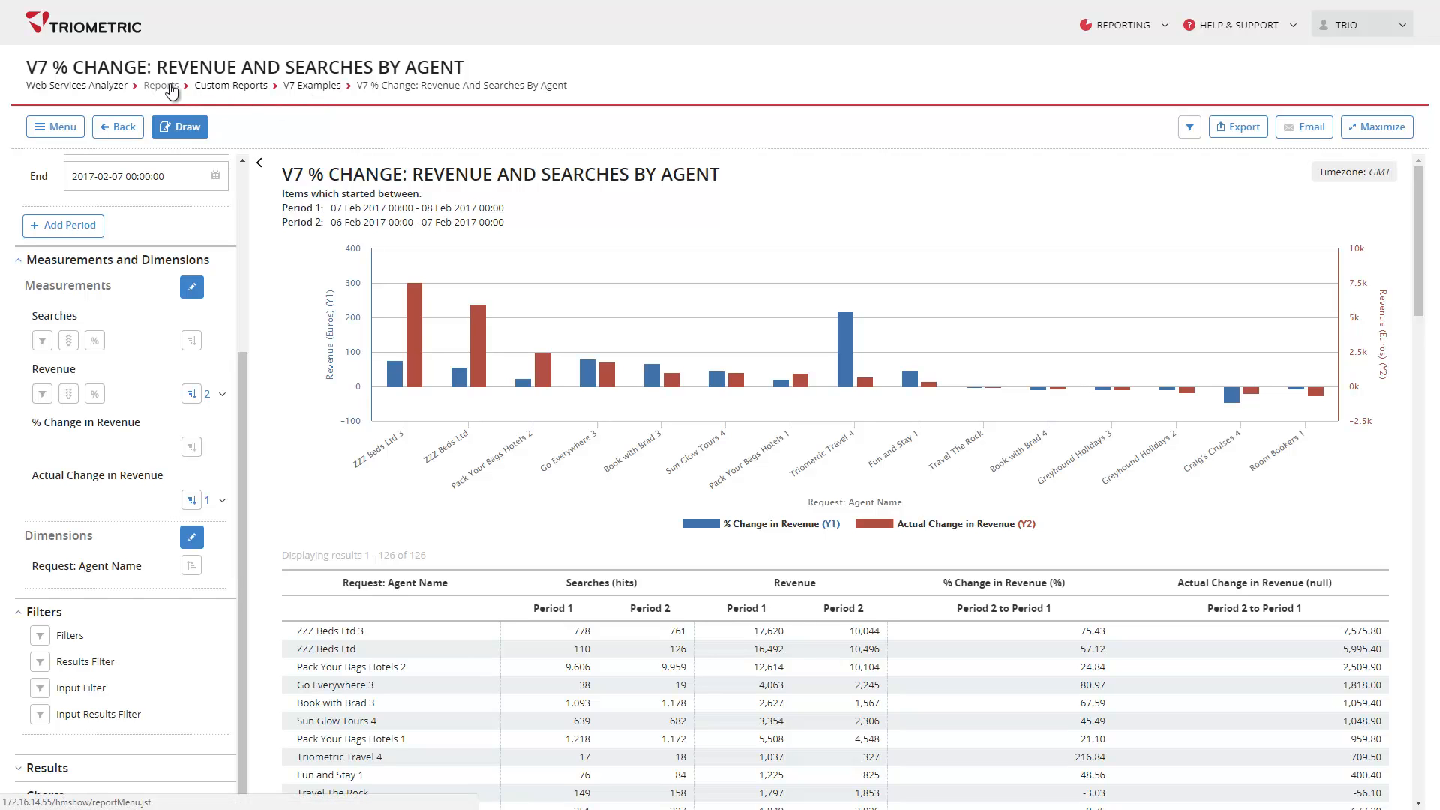
{"action": "left_click", "coordinate": [160, 85]}
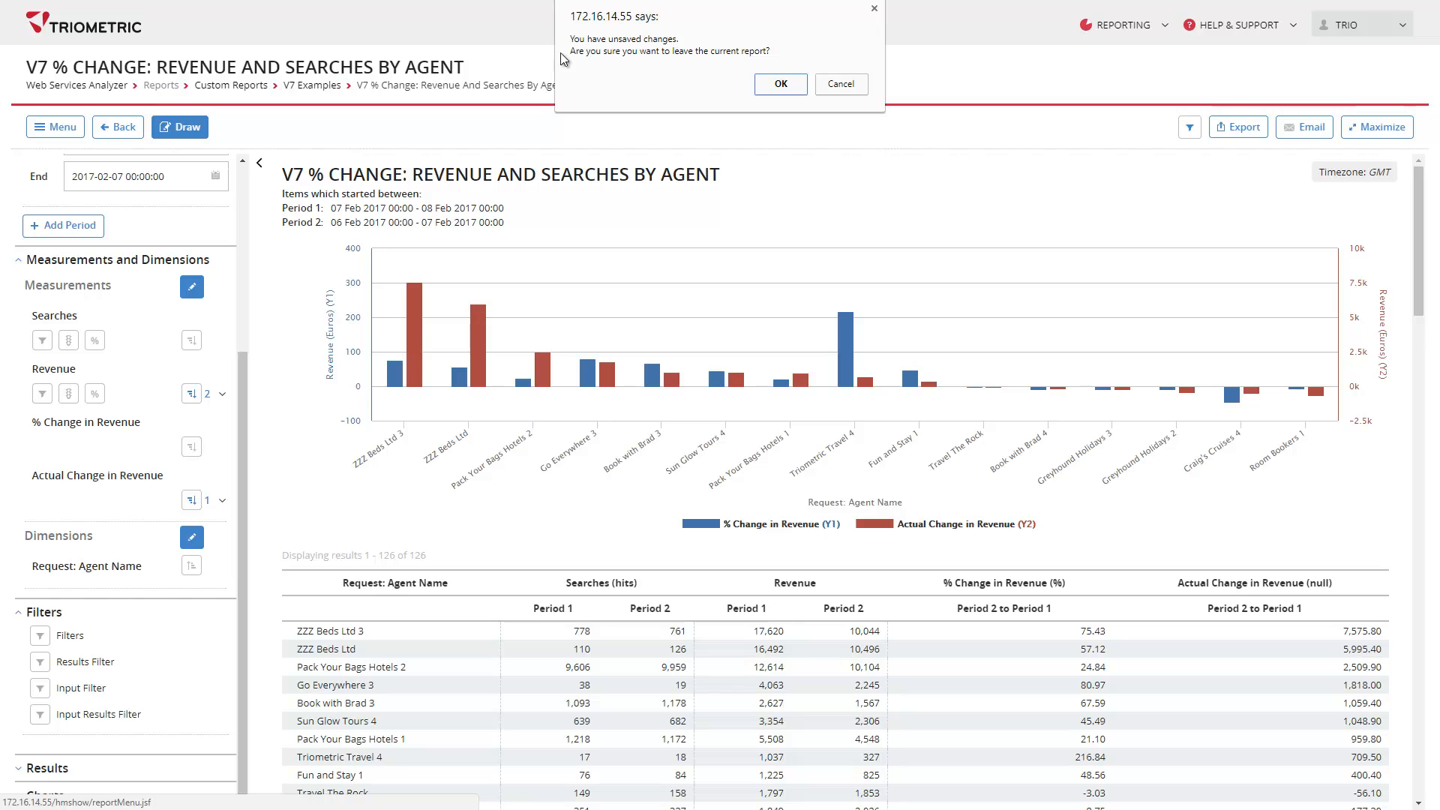
{"action": "left_click", "coordinate": [779, 84]}
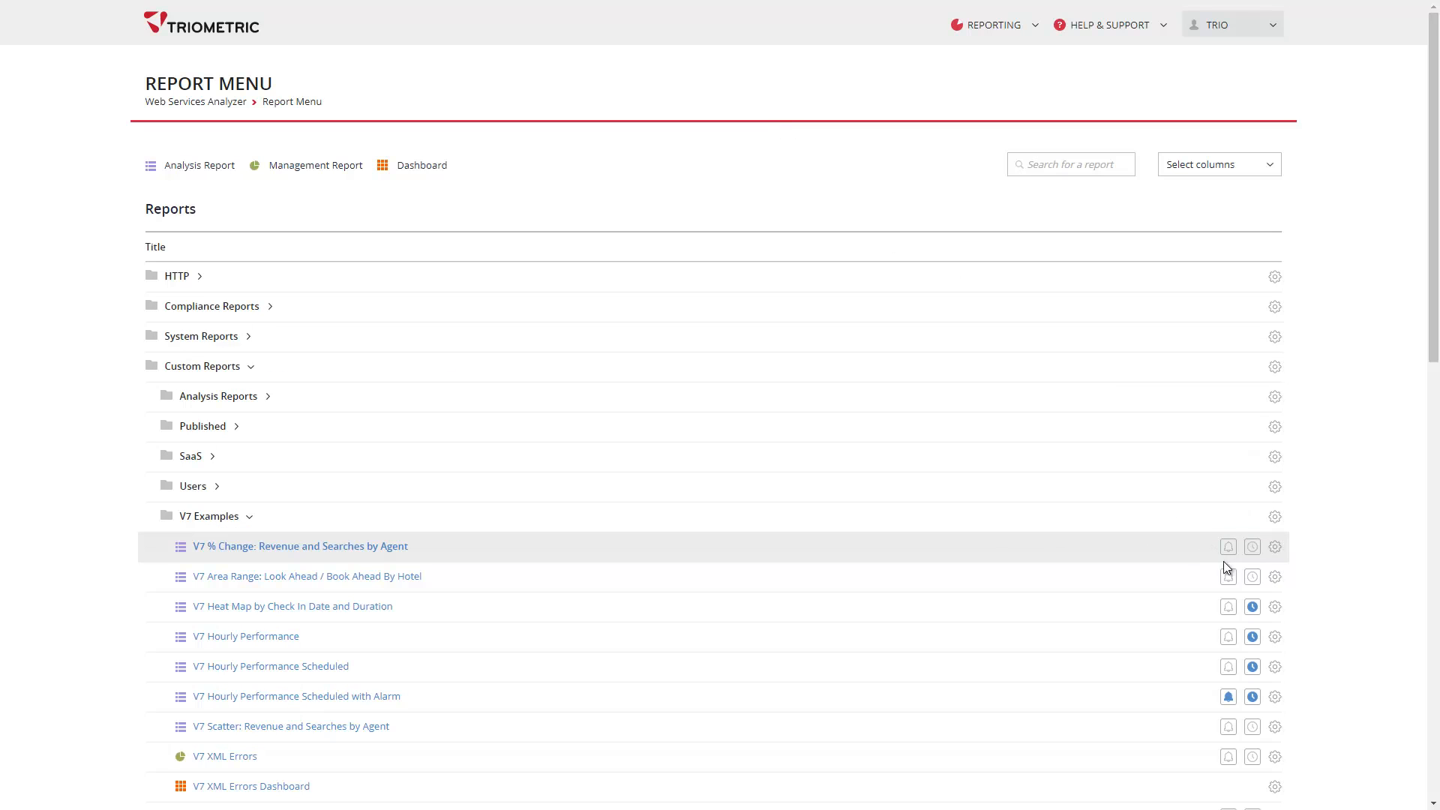
{"action": "mouse_move", "coordinate": [1252, 577]}
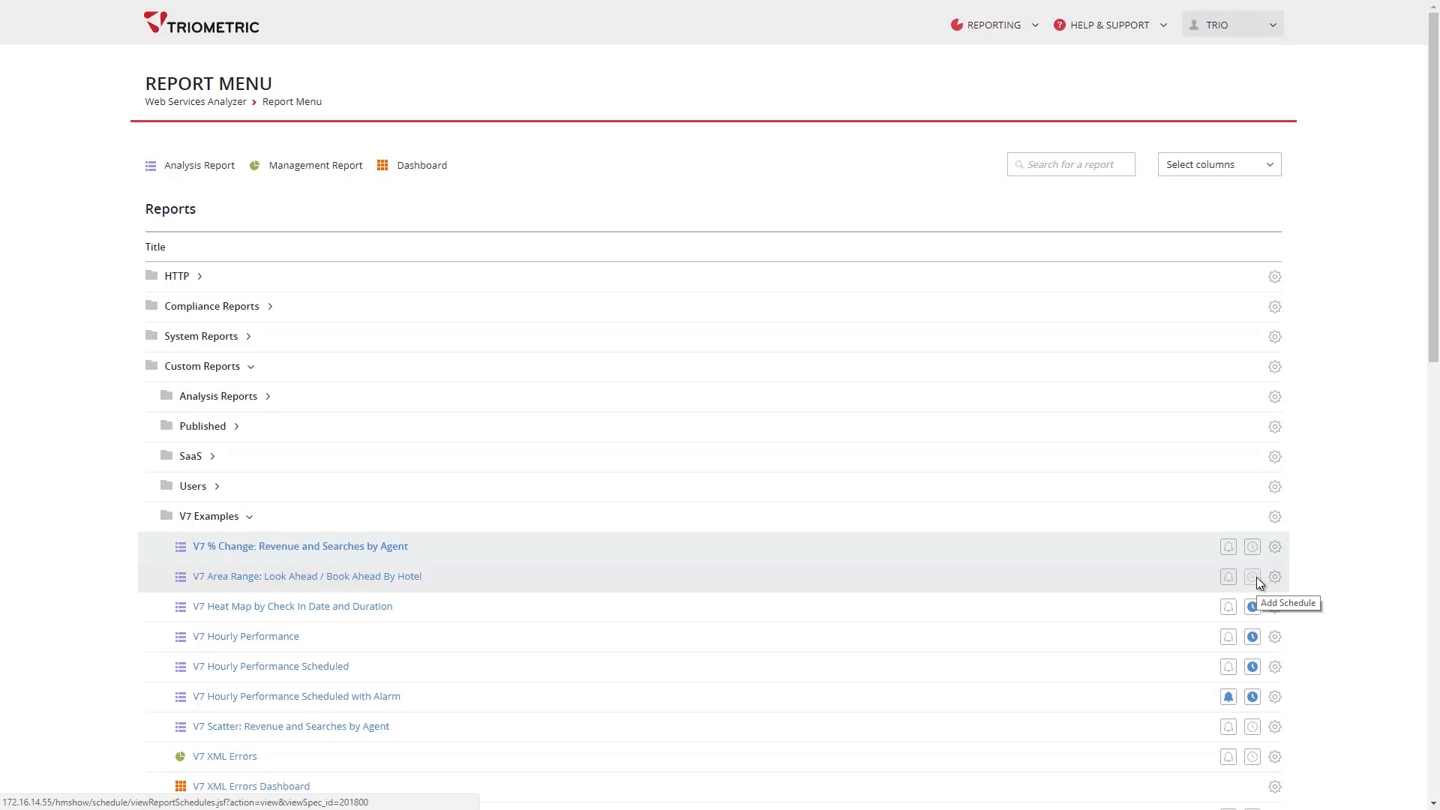
- Add a schedule to the V7 Area Range: Look Ahead / Book Ahead By Hotel report
{"action": "left_click", "coordinate": [1252, 577]}
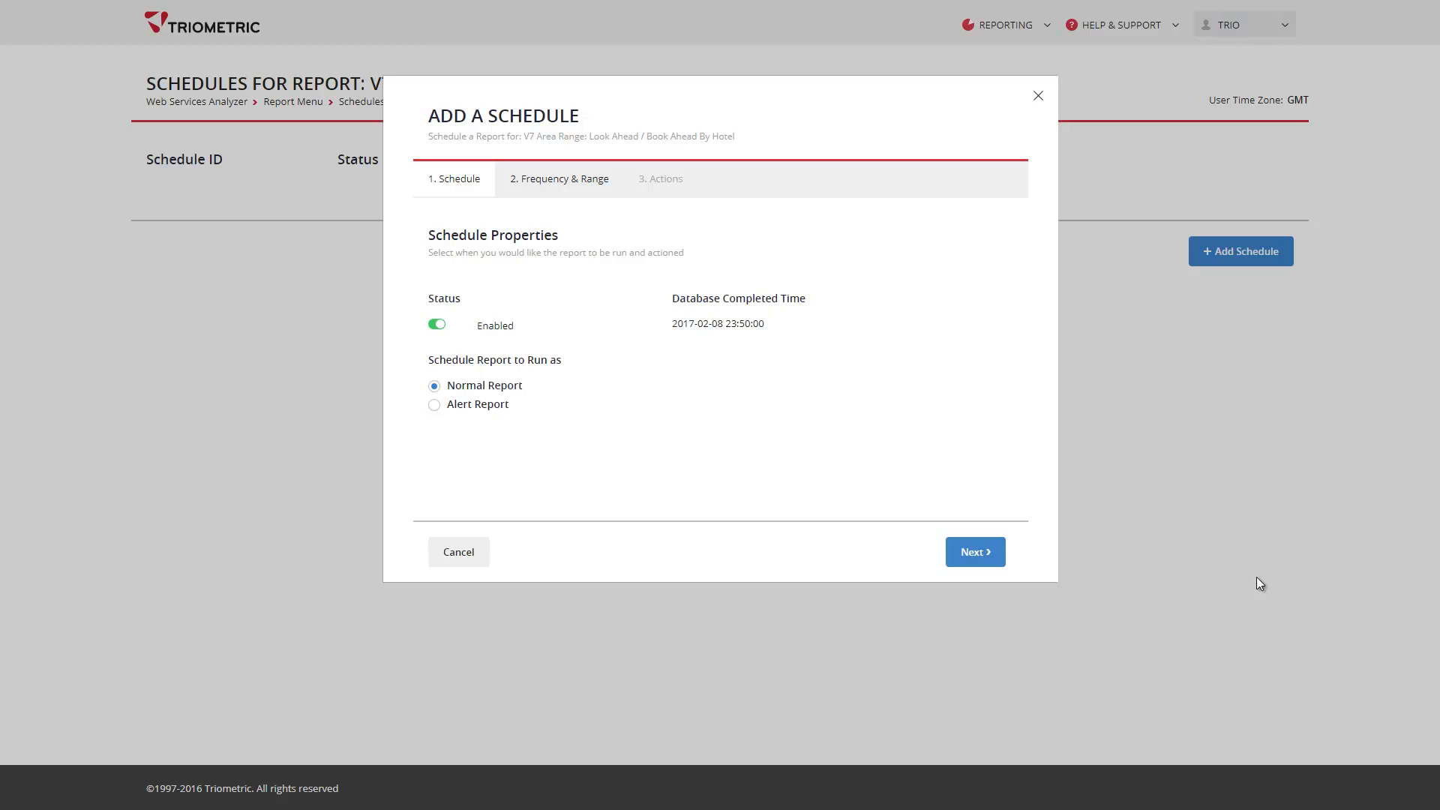
{"action": "mouse_move", "coordinate": [1117, 564]}
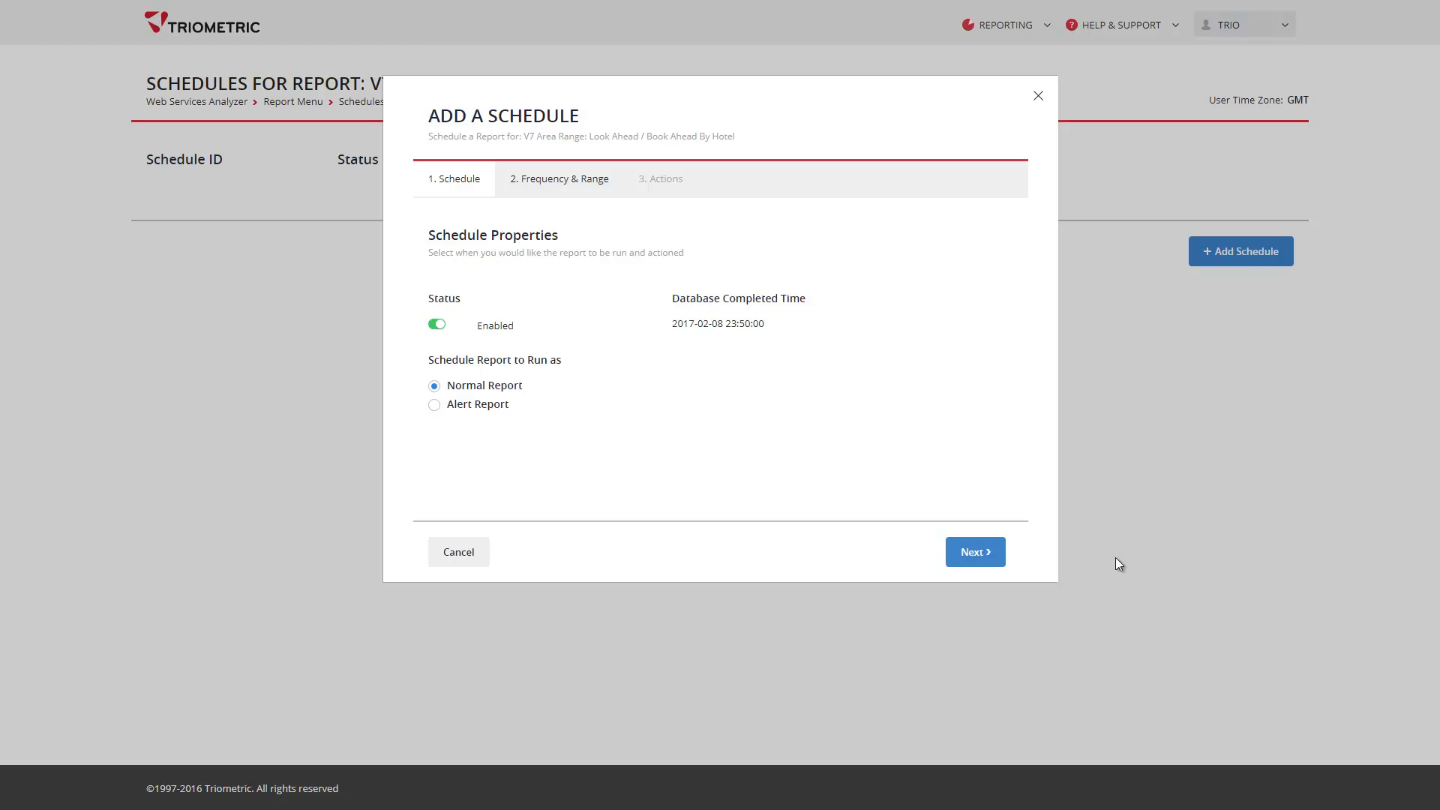
- Schedule it once every day at 0:00, generating reports for the previous day
{"action": "left_click", "coordinate": [975, 552]}
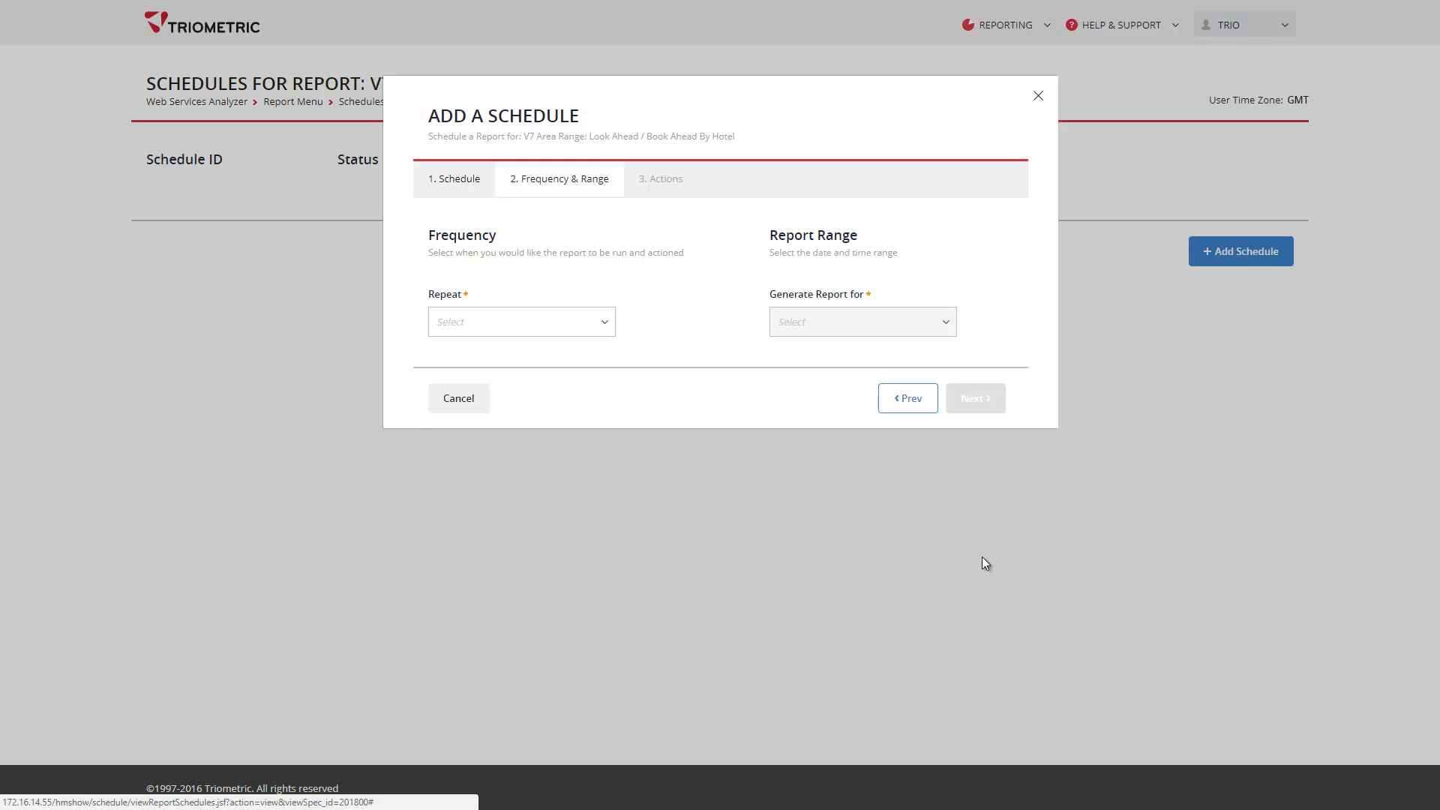
{"action": "mouse_move", "coordinate": [580, 349]}
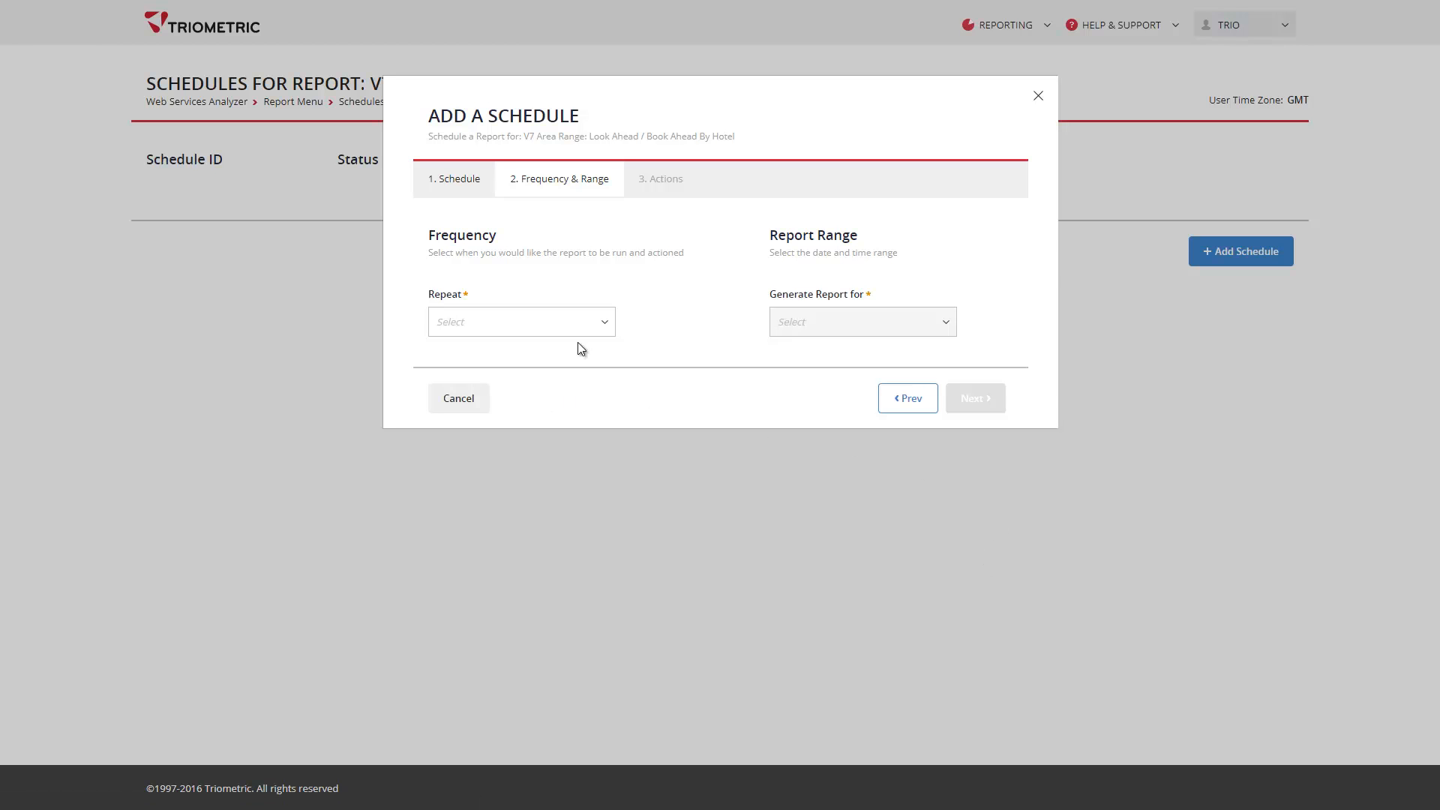
{"action": "left_click", "coordinate": [521, 321]}
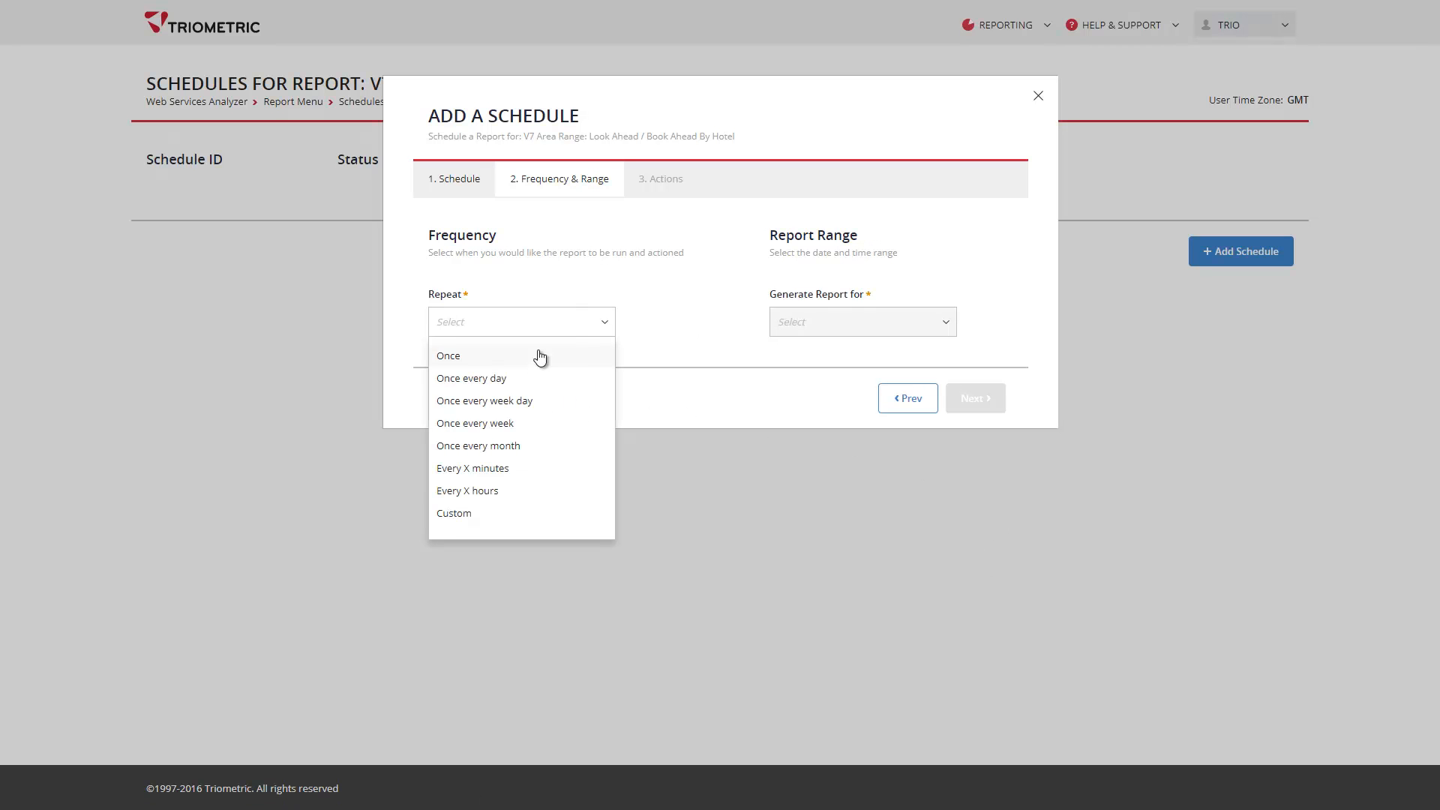
{"action": "left_click", "coordinate": [471, 378]}
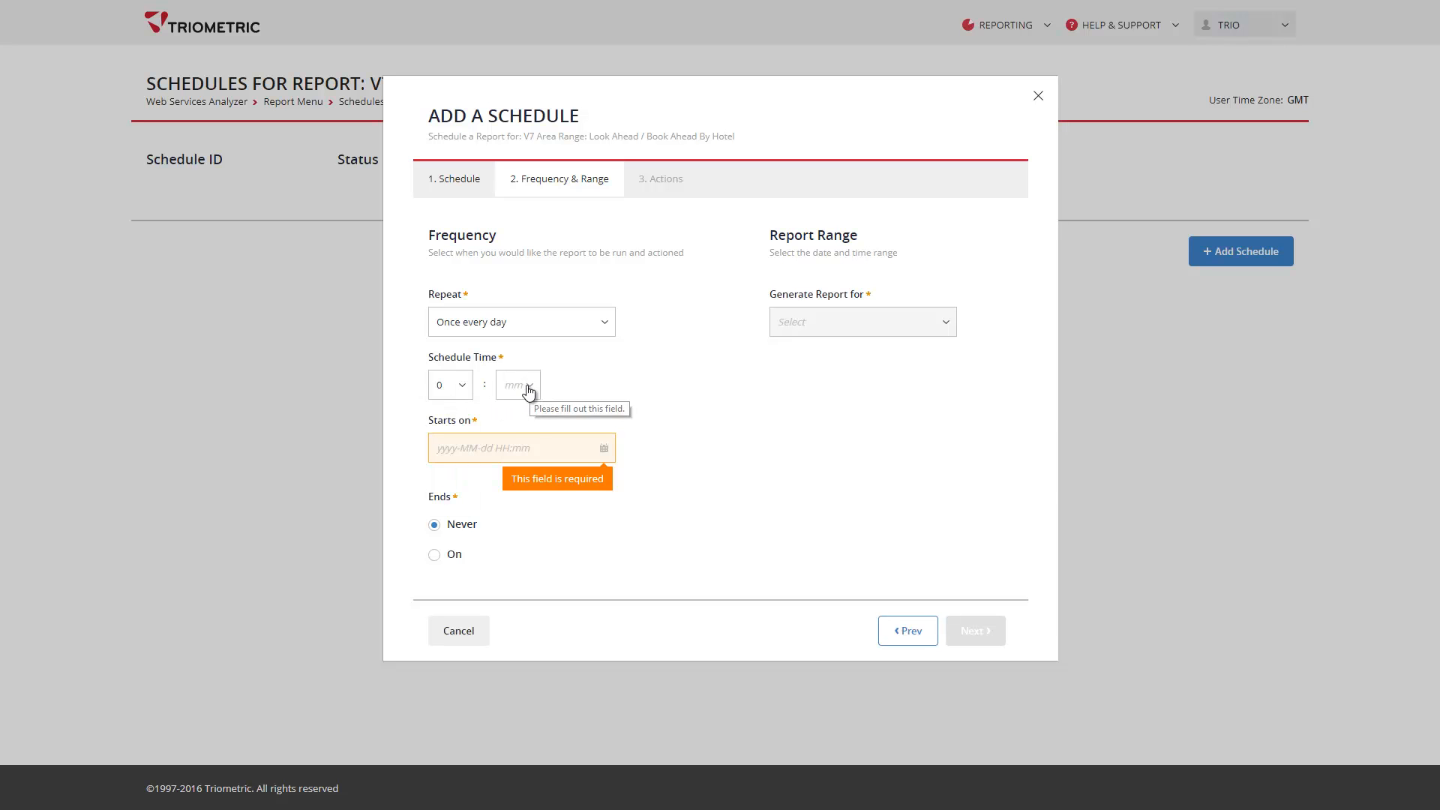
{"action": "left_click", "coordinate": [603, 448]}
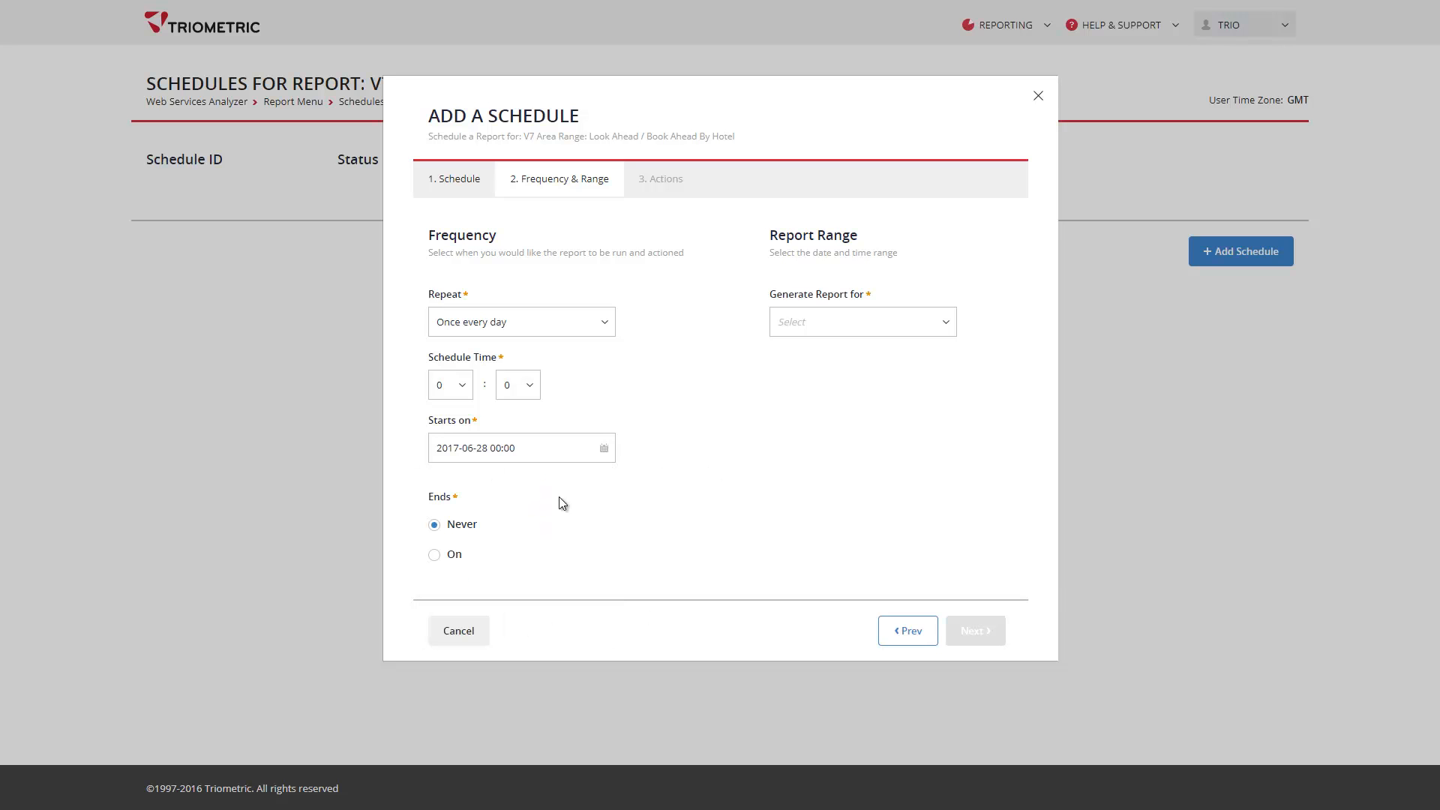
{"action": "left_click", "coordinate": [860, 322]}
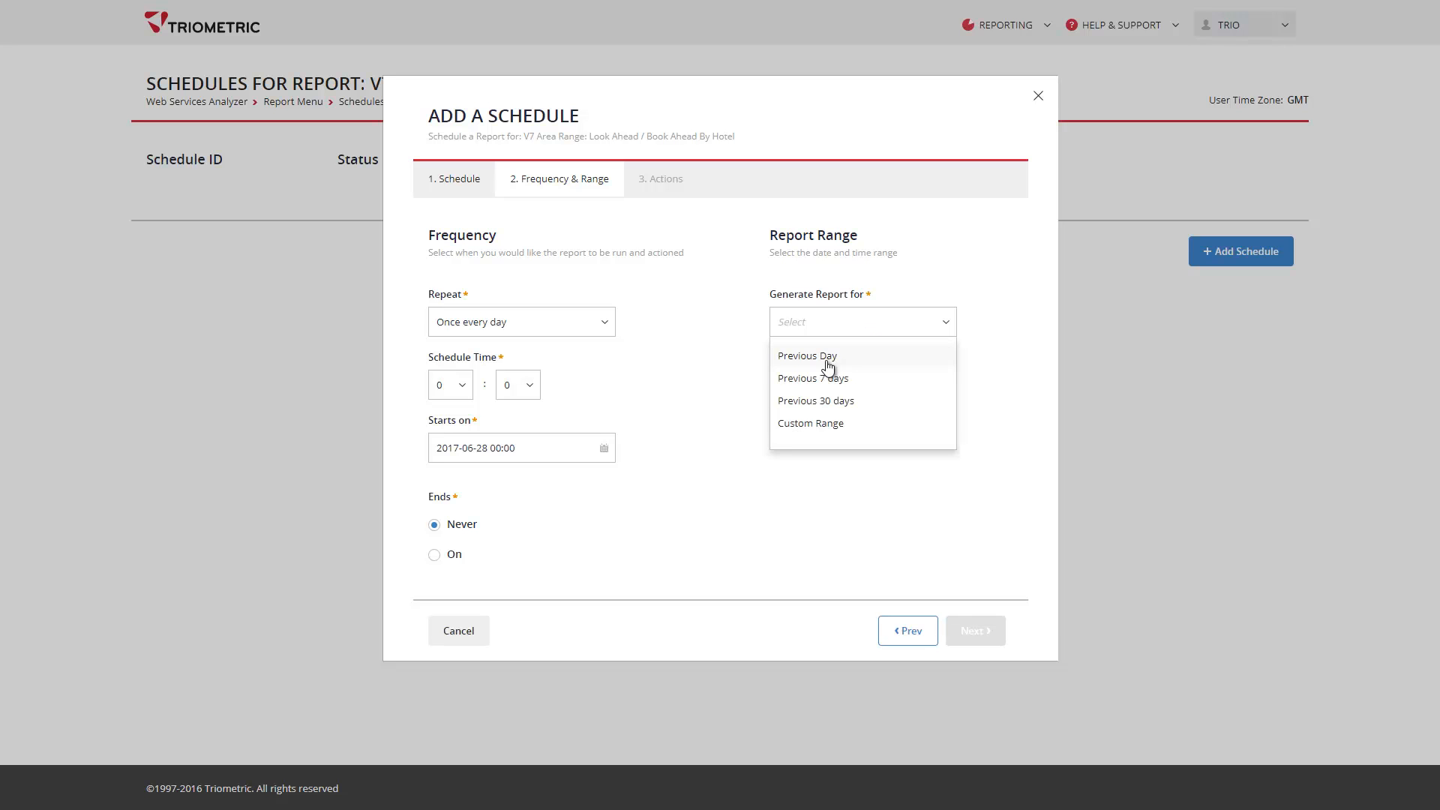
{"action": "left_click", "coordinate": [807, 356]}
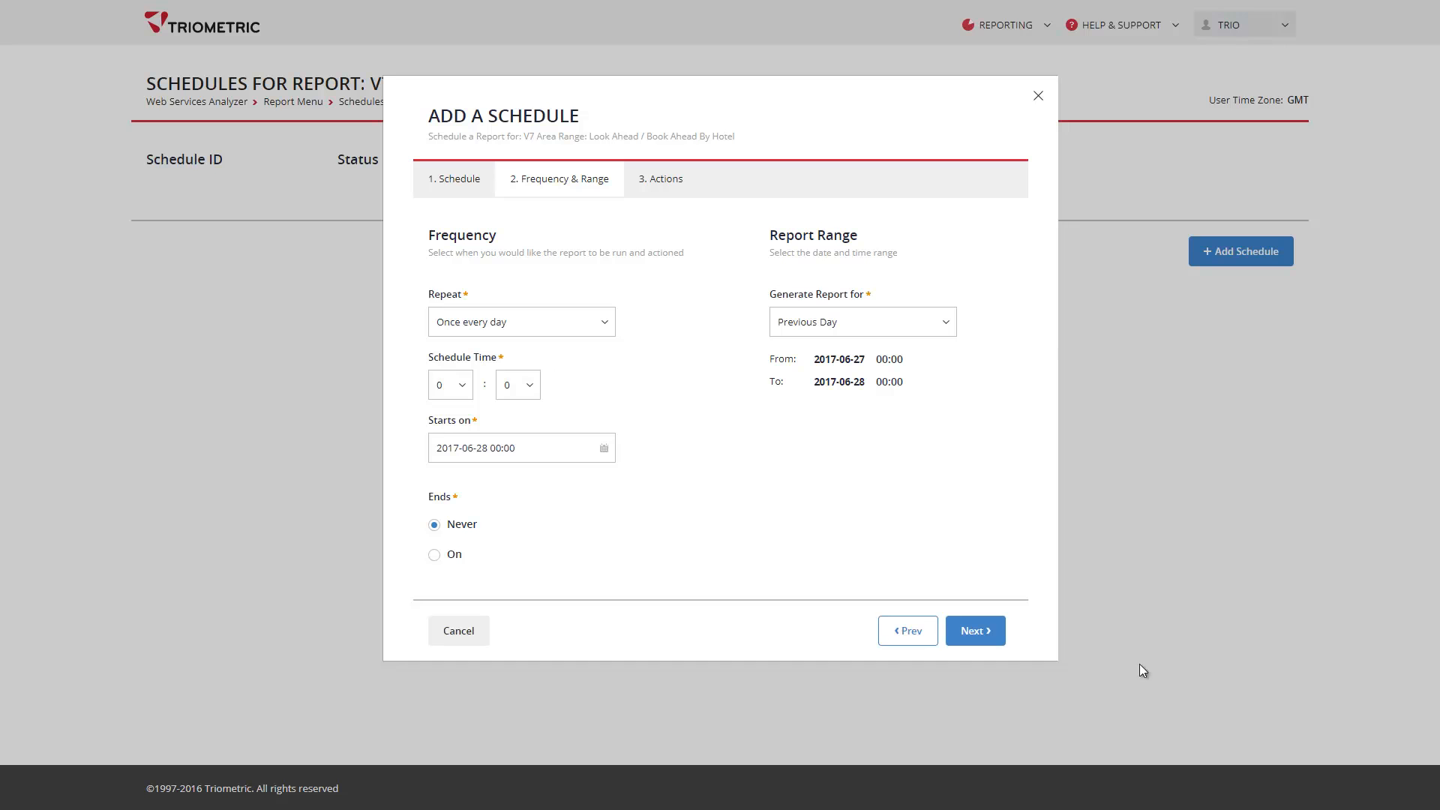
- Add the Alex Excel email action and save the schedule as ID 285
{"action": "left_click", "coordinate": [974, 630]}
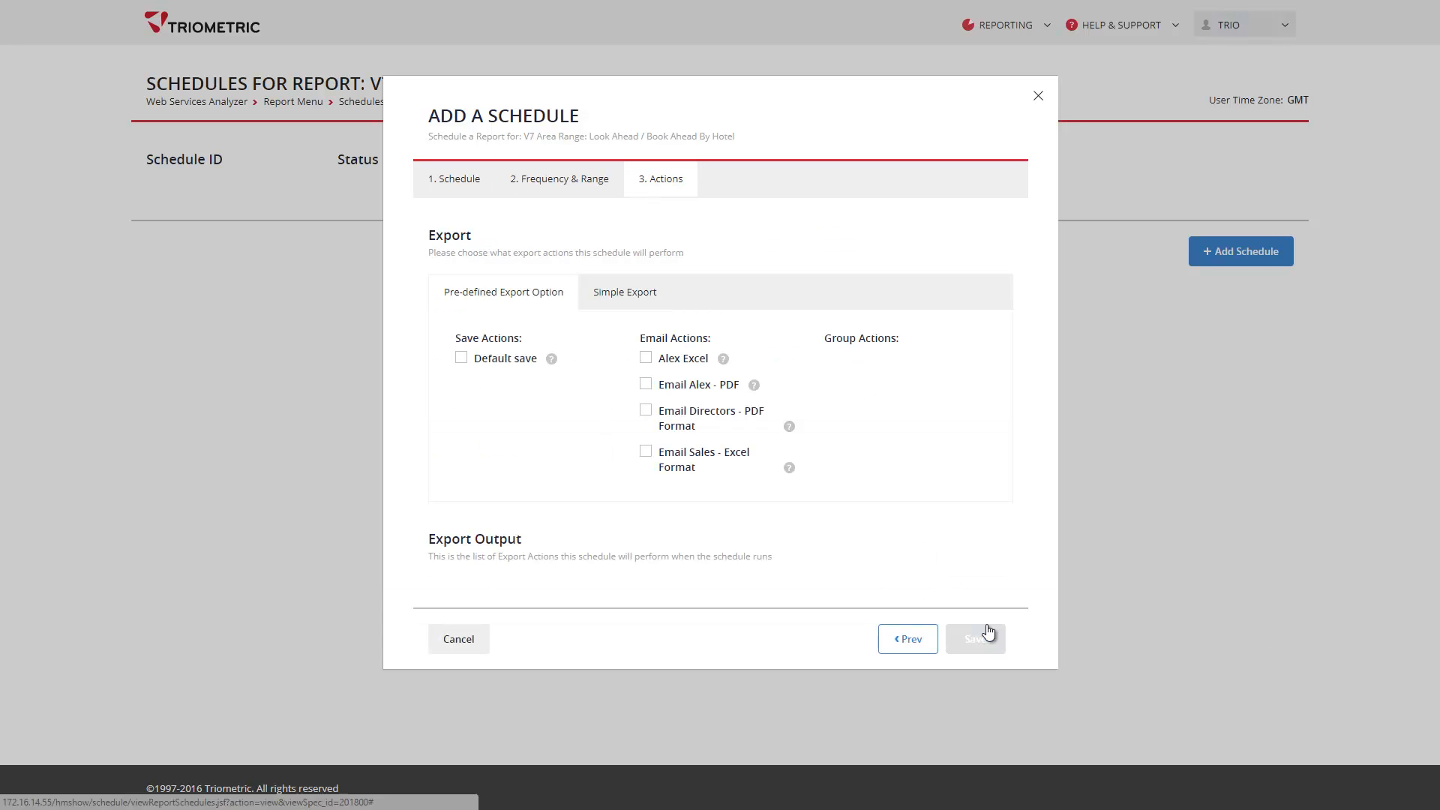
{"action": "mouse_move", "coordinate": [950, 466]}
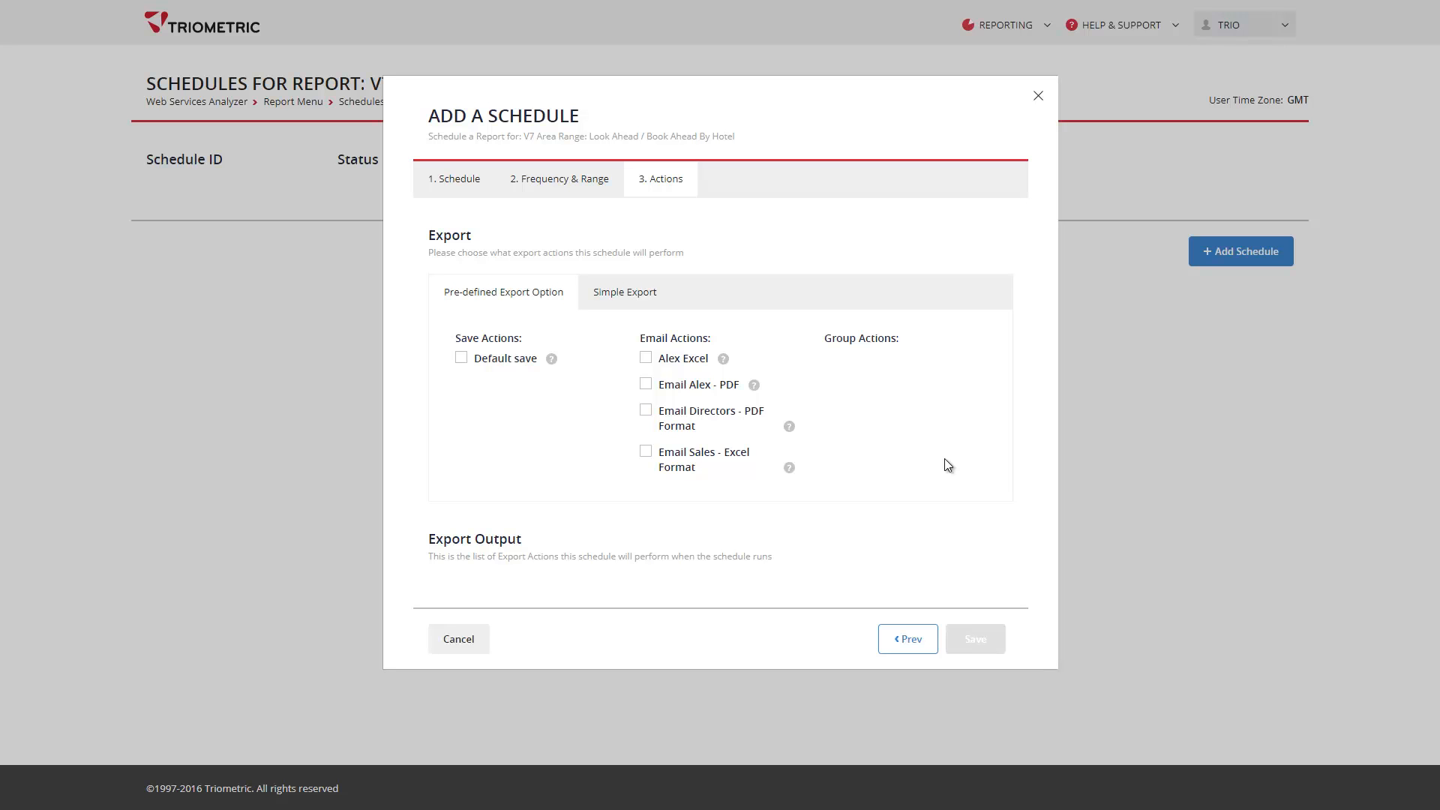
{"action": "mouse_move", "coordinate": [703, 368]}
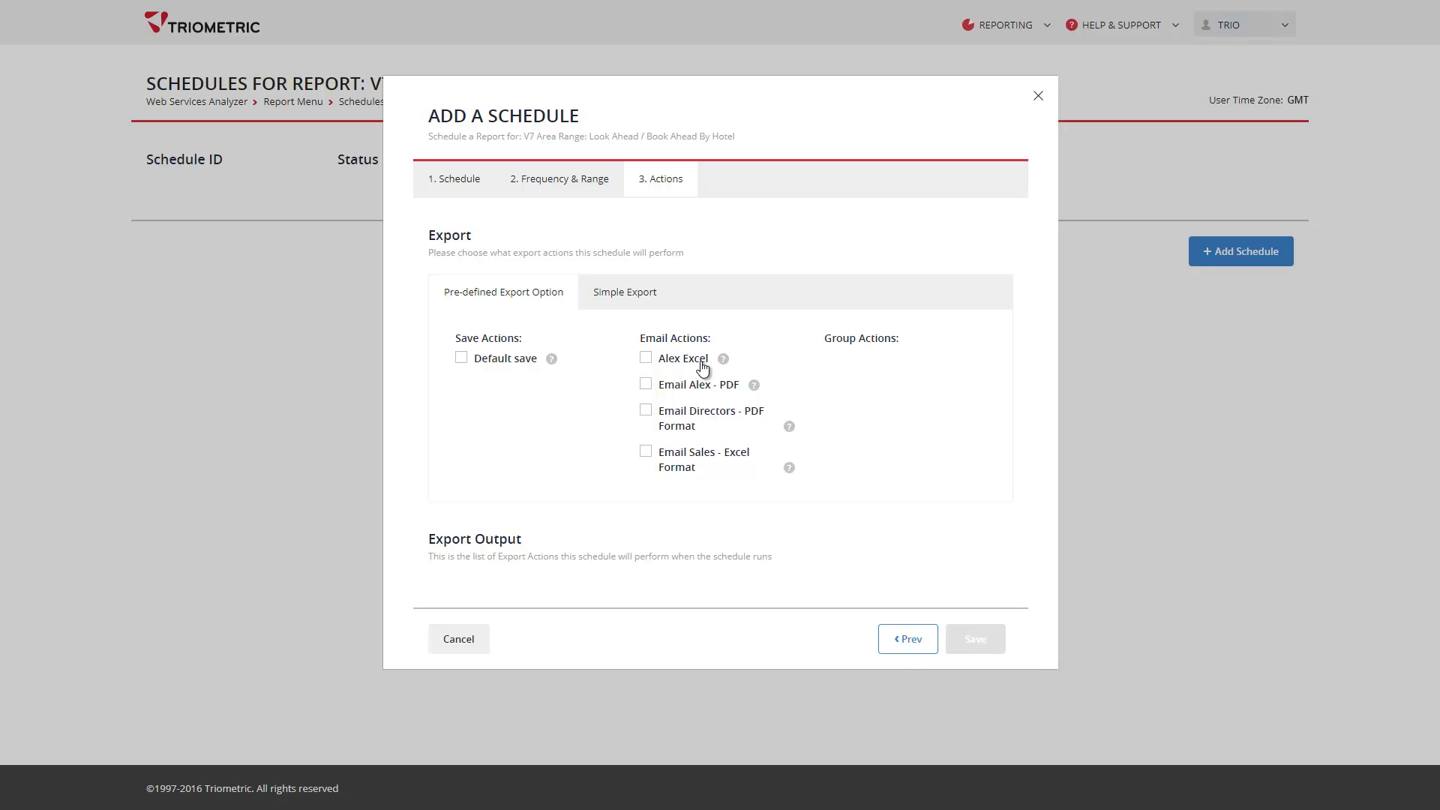
{"action": "left_click", "coordinate": [646, 358]}
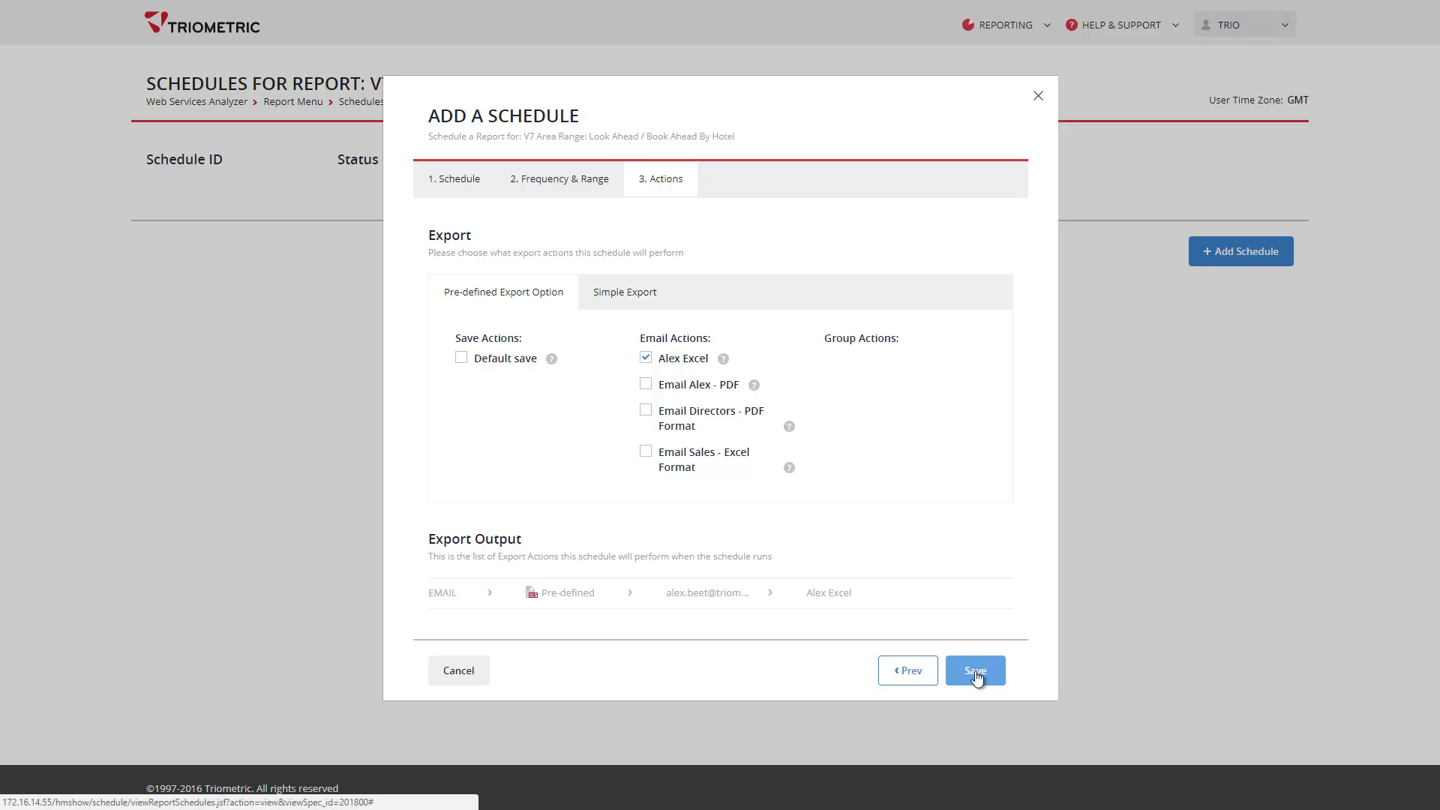
{"action": "left_click", "coordinate": [975, 670]}
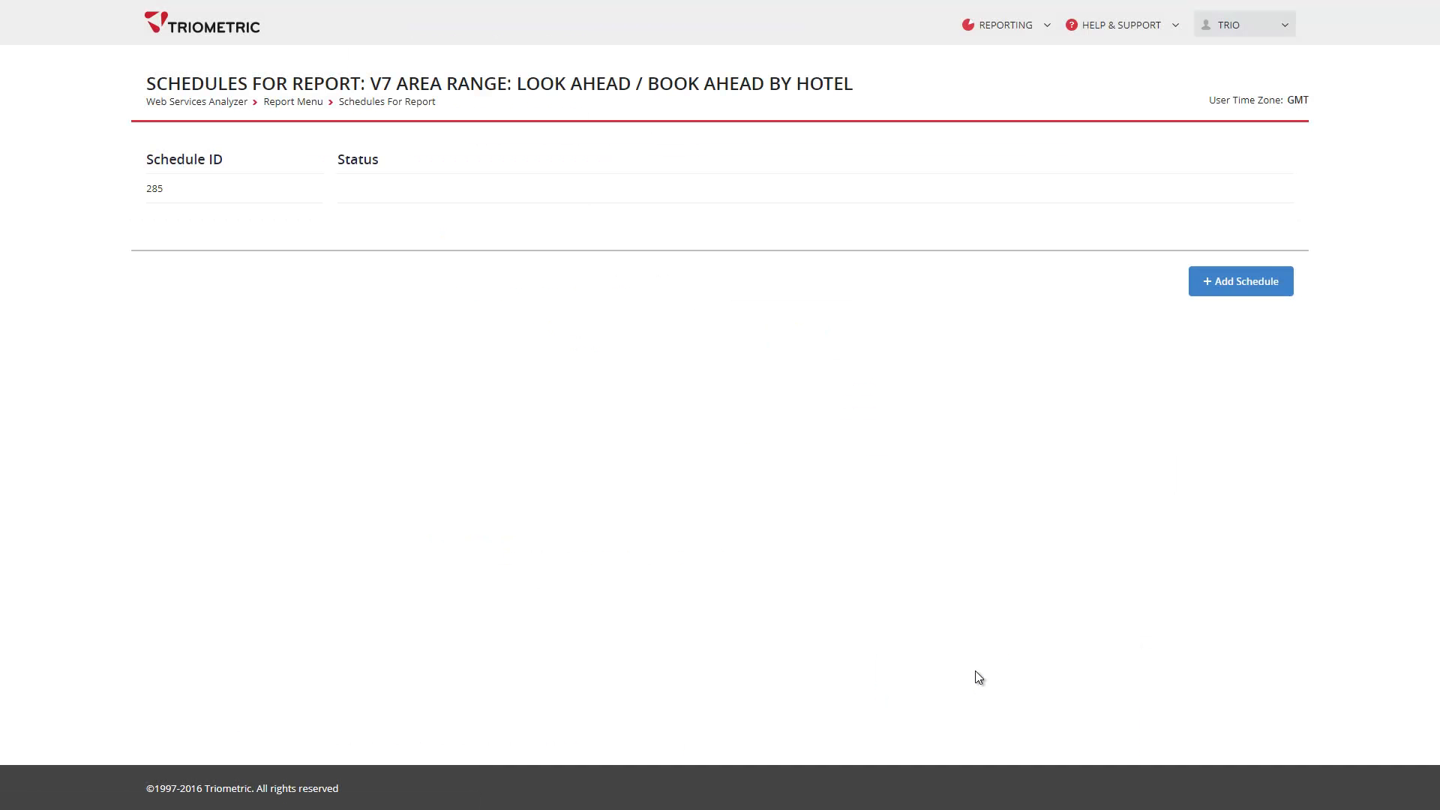